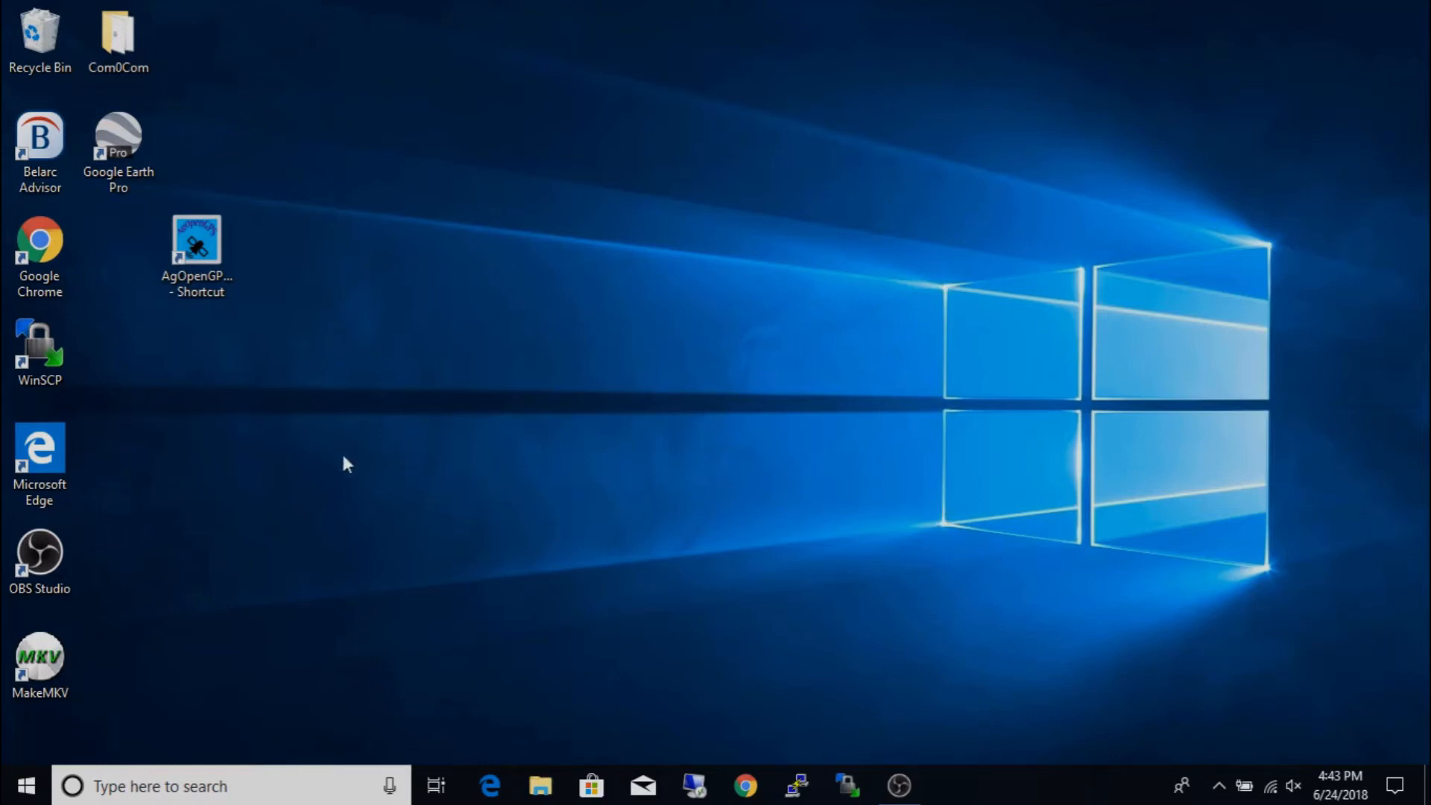
mouse_move(20, 736)
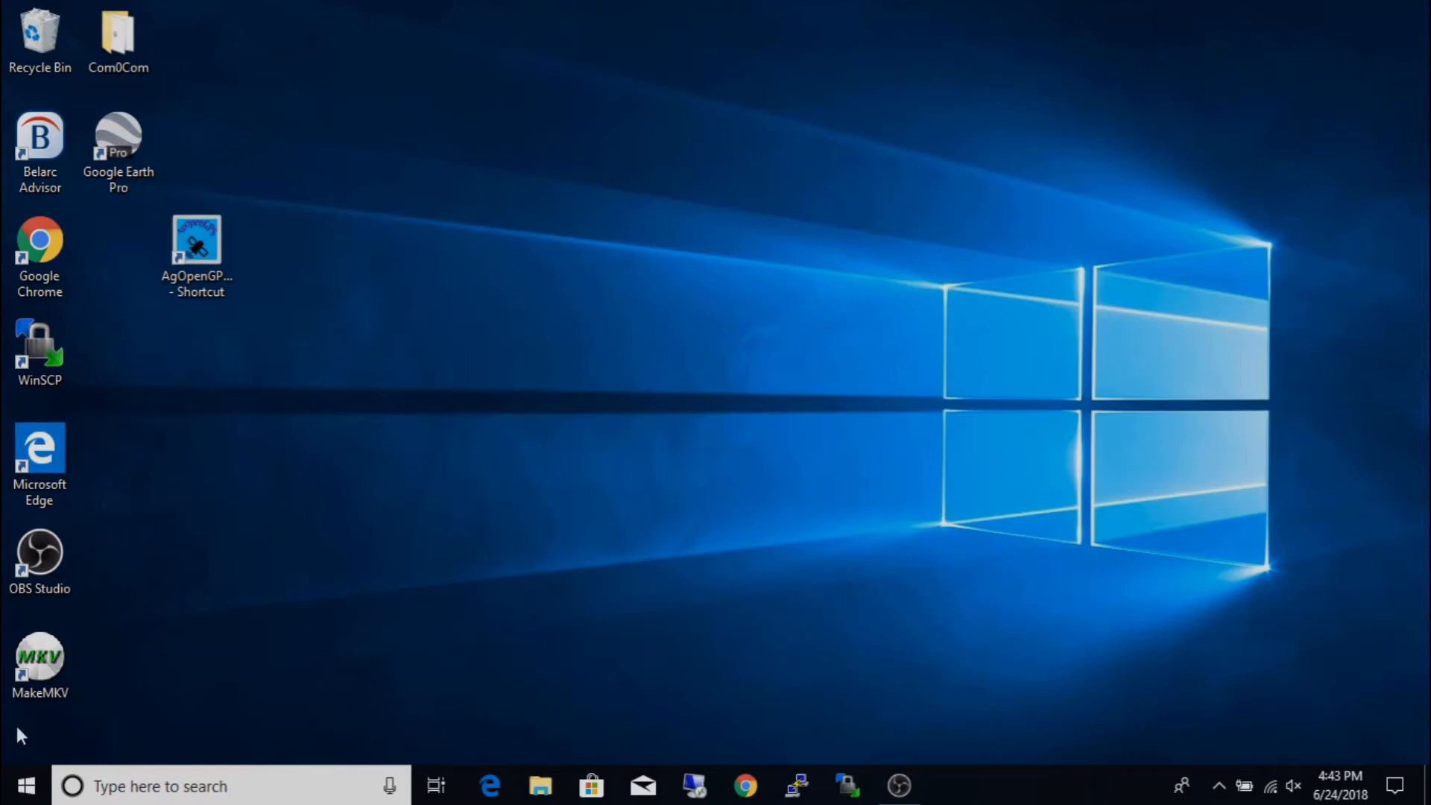
- Search 'uce' from the Start menu and launch the u-center setup
left_click(25, 785)
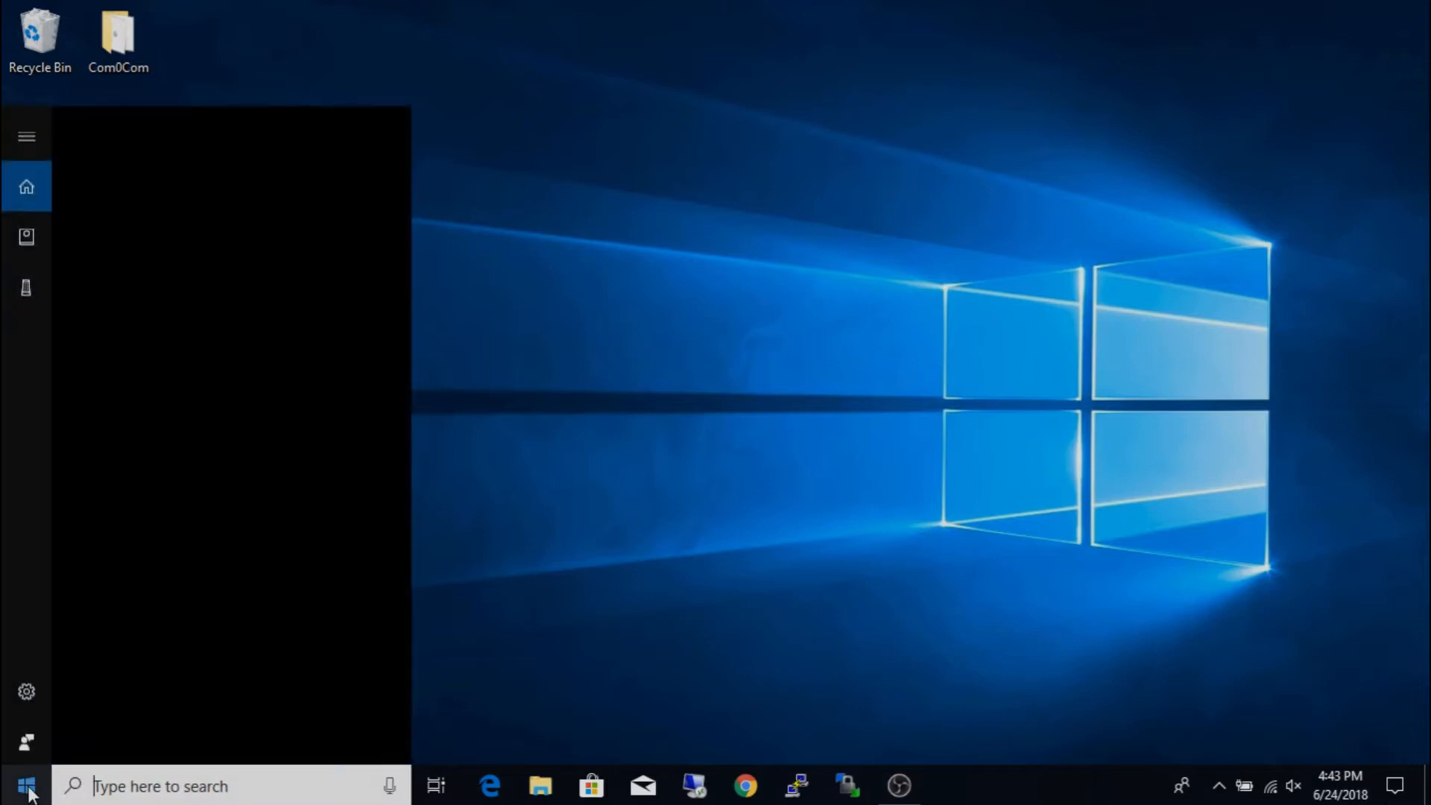
type("ud")
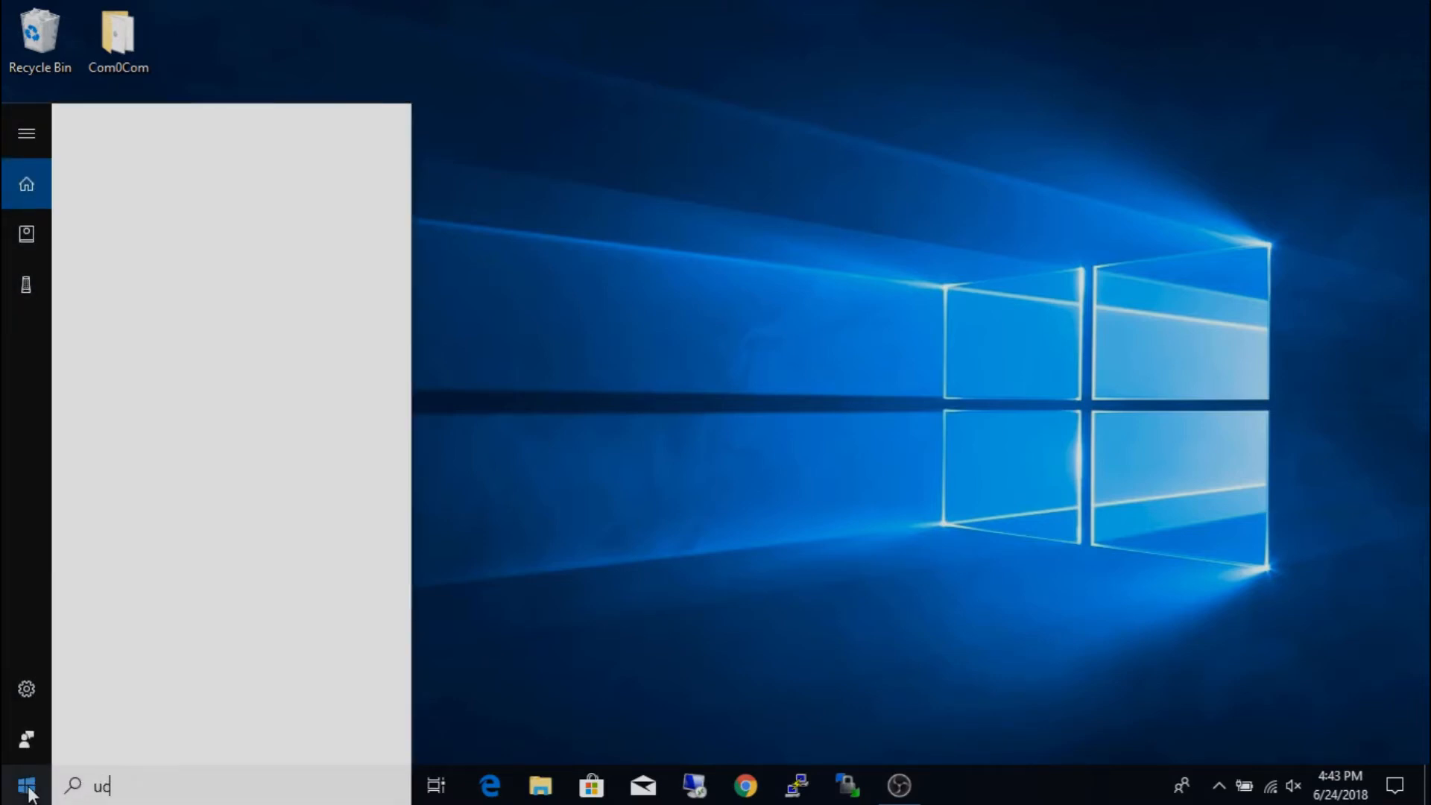
type("uce")
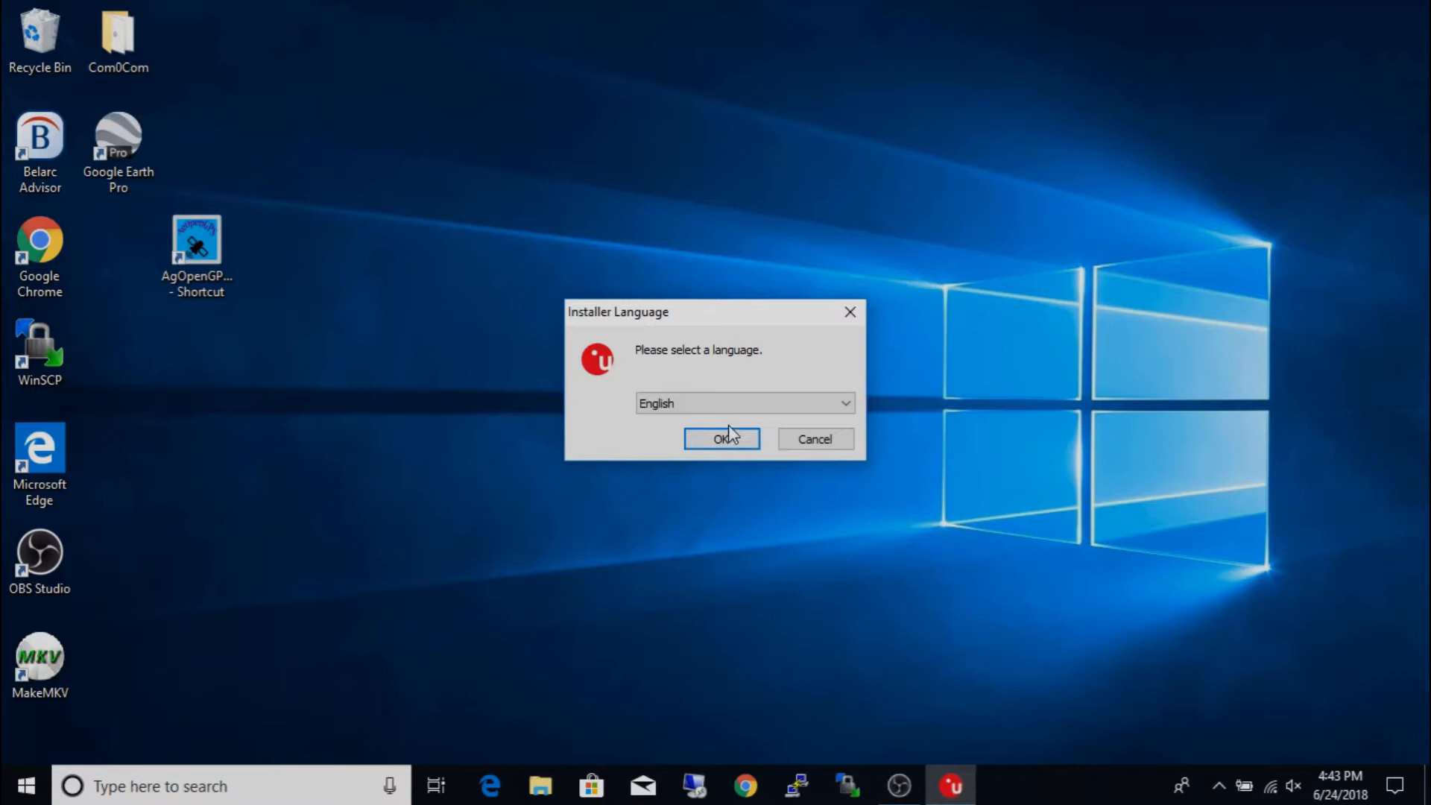
- Install u-center in English with the u-blox GNSS sensor driver instead of the USB serial driver
left_click(721, 438)
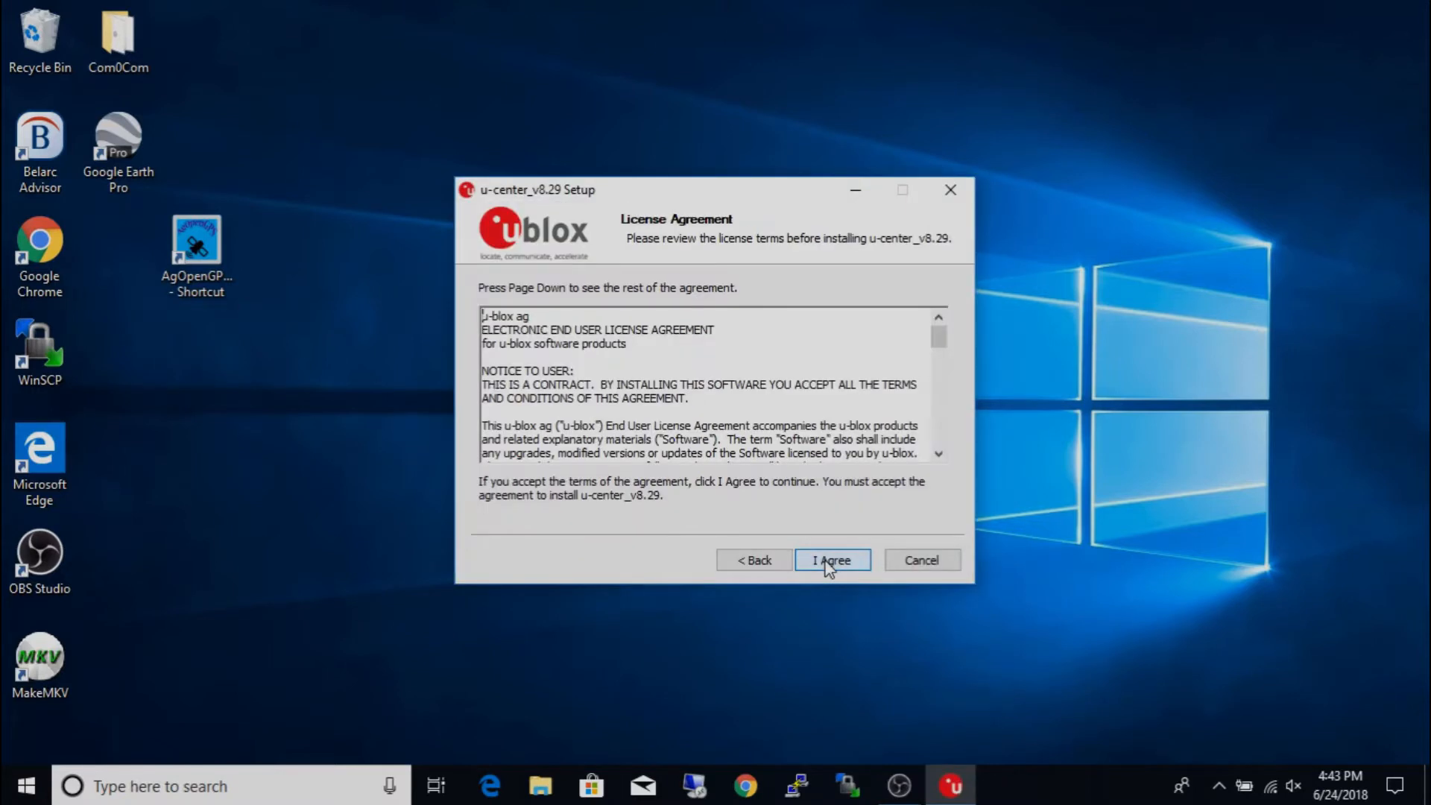
left_click(830, 558)
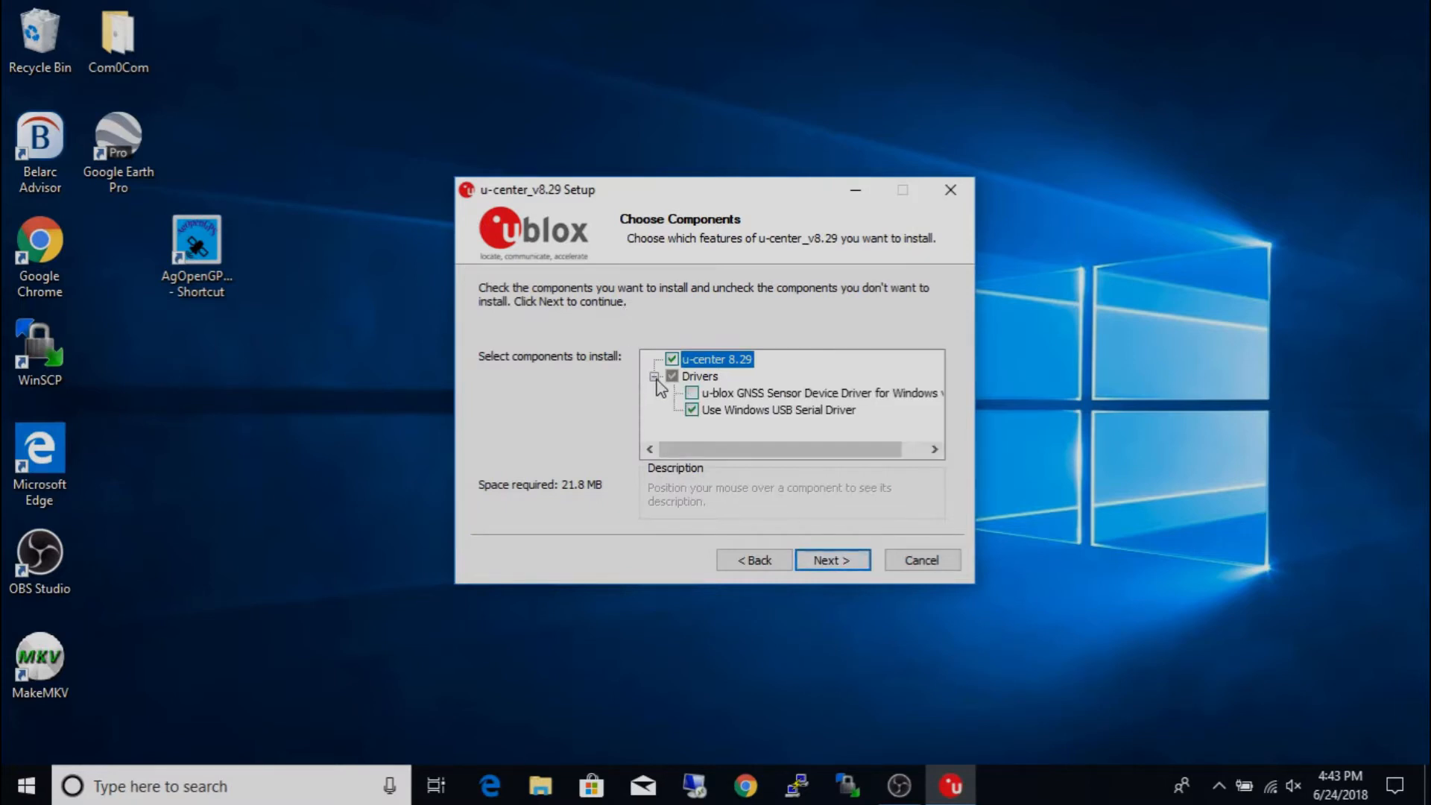
mouse_move(696, 397)
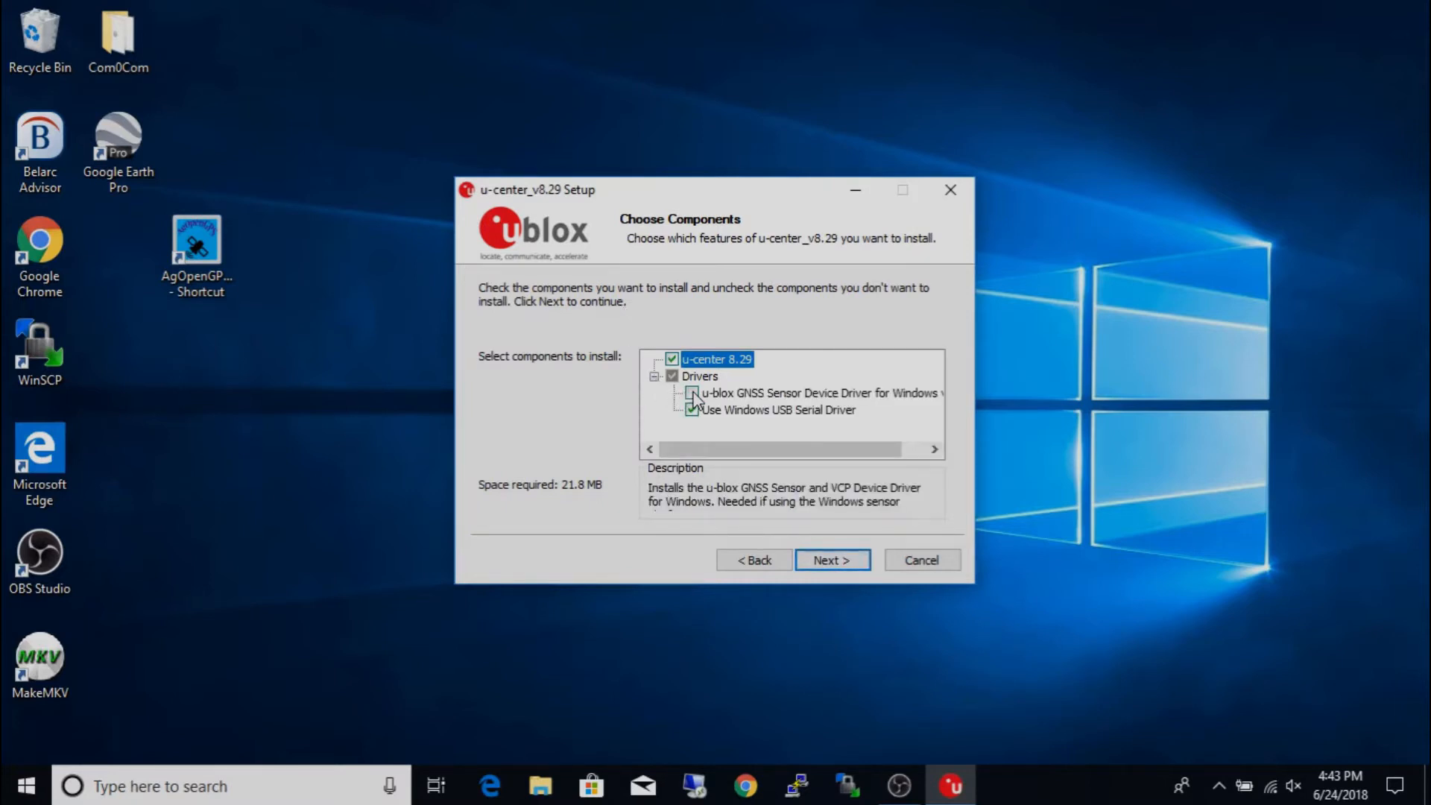
left_click(691, 392)
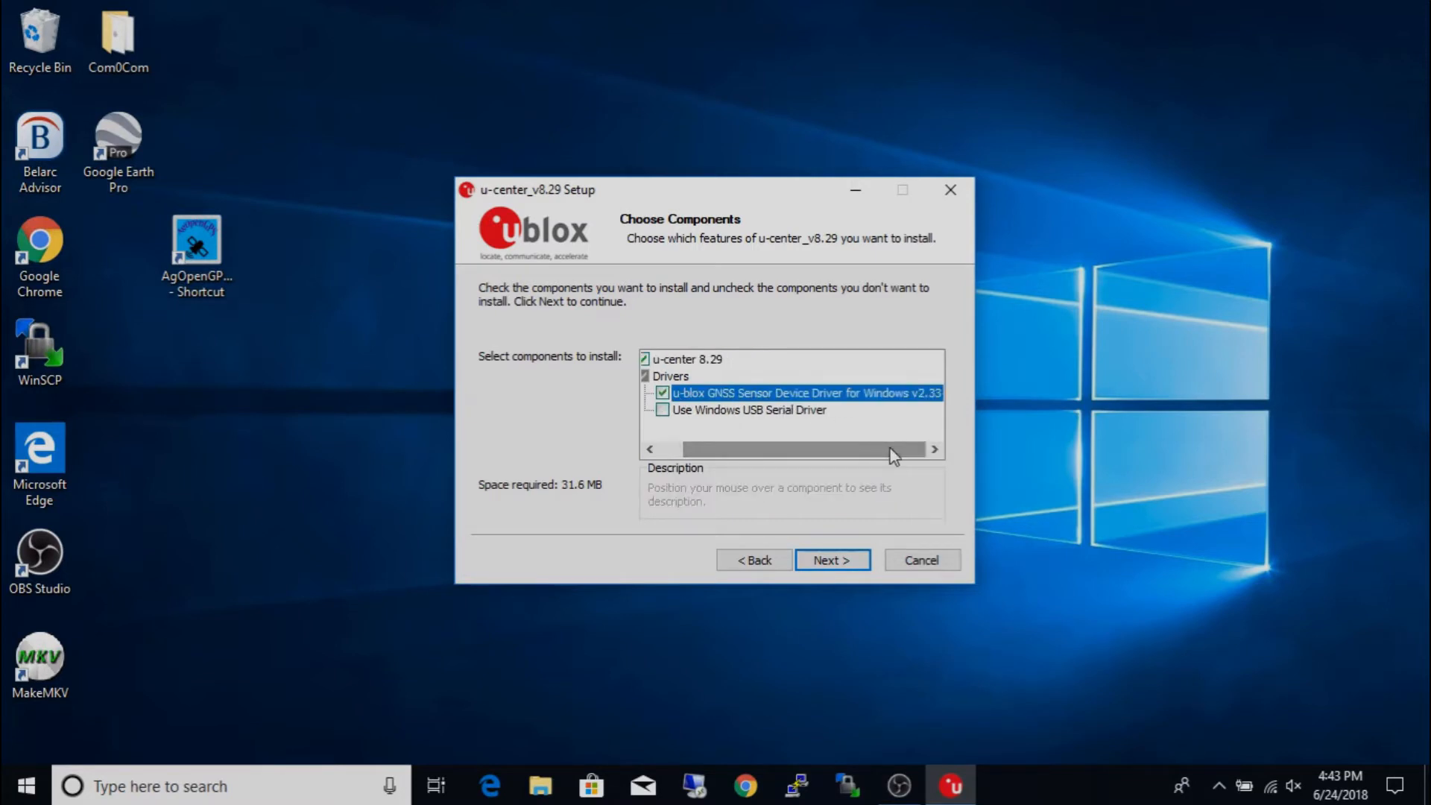
mouse_move(1039, 490)
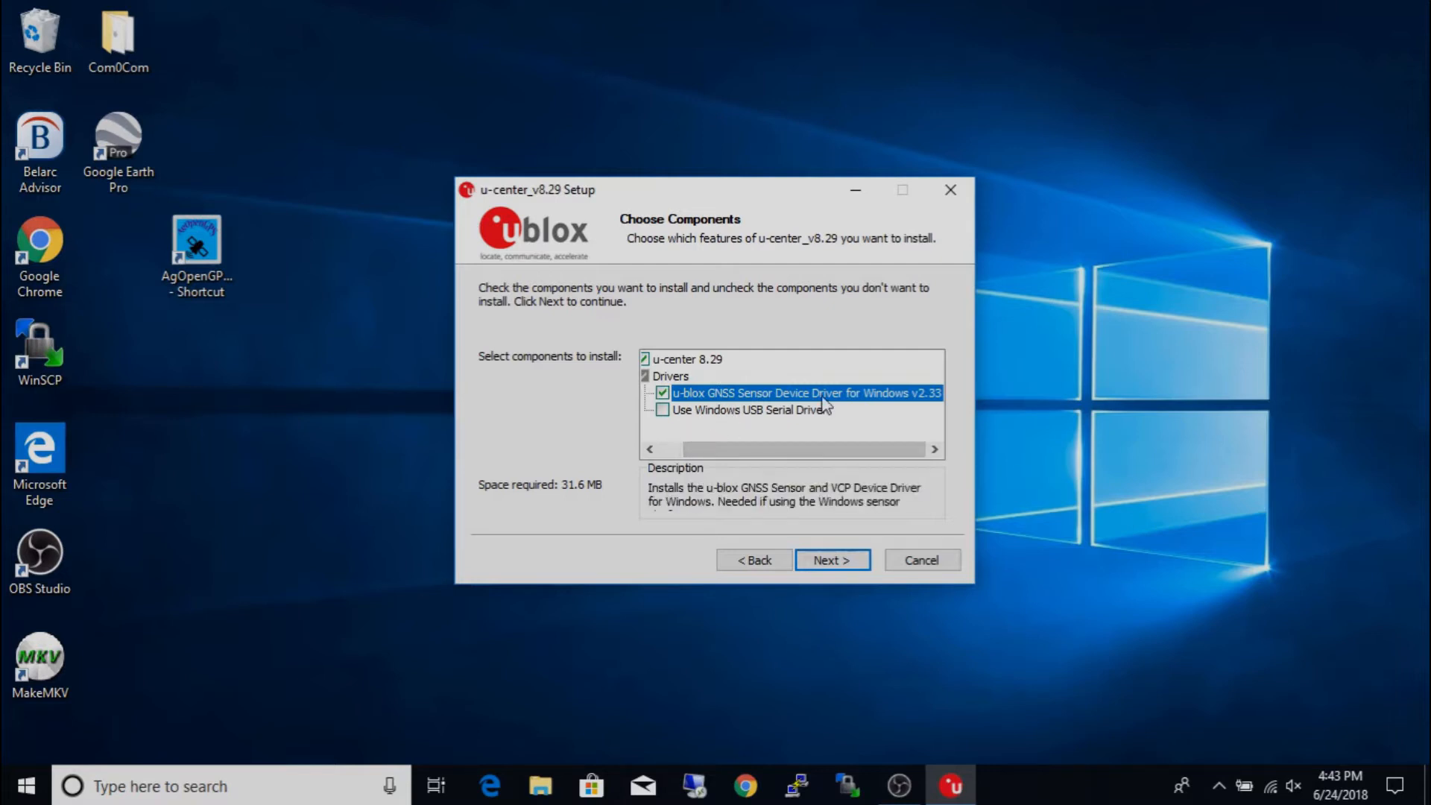
mouse_move(754, 439)
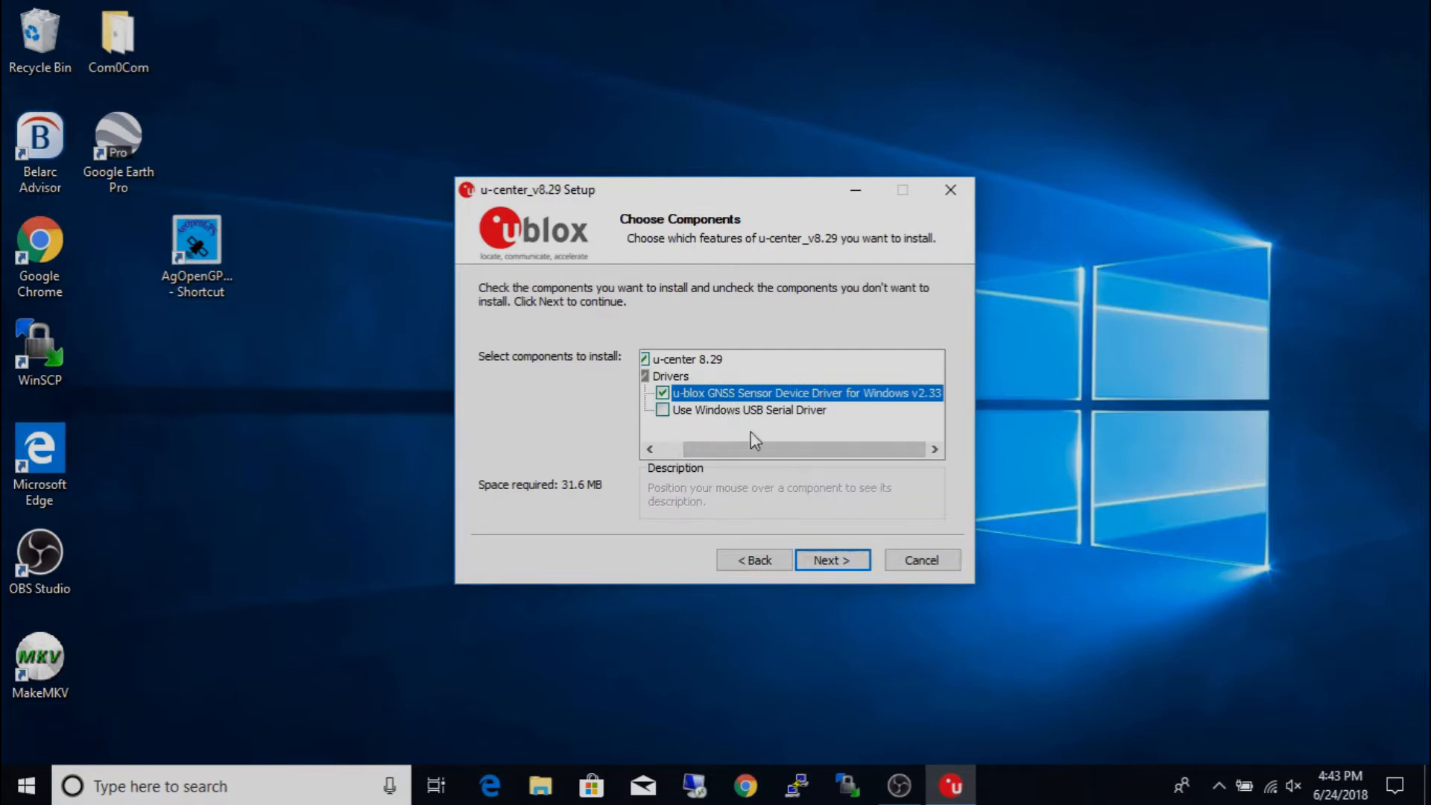
left_click(830, 559)
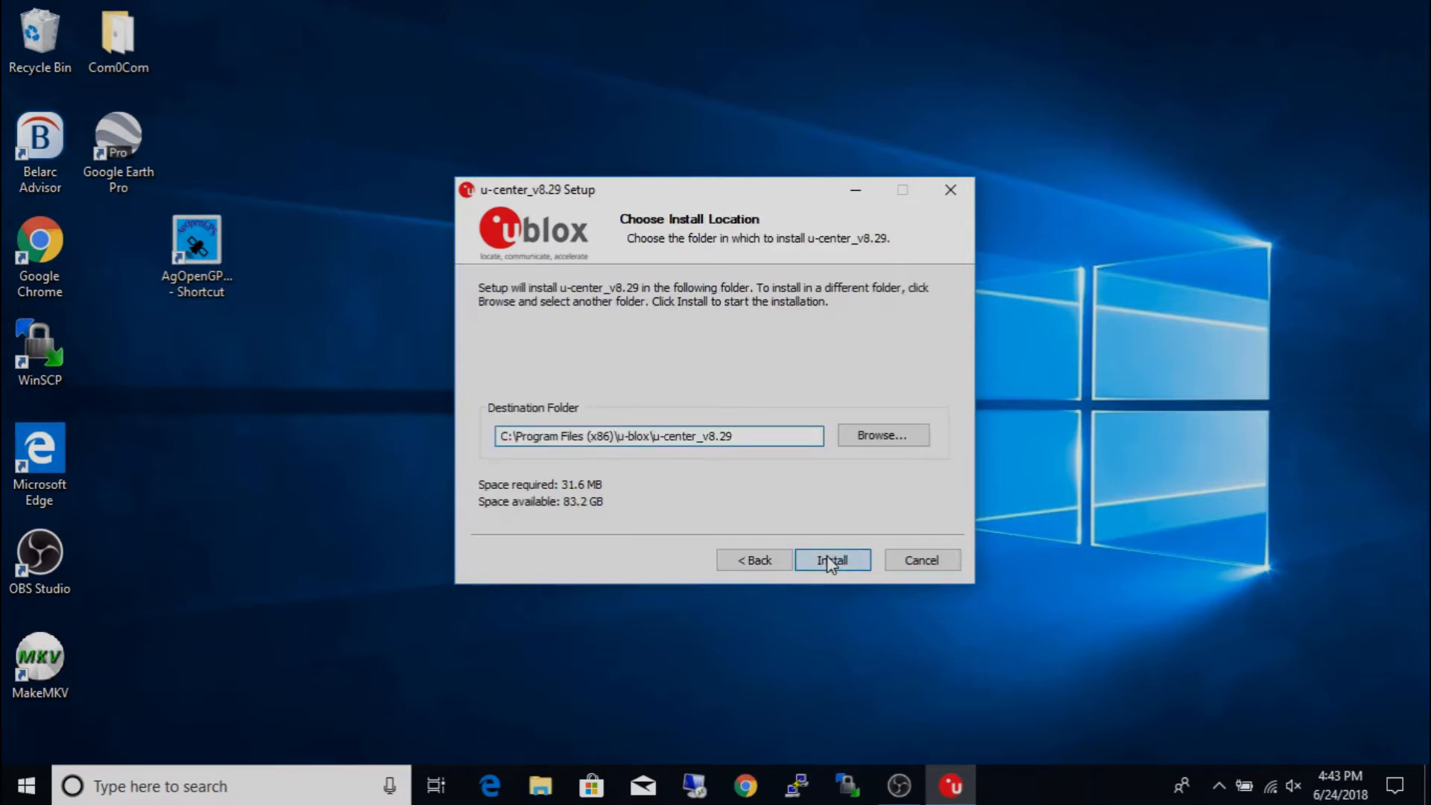
left_click(831, 559)
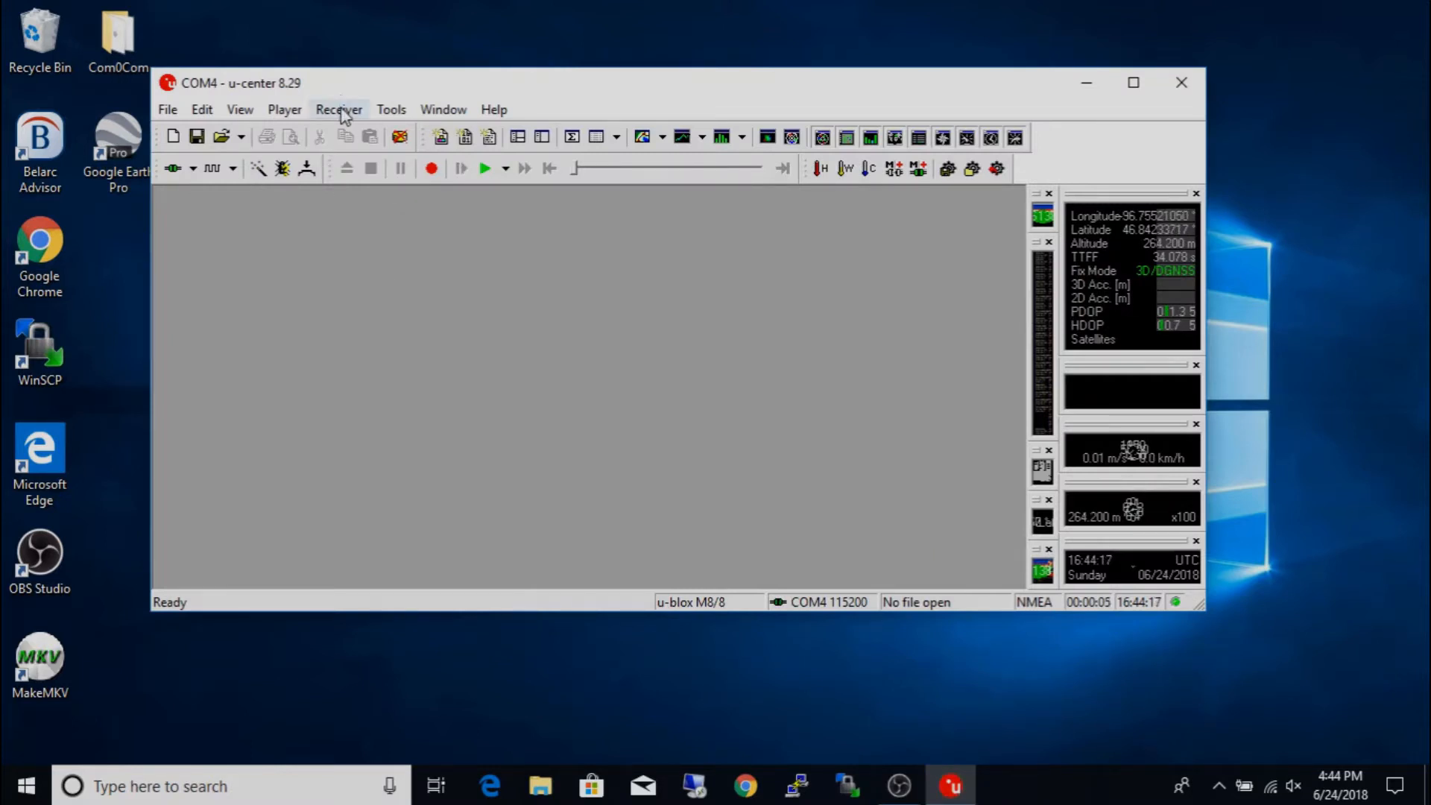
left_click(338, 109)
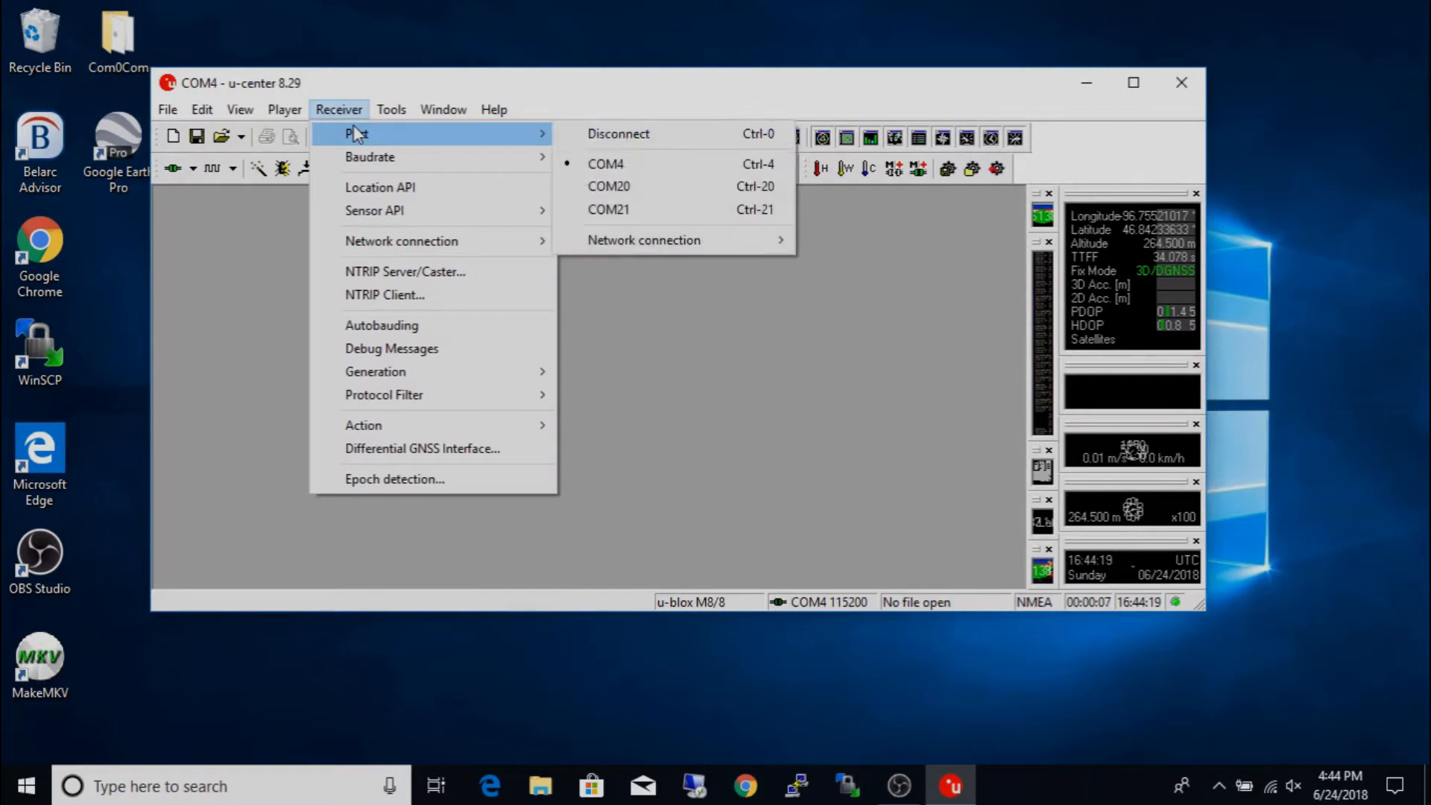
left_click(494, 109)
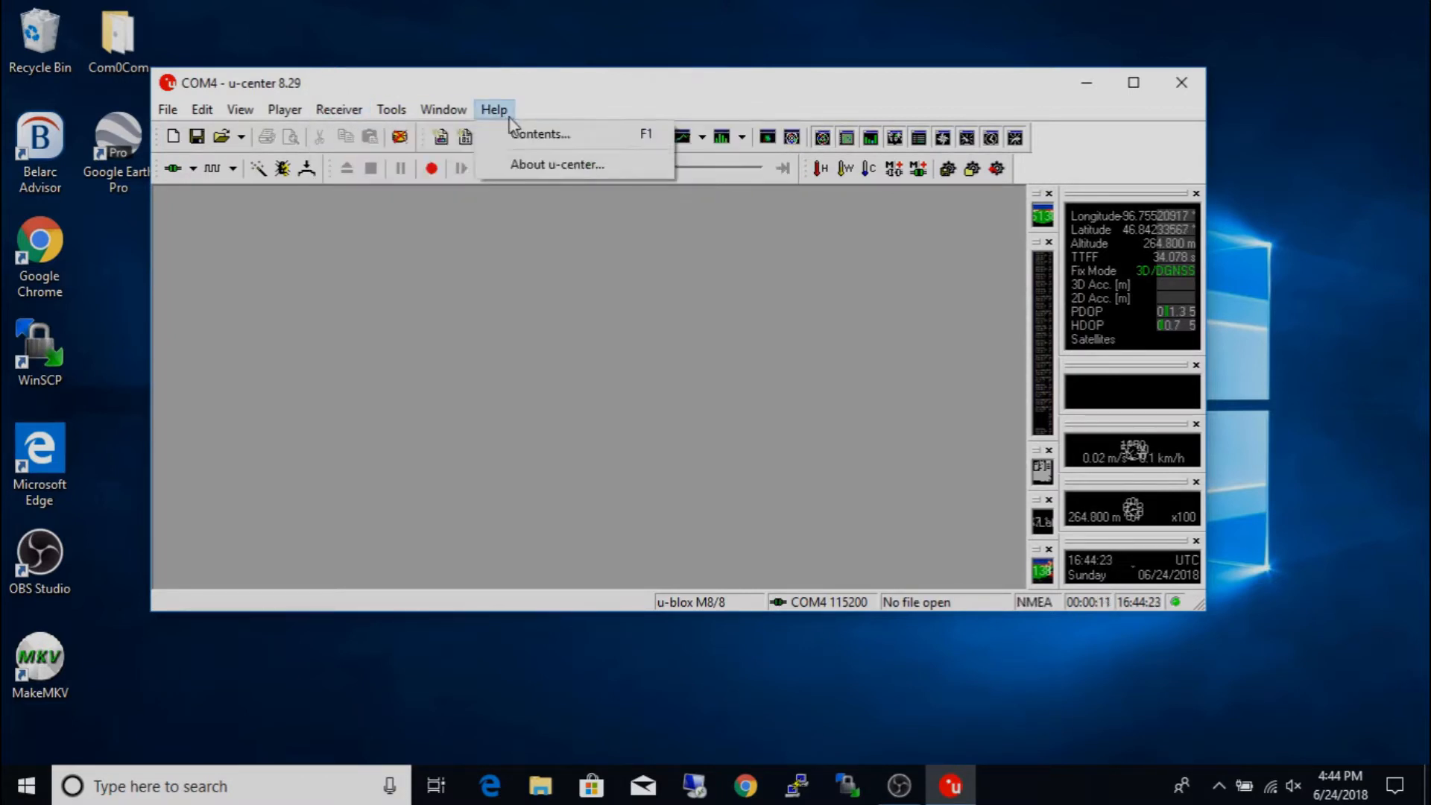
left_click(338, 108)
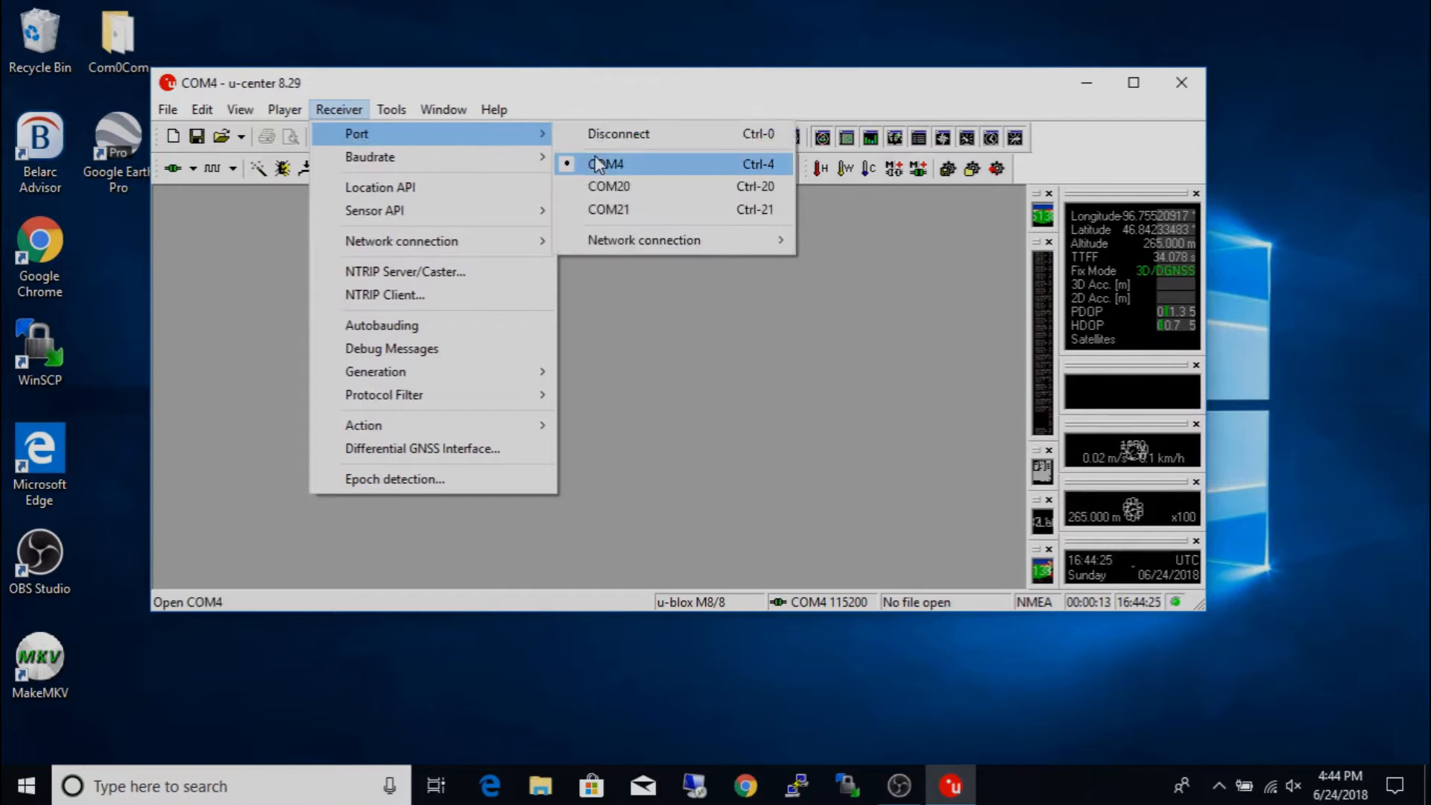
mouse_move(636, 170)
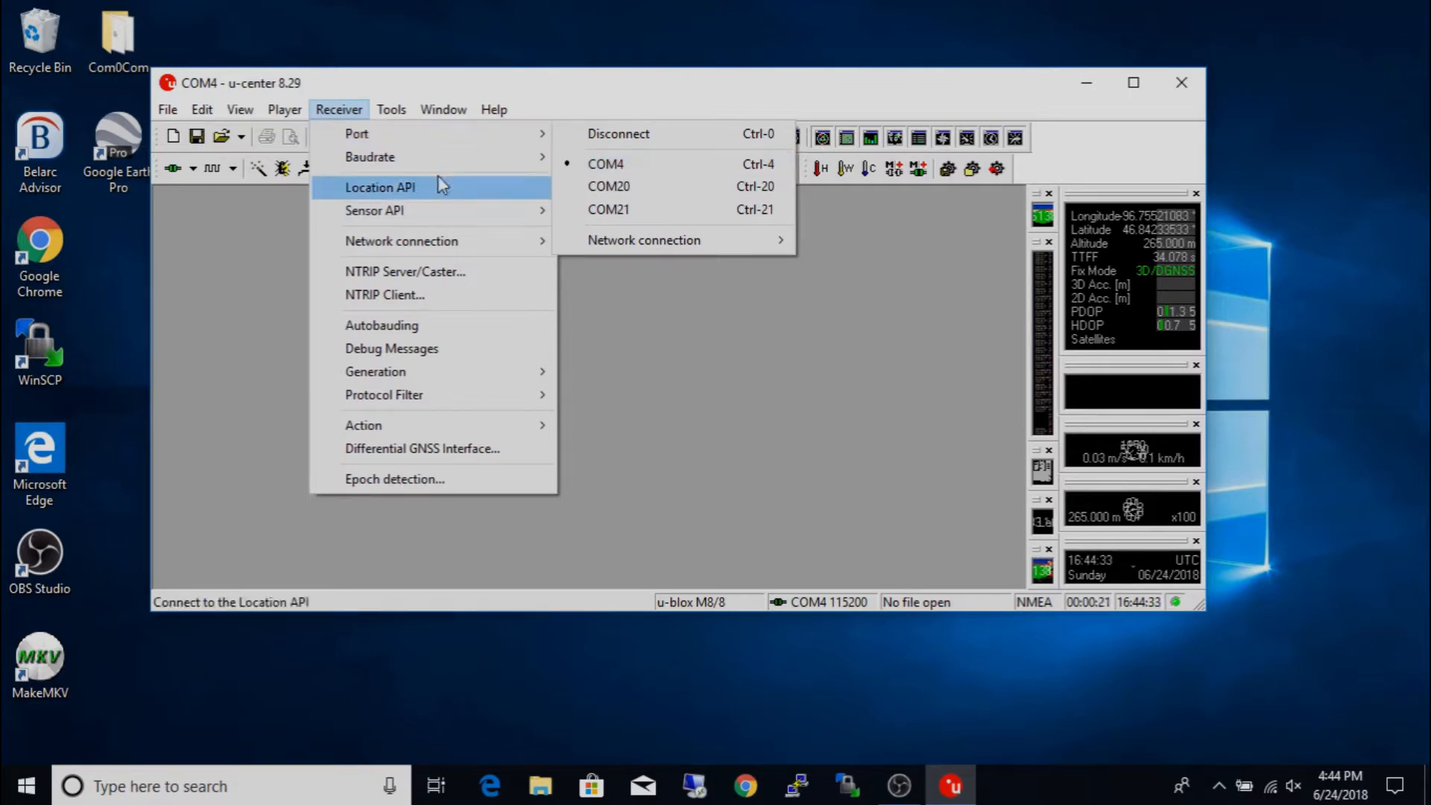
mouse_move(369, 156)
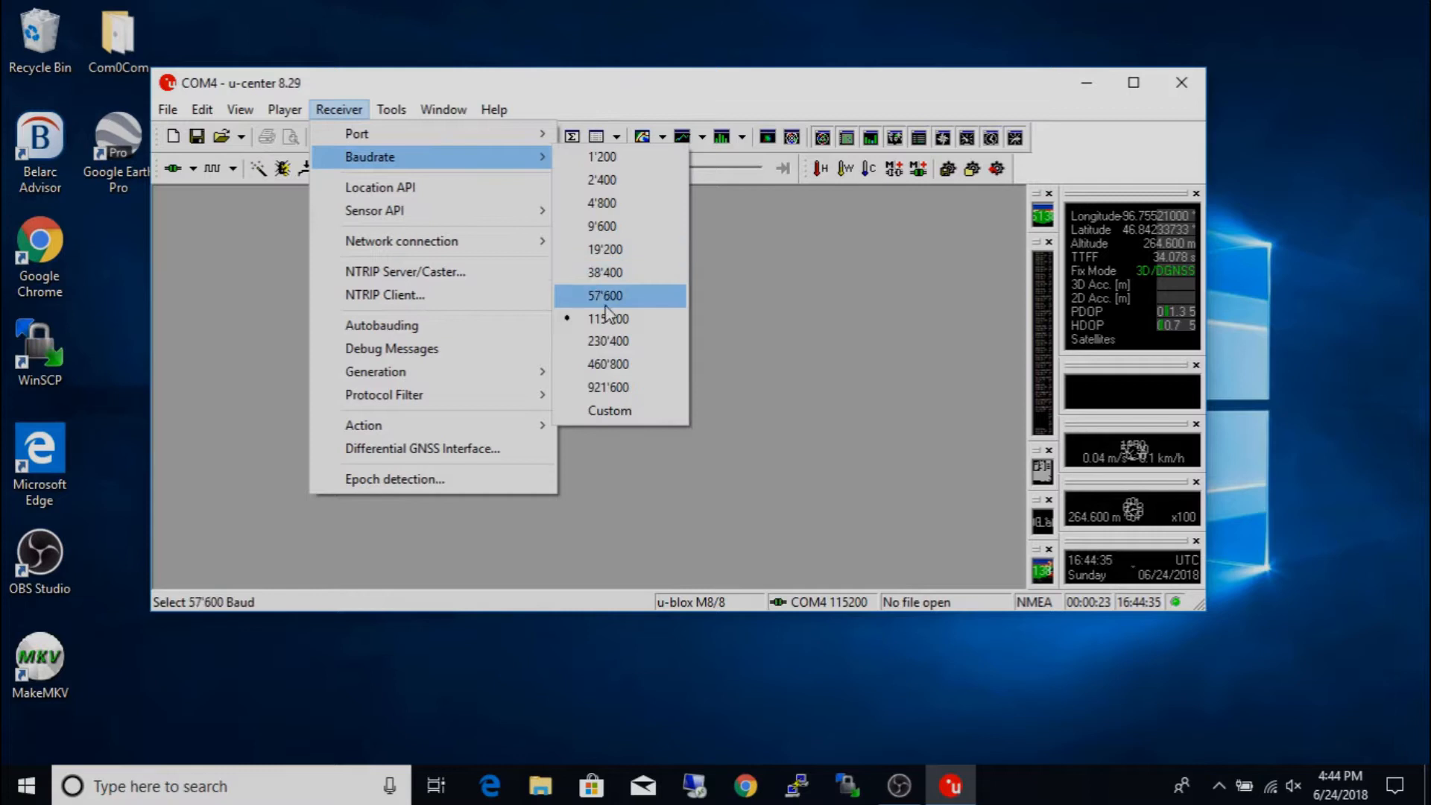
mouse_move(608, 319)
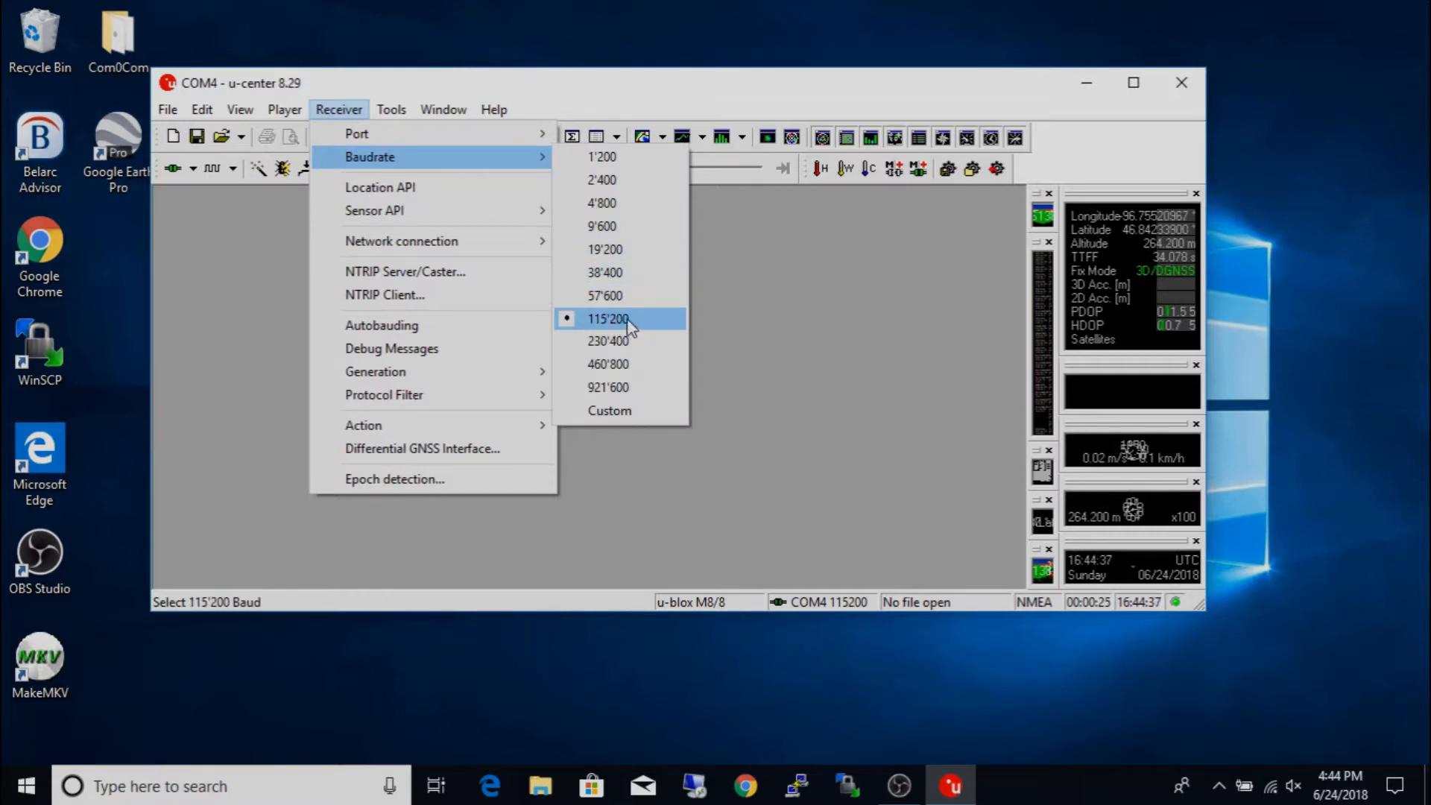
mouse_move(405, 271)
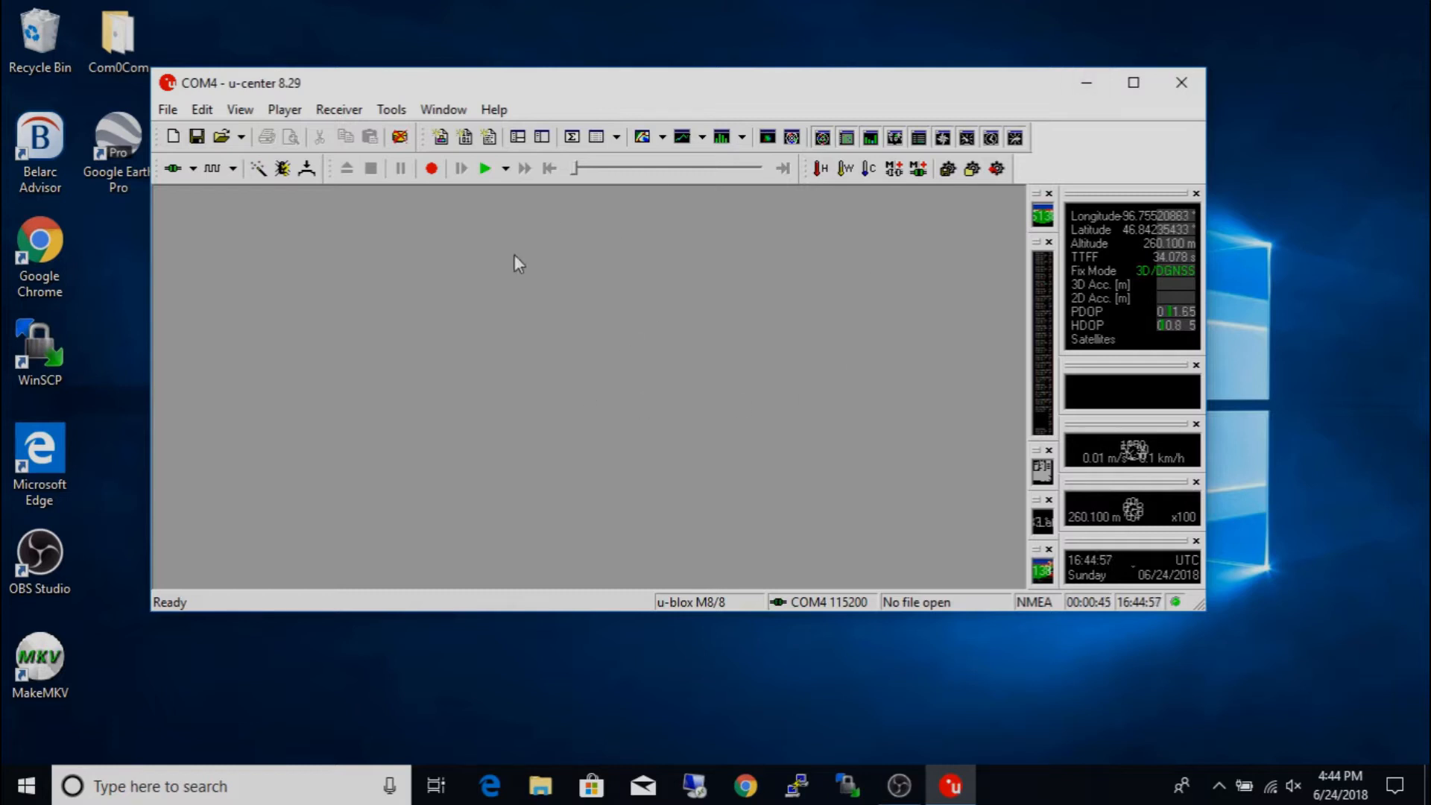
mouse_move(562, 246)
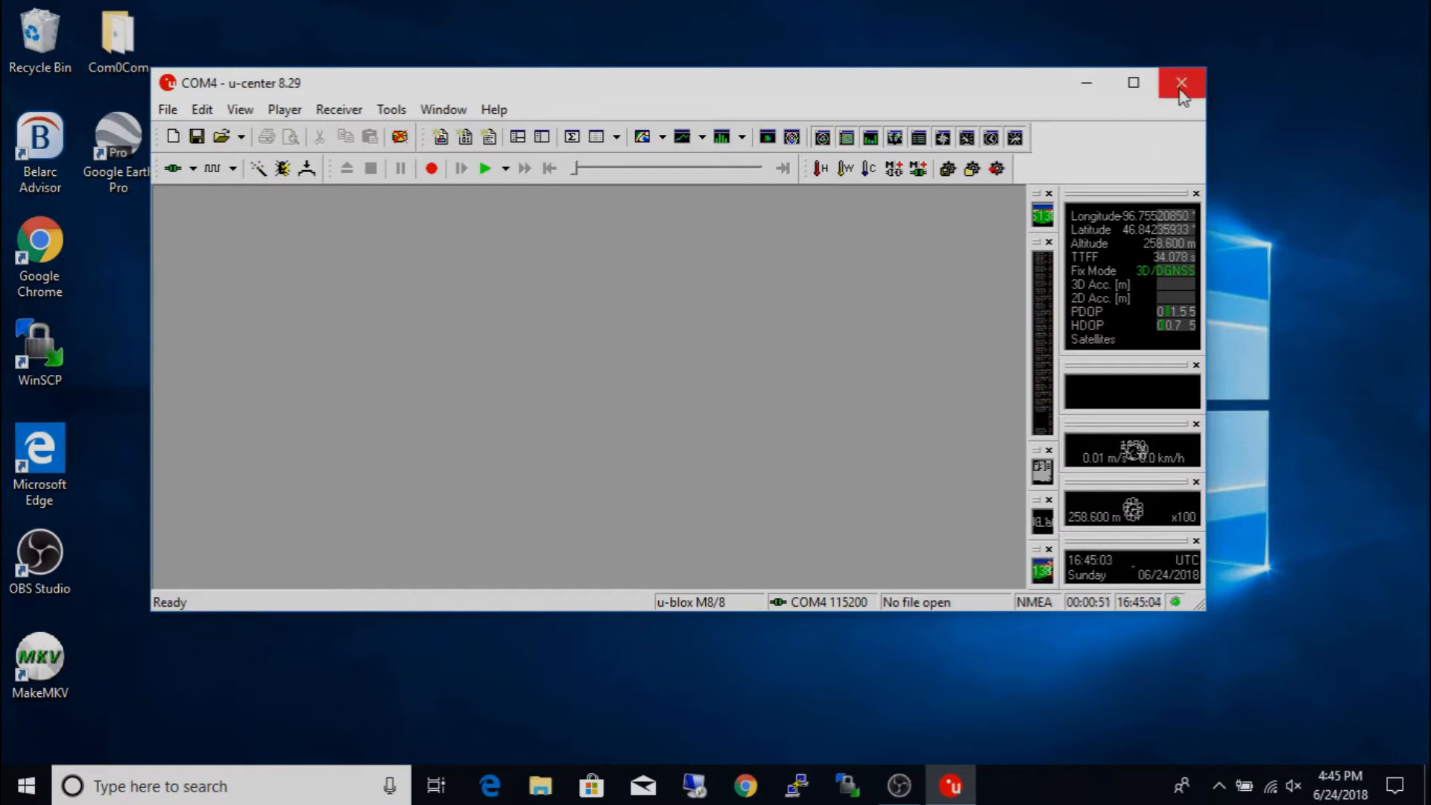
mouse_move(611, 282)
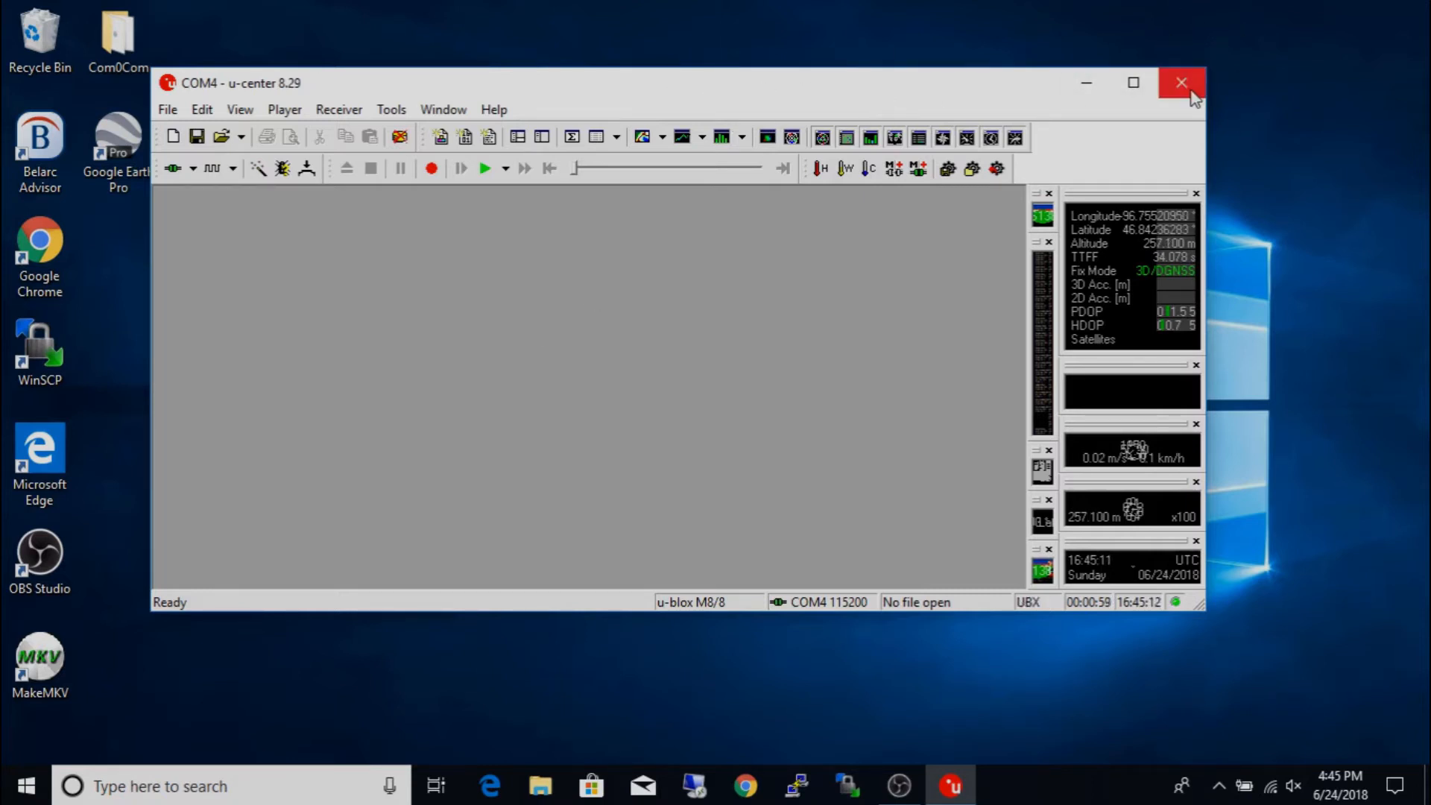
- Close u-center and browse rtkexplorer.com's RTKLIB code downloads down to the demo5 binaries
left_click(1181, 84)
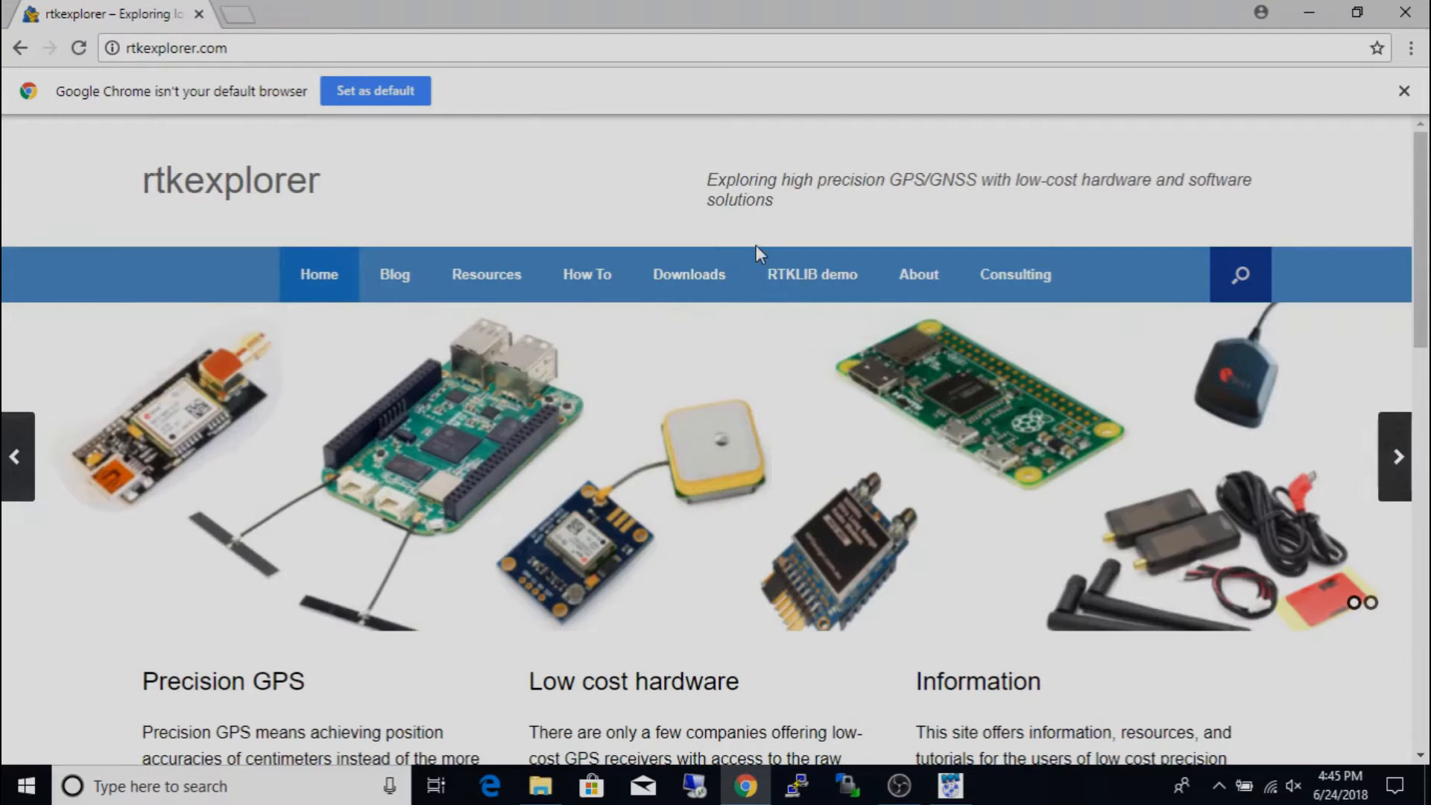
left_click(689, 275)
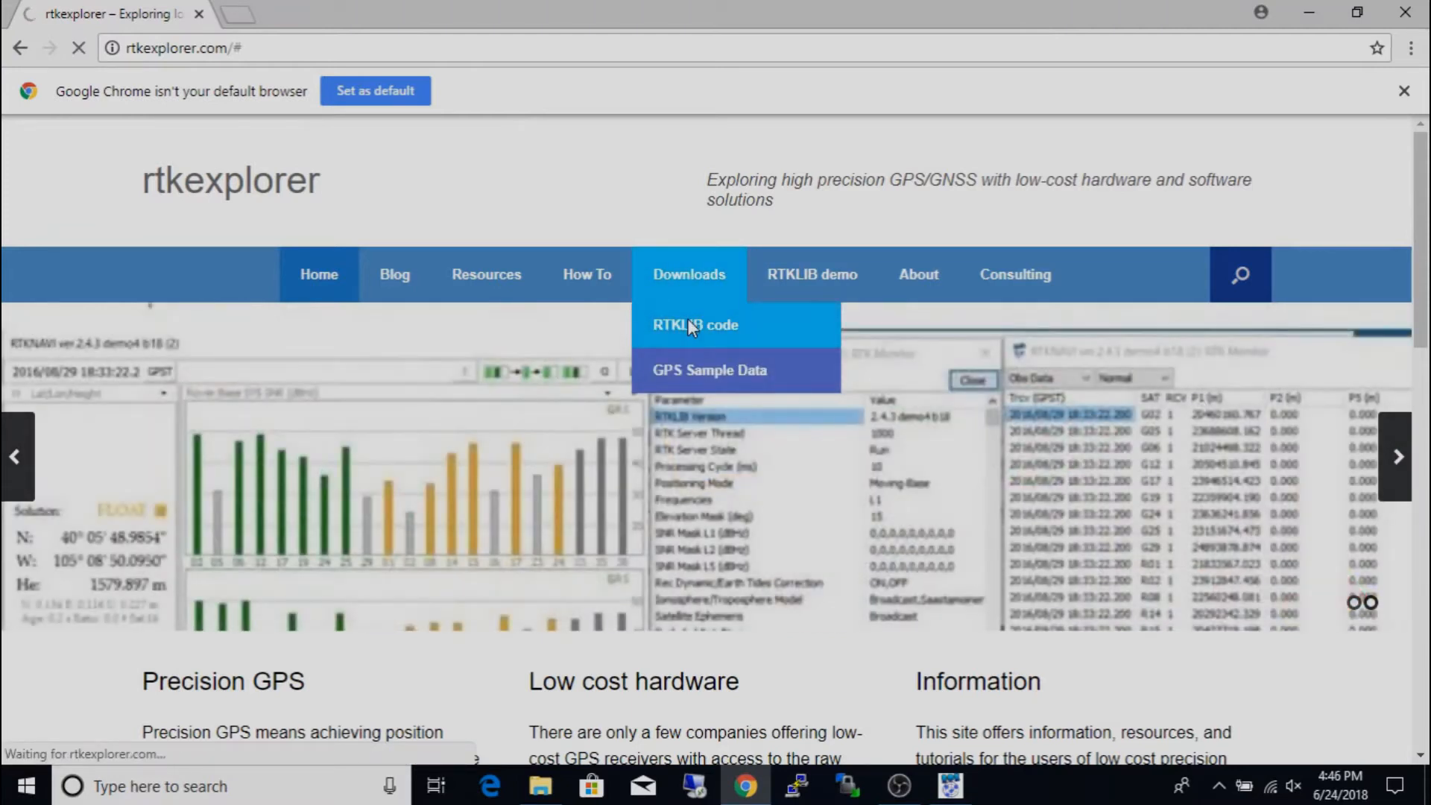
left_click(696, 325)
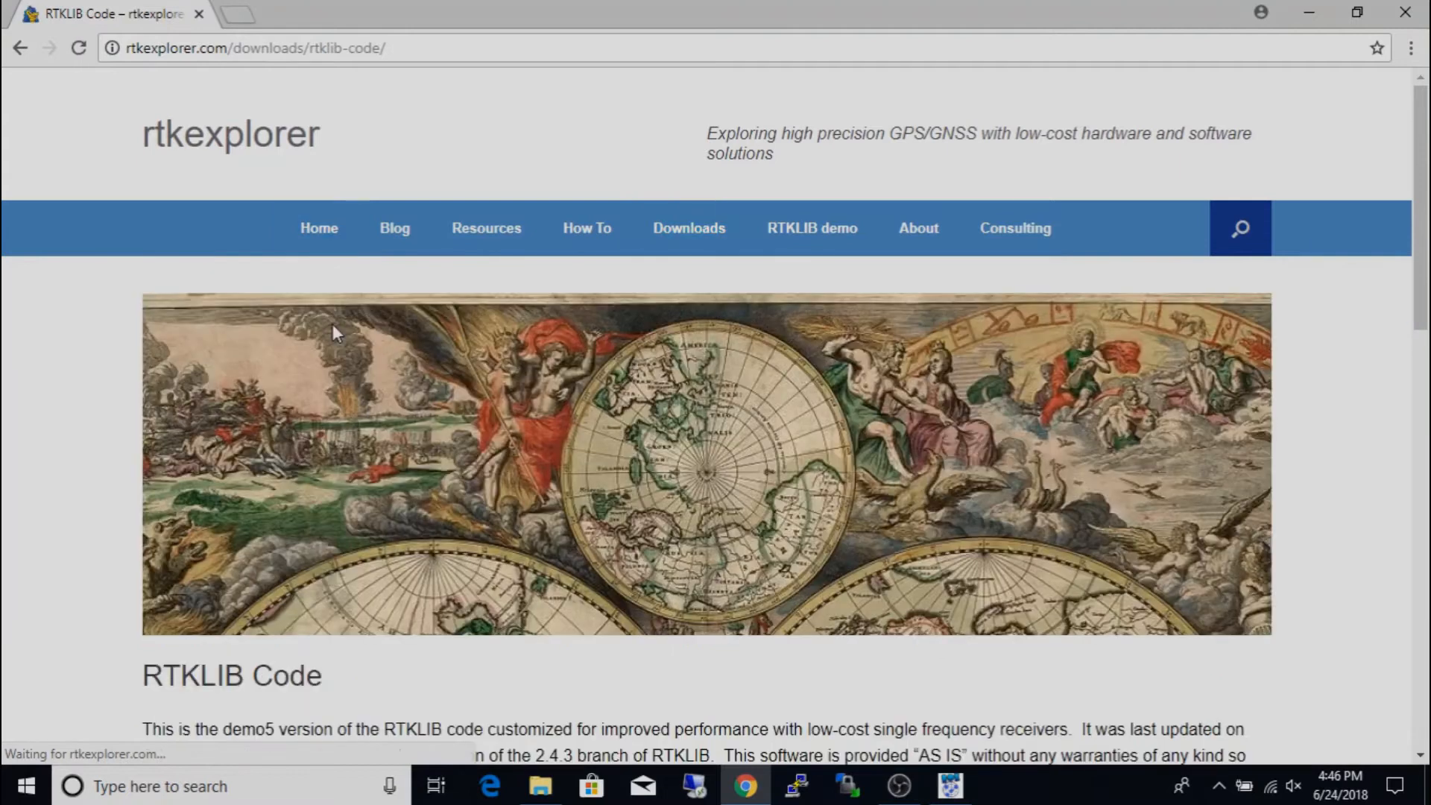
scroll("down", 3)
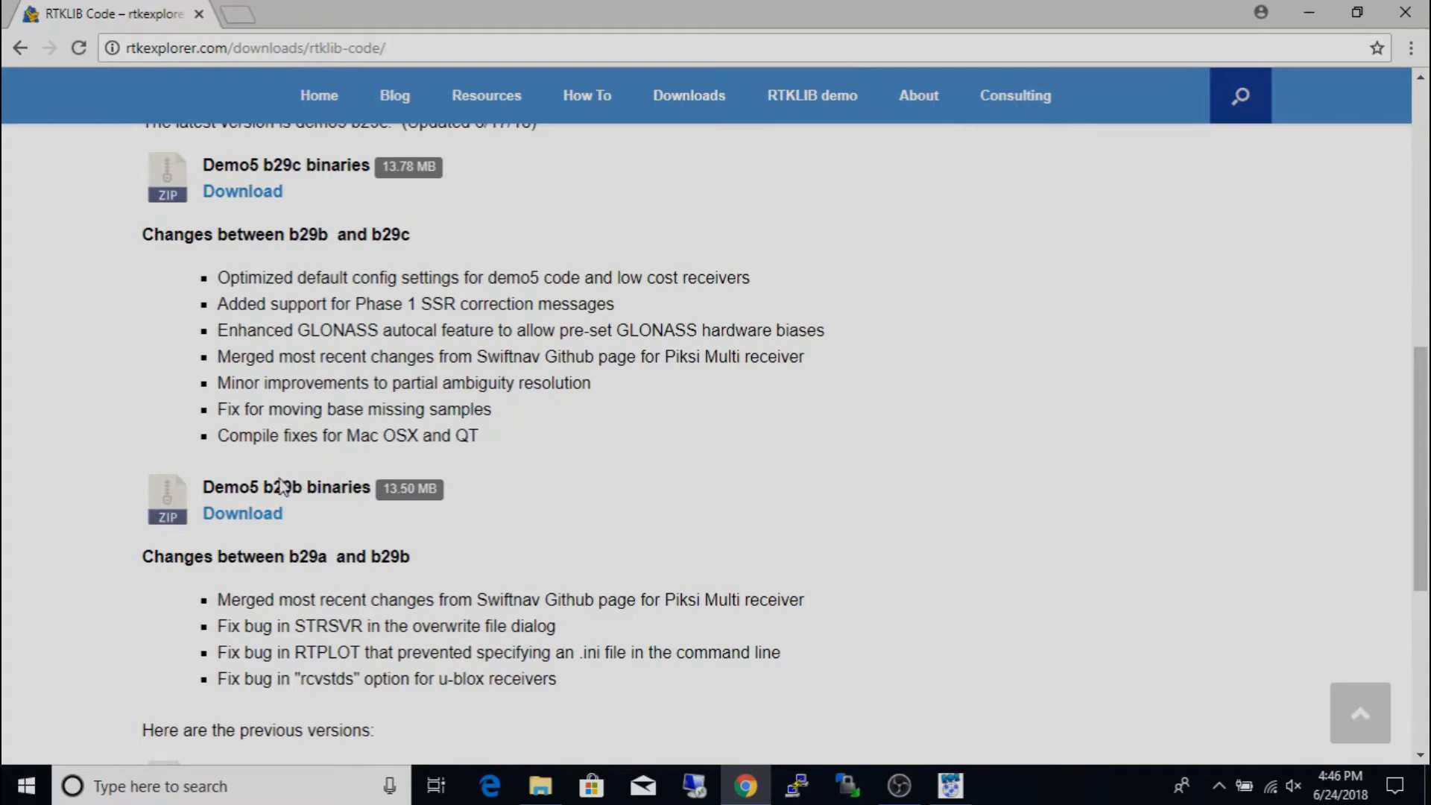
mouse_move(366, 249)
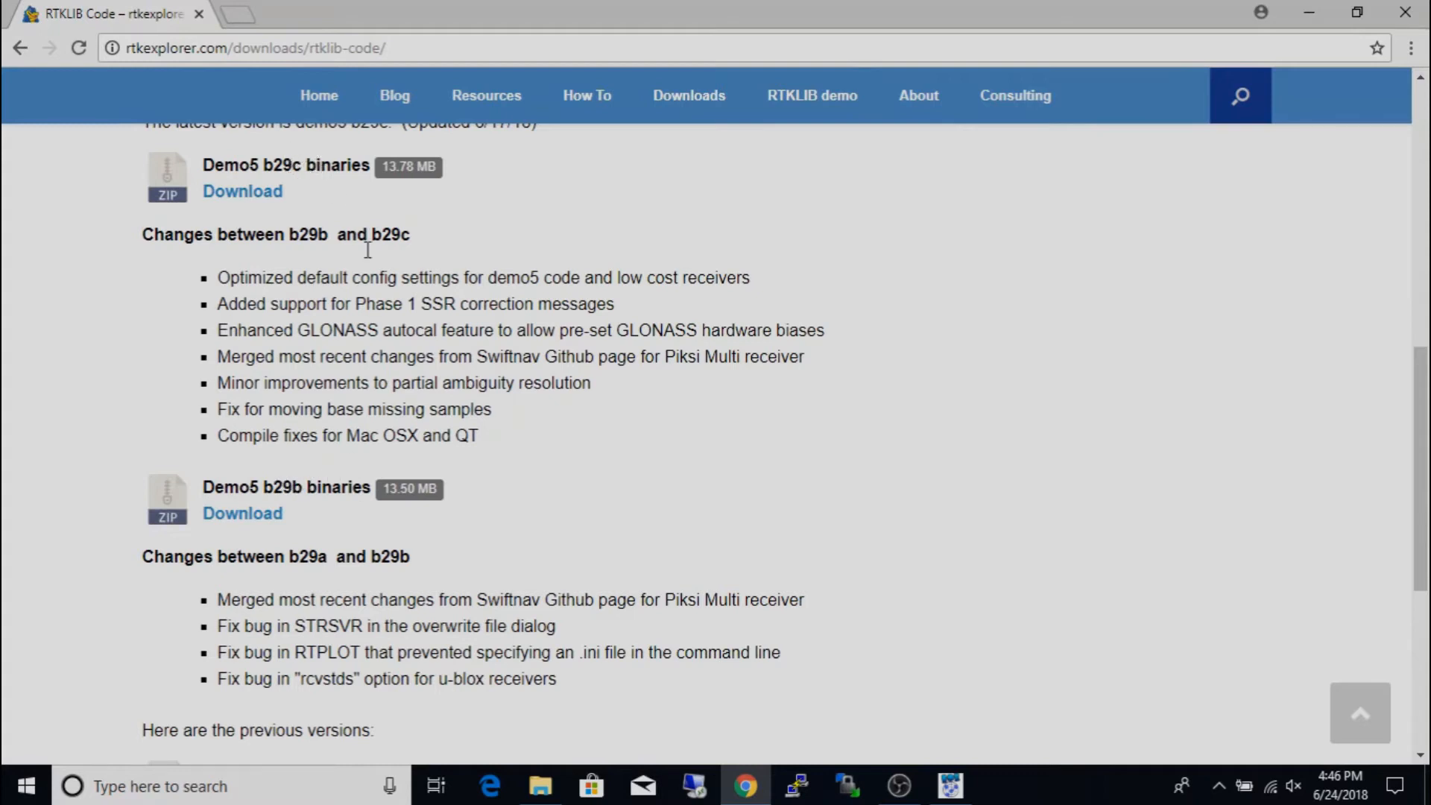
scroll("down", 3)
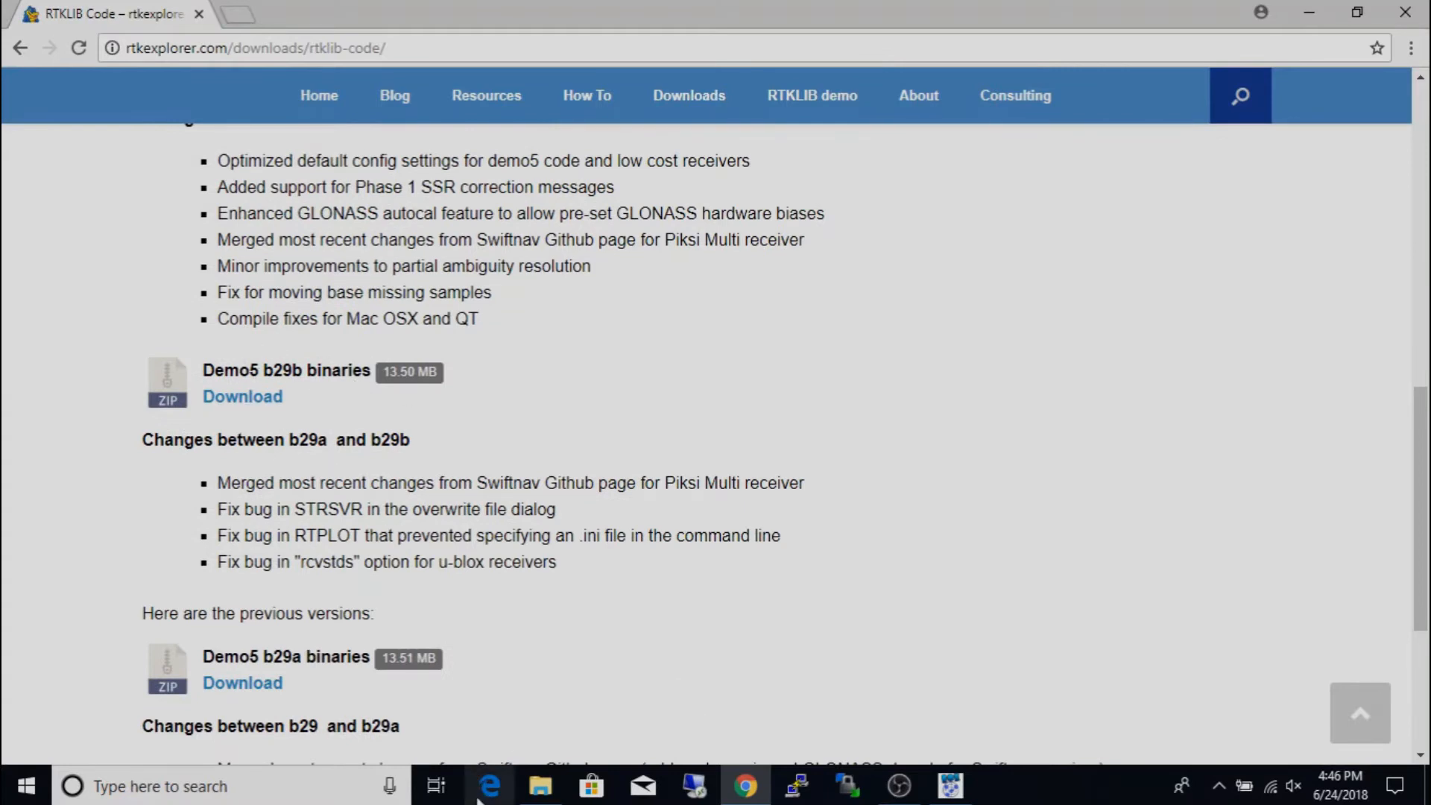
- Switch to RTKNAVI and bring up its Input Streams settings
left_click(949, 785)
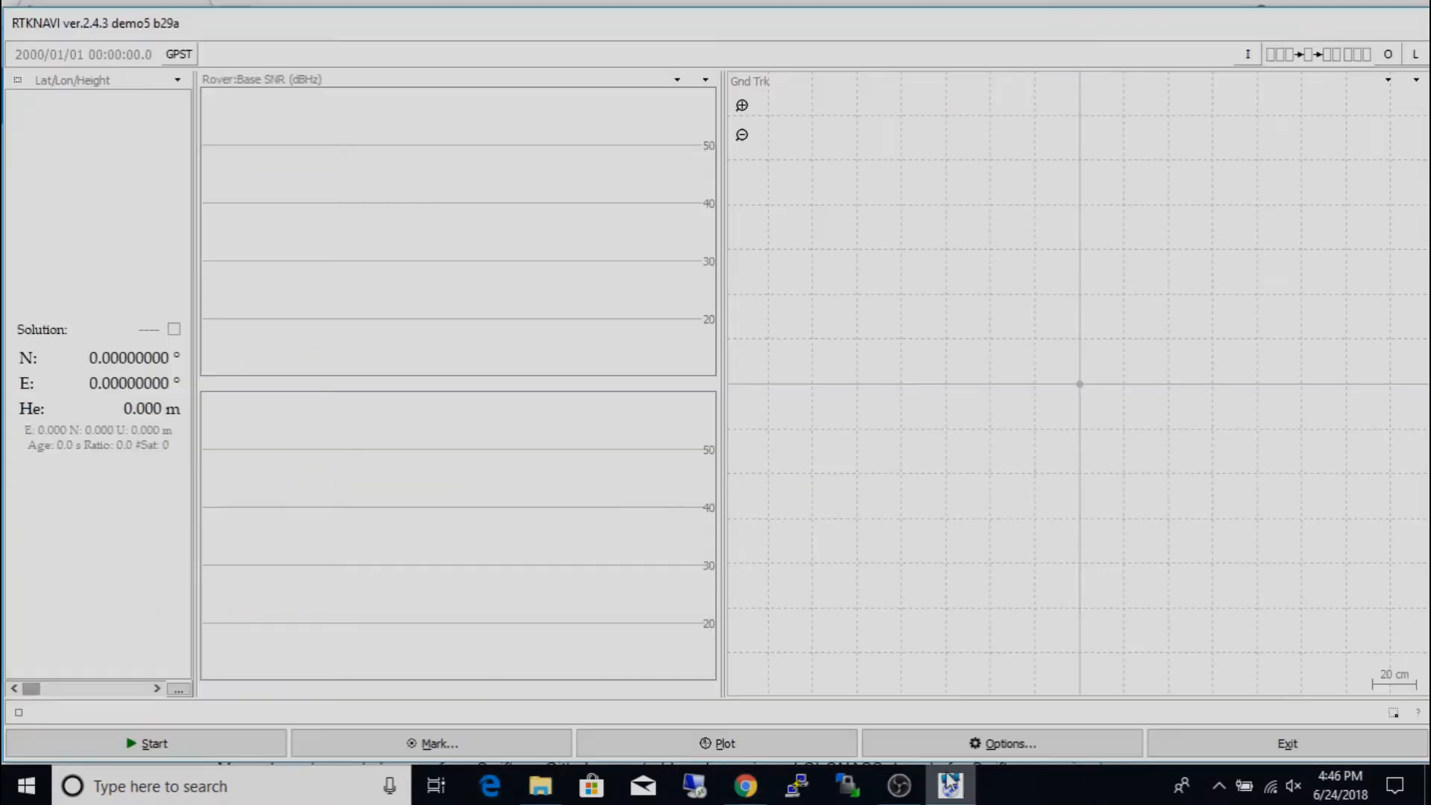
mouse_move(339, 343)
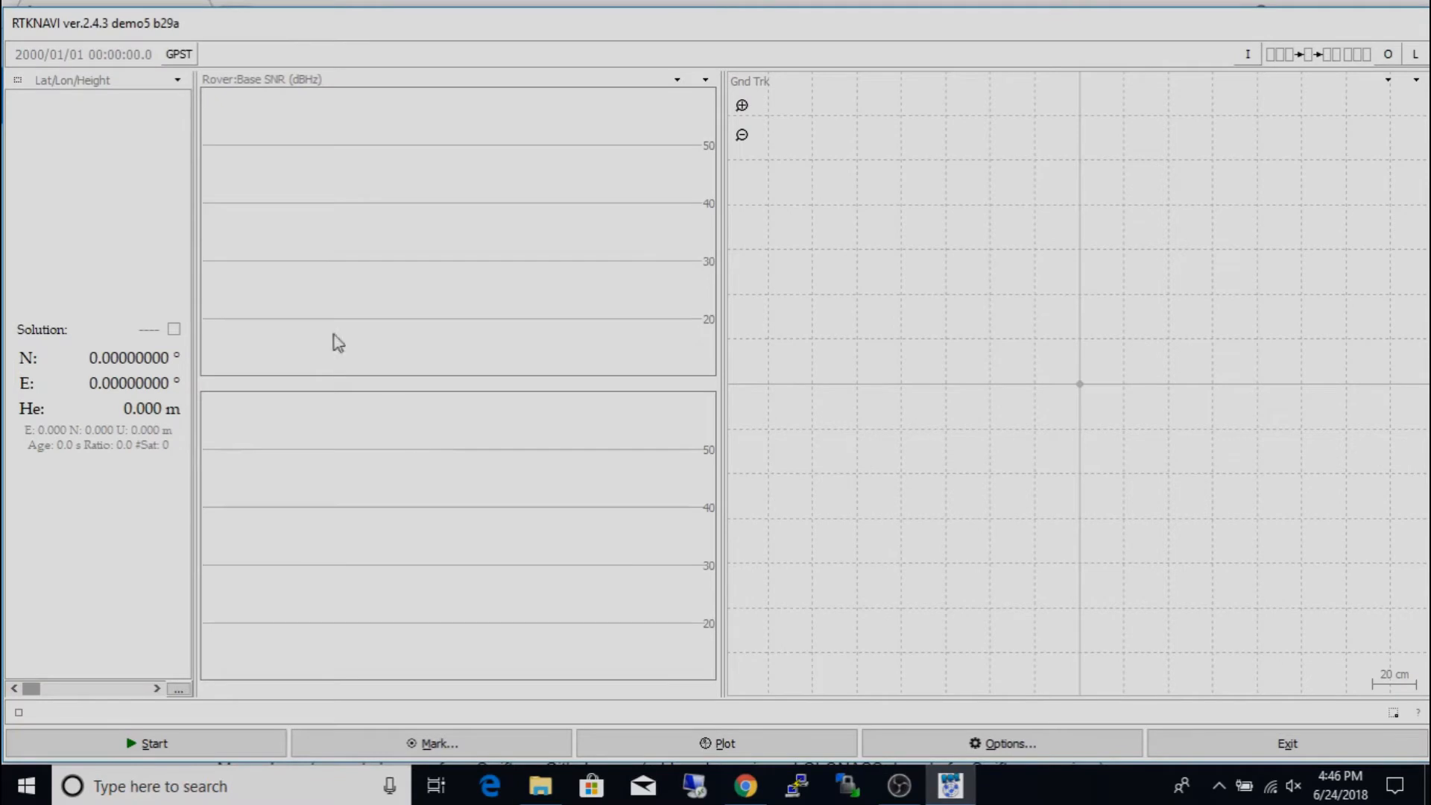
mouse_move(1157, 99)
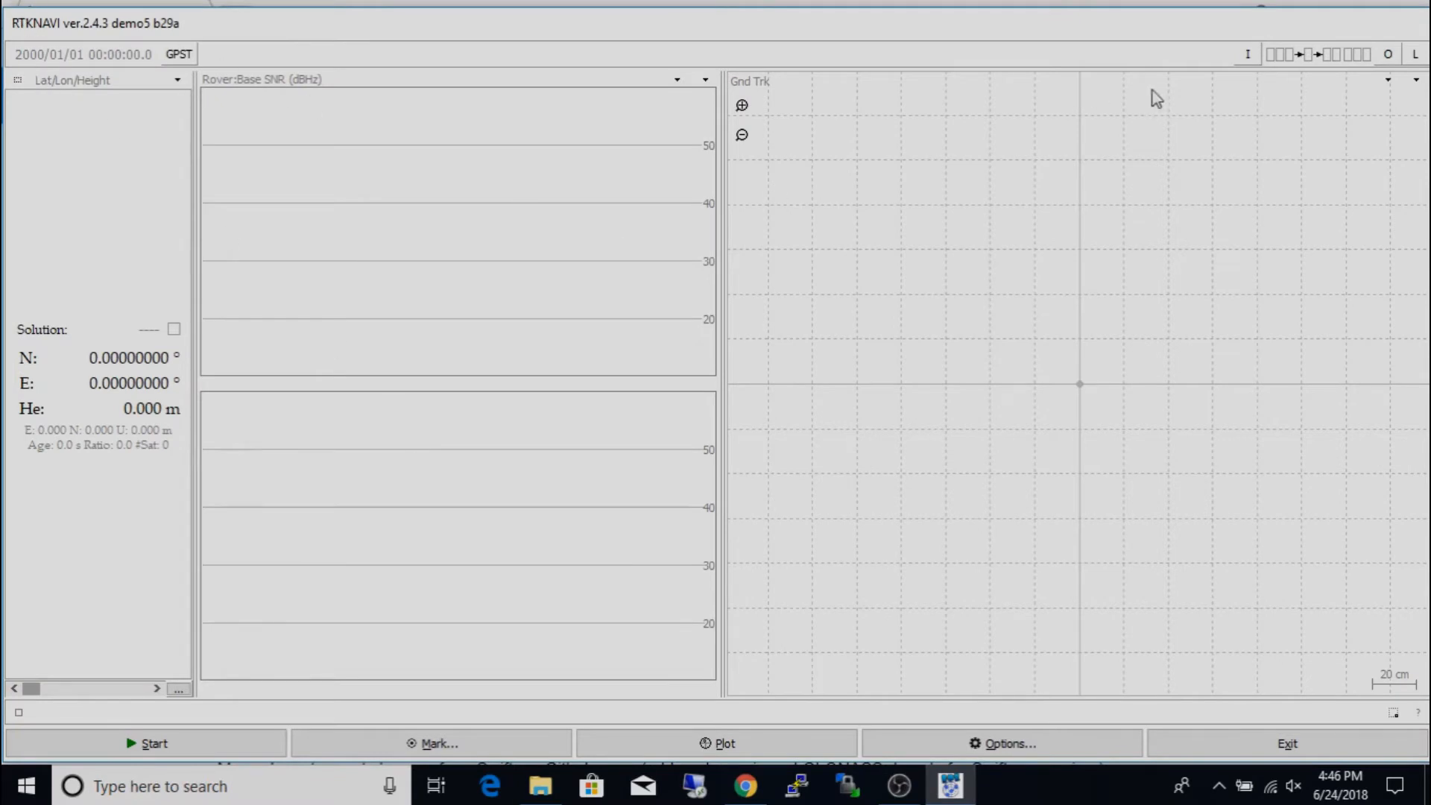
mouse_move(1246, 68)
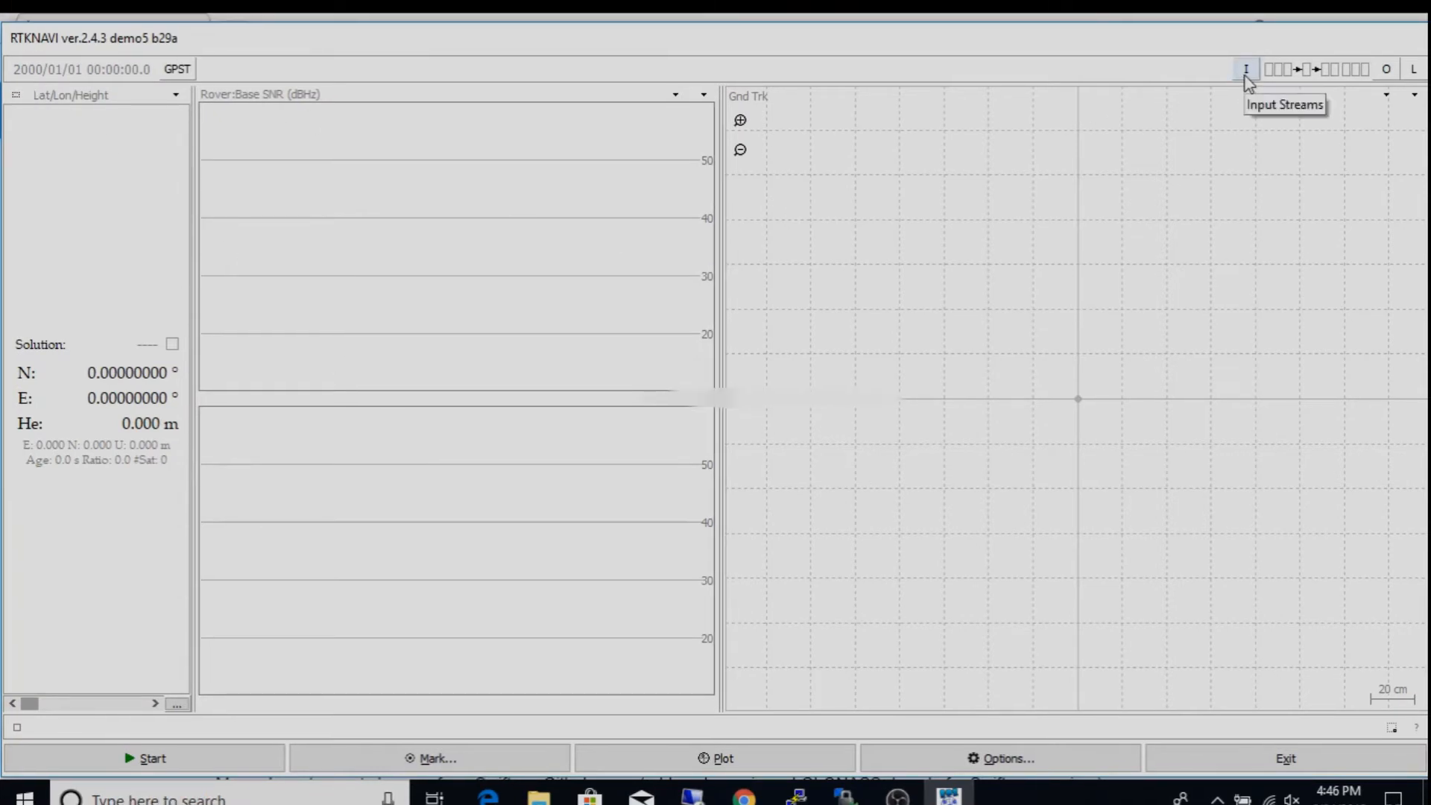
left_click(1245, 69)
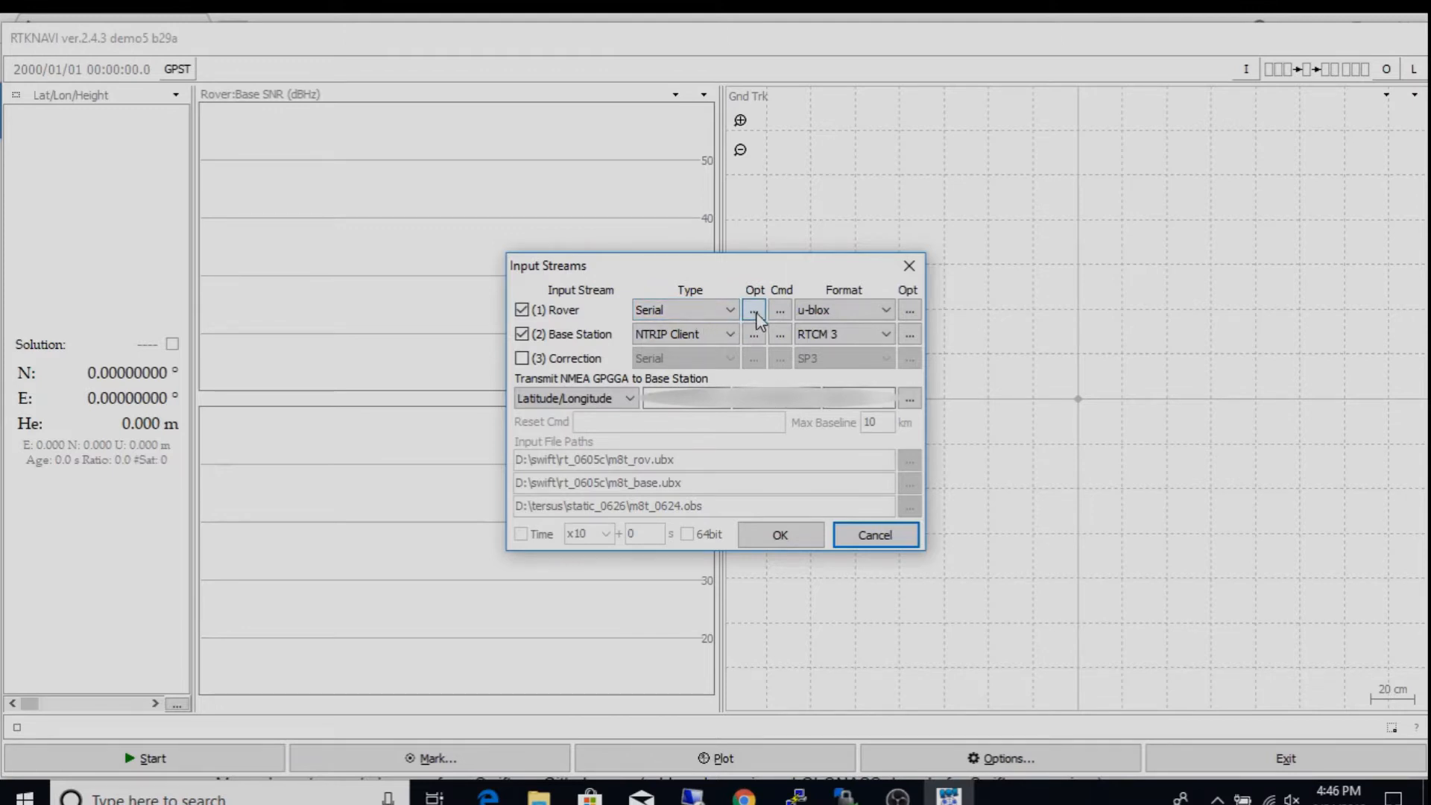
- Confirm the rover serial port as COM4 at 115200 baud
left_click(754, 310)
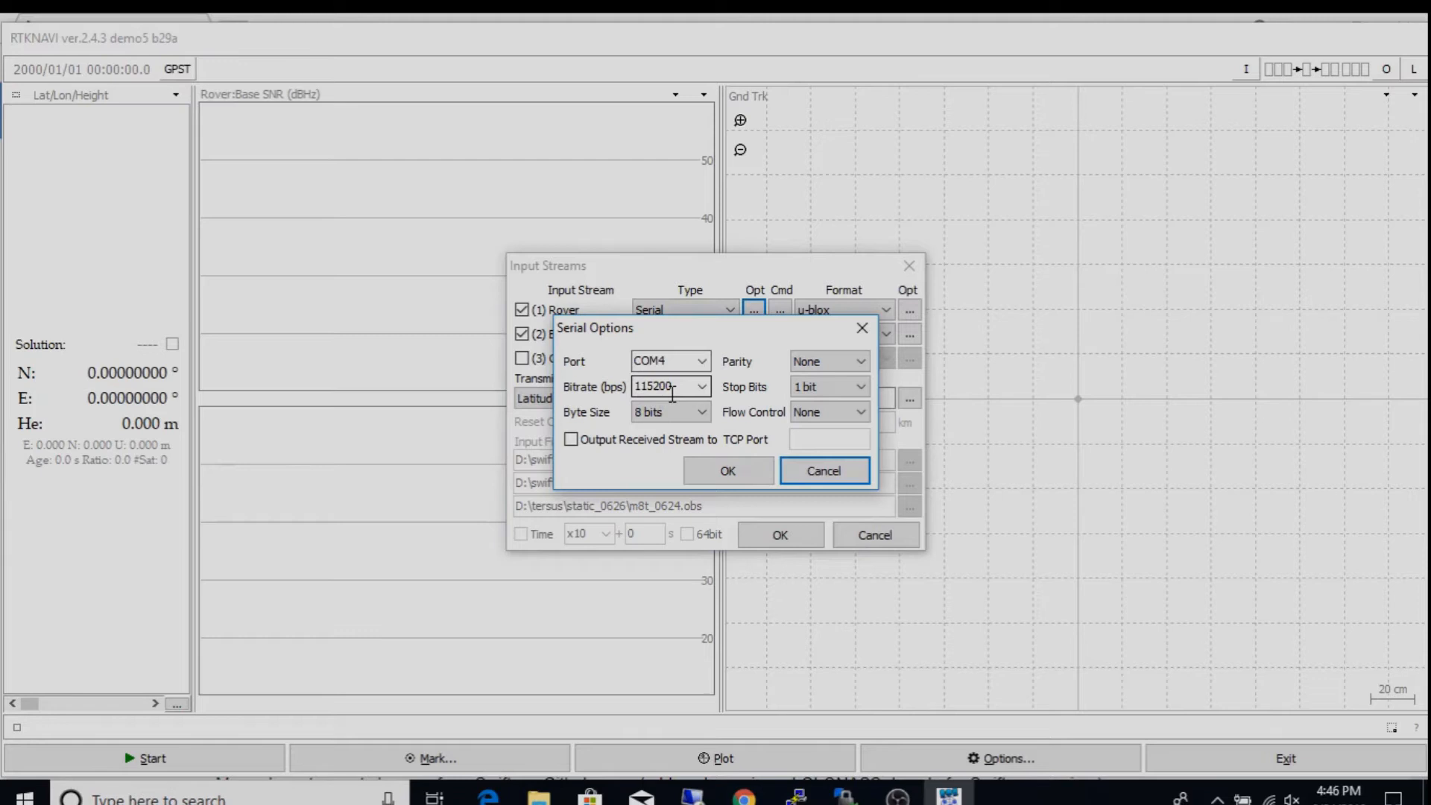
left_click(727, 469)
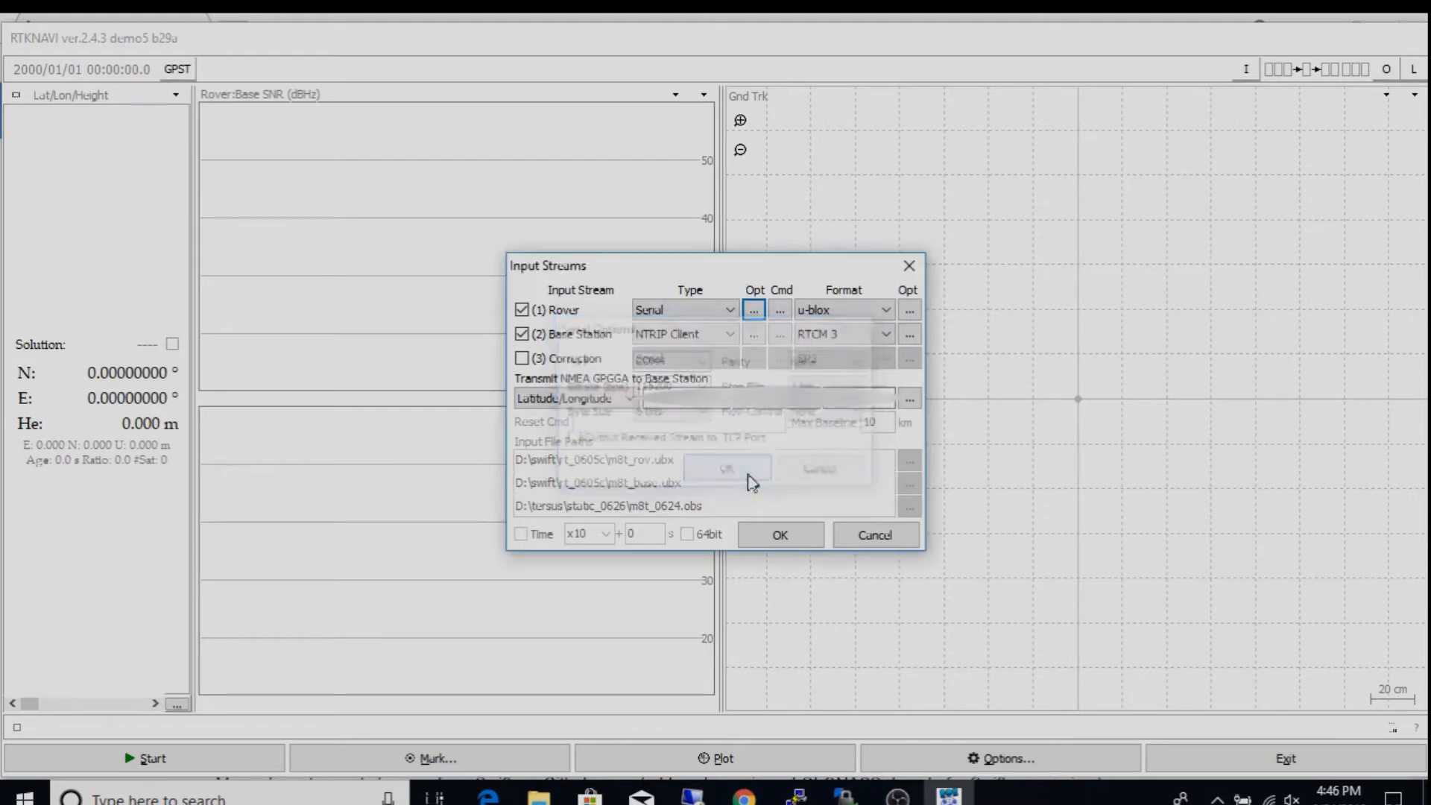
- Load the saved u-blox configuration script as the rover's startup commands
left_click(753, 310)
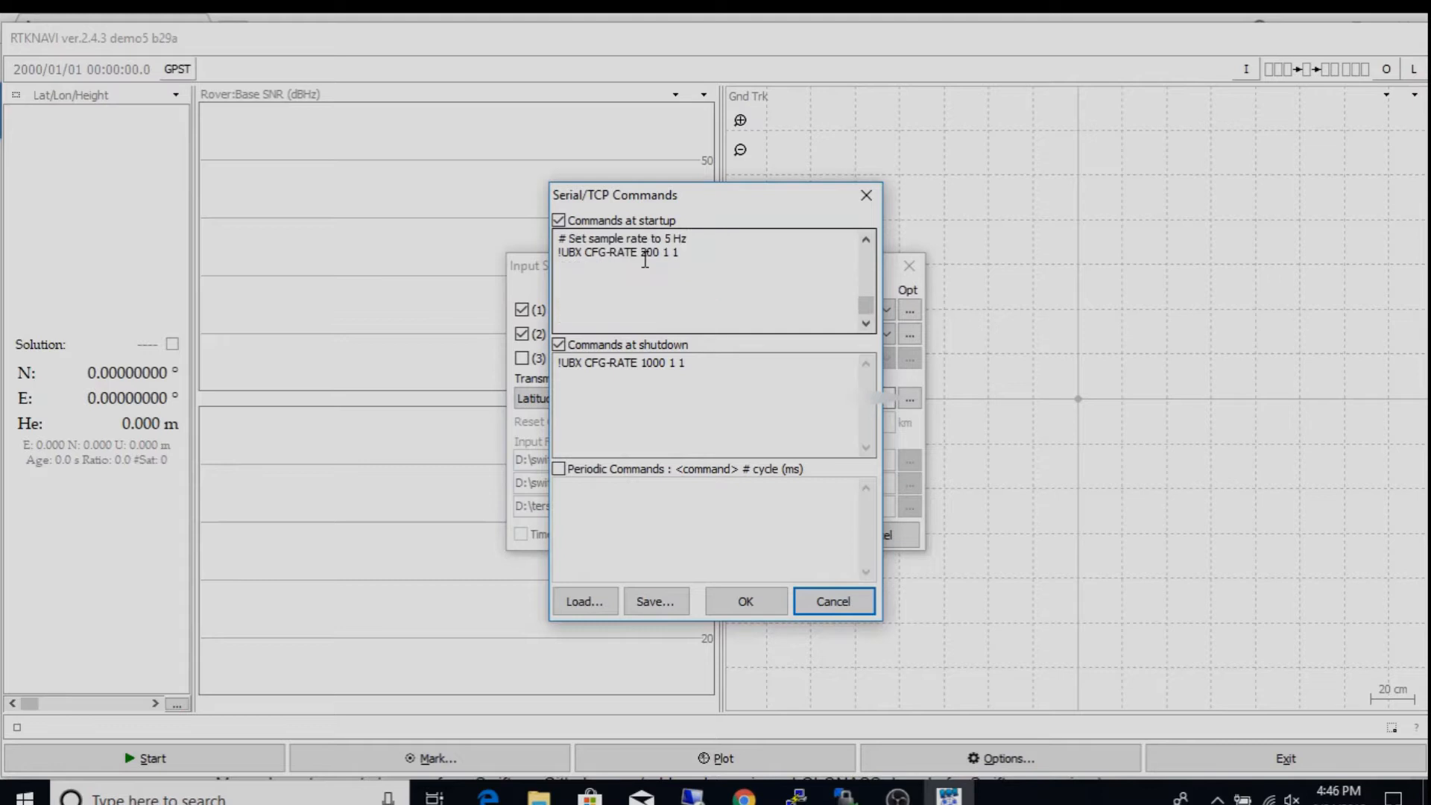
left_click(584, 601)
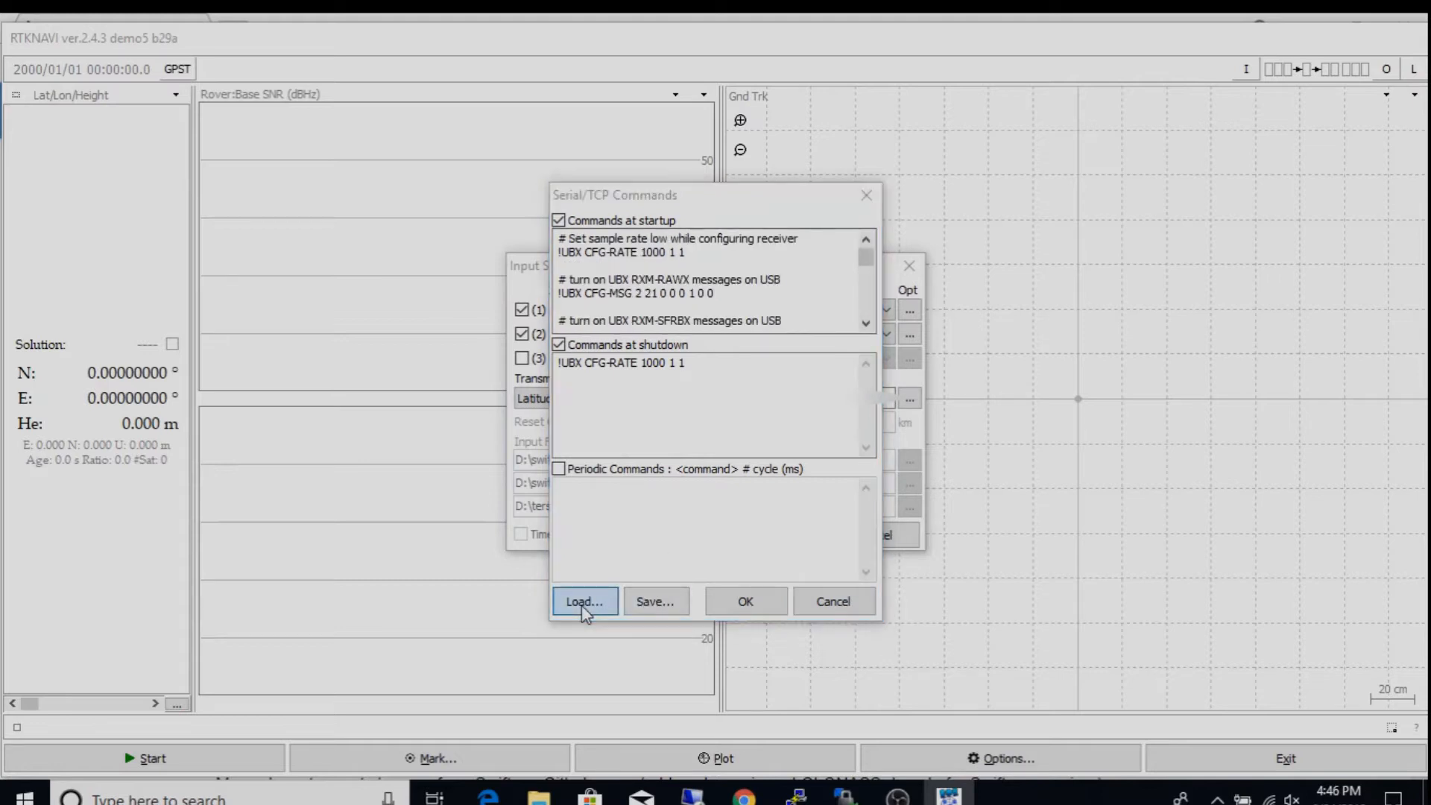
left_click(584, 600)
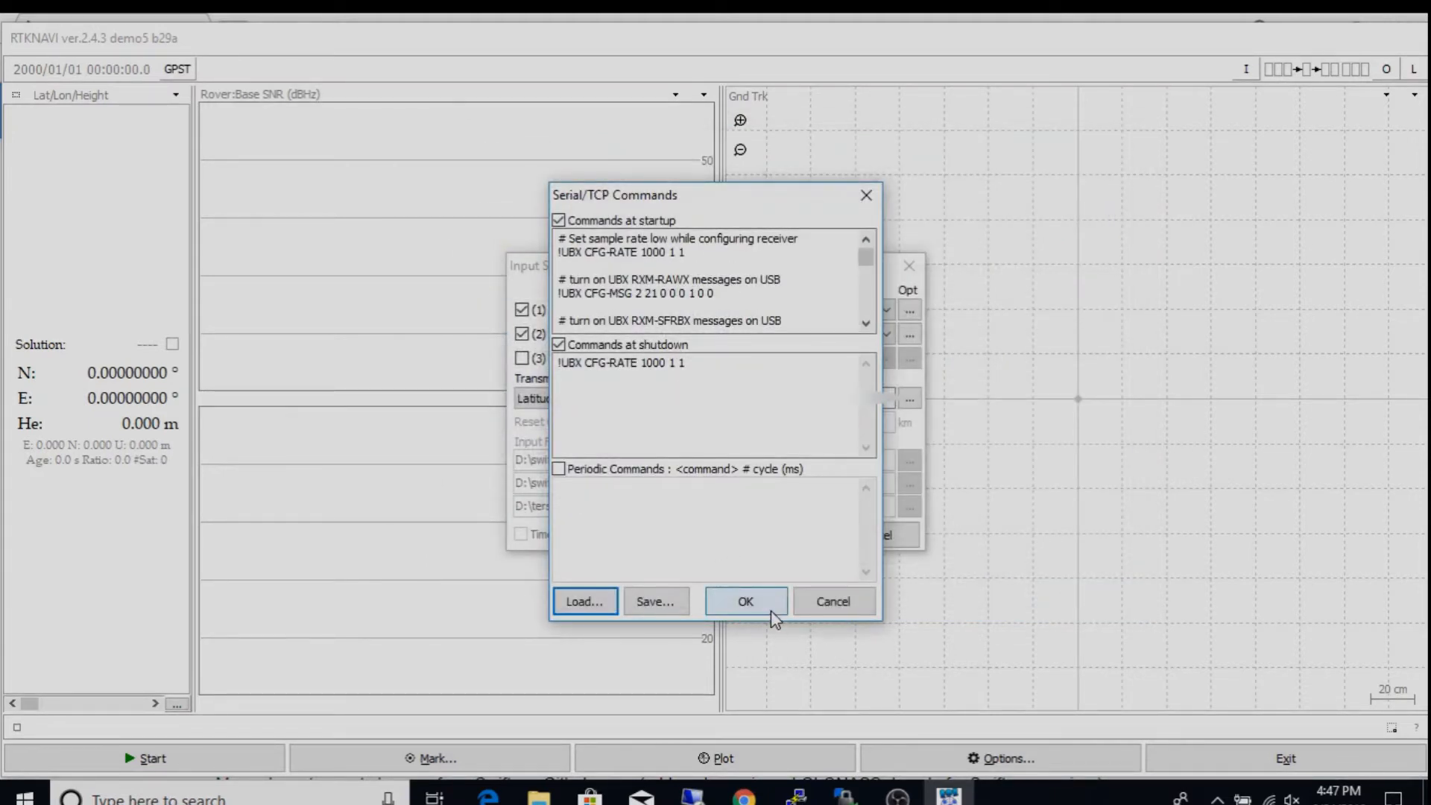
left_click(745, 600)
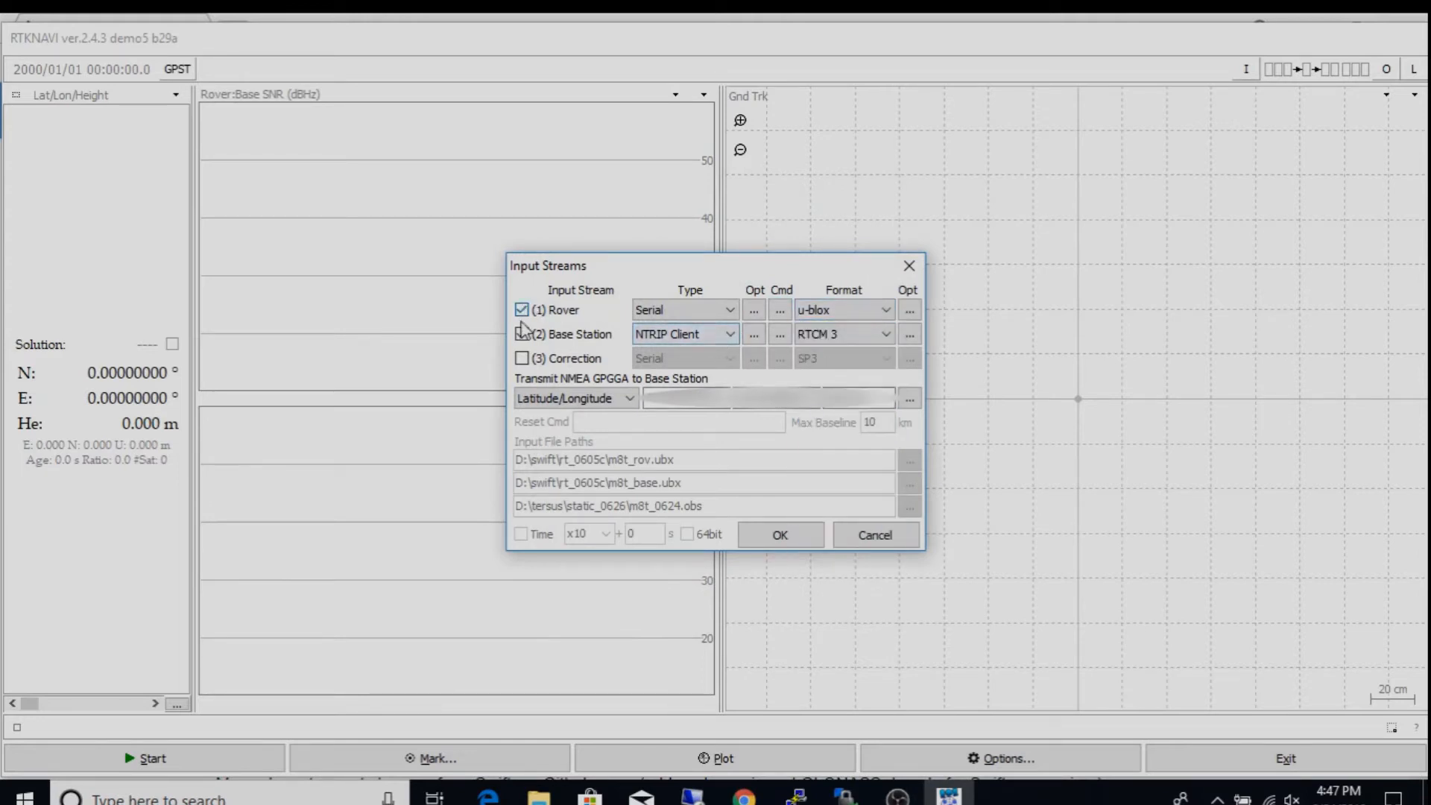
left_click(522, 333)
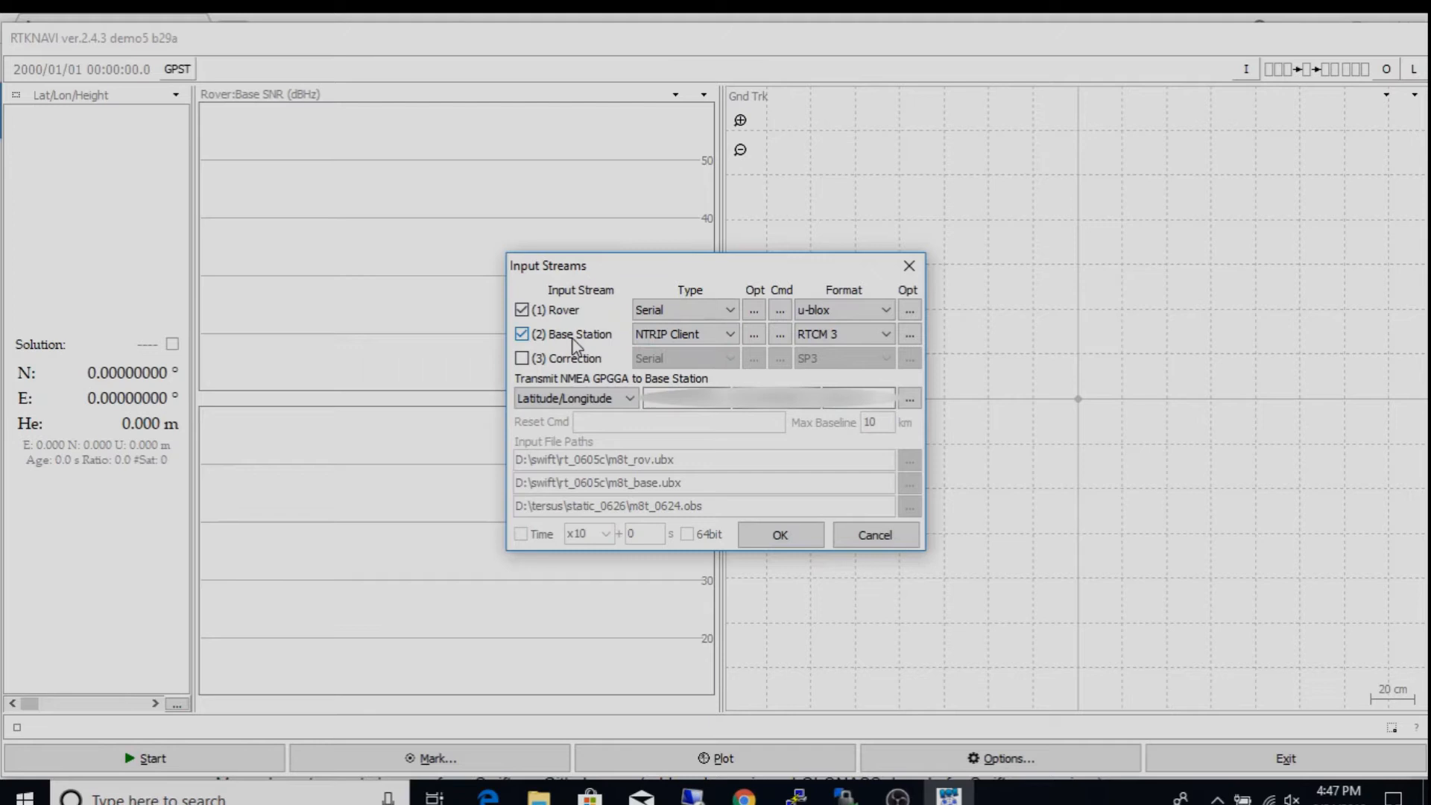
left_click(684, 334)
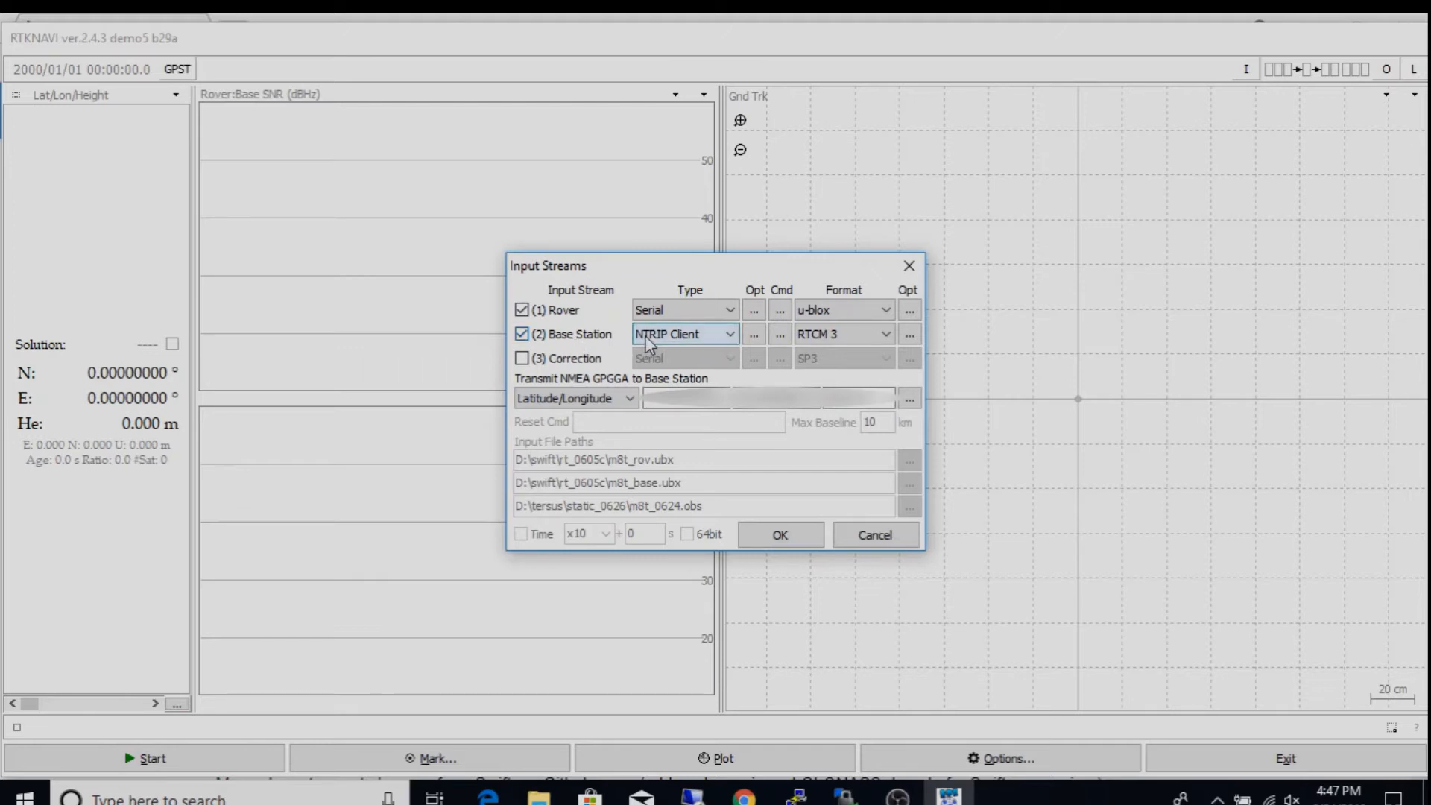
mouse_move(684, 340)
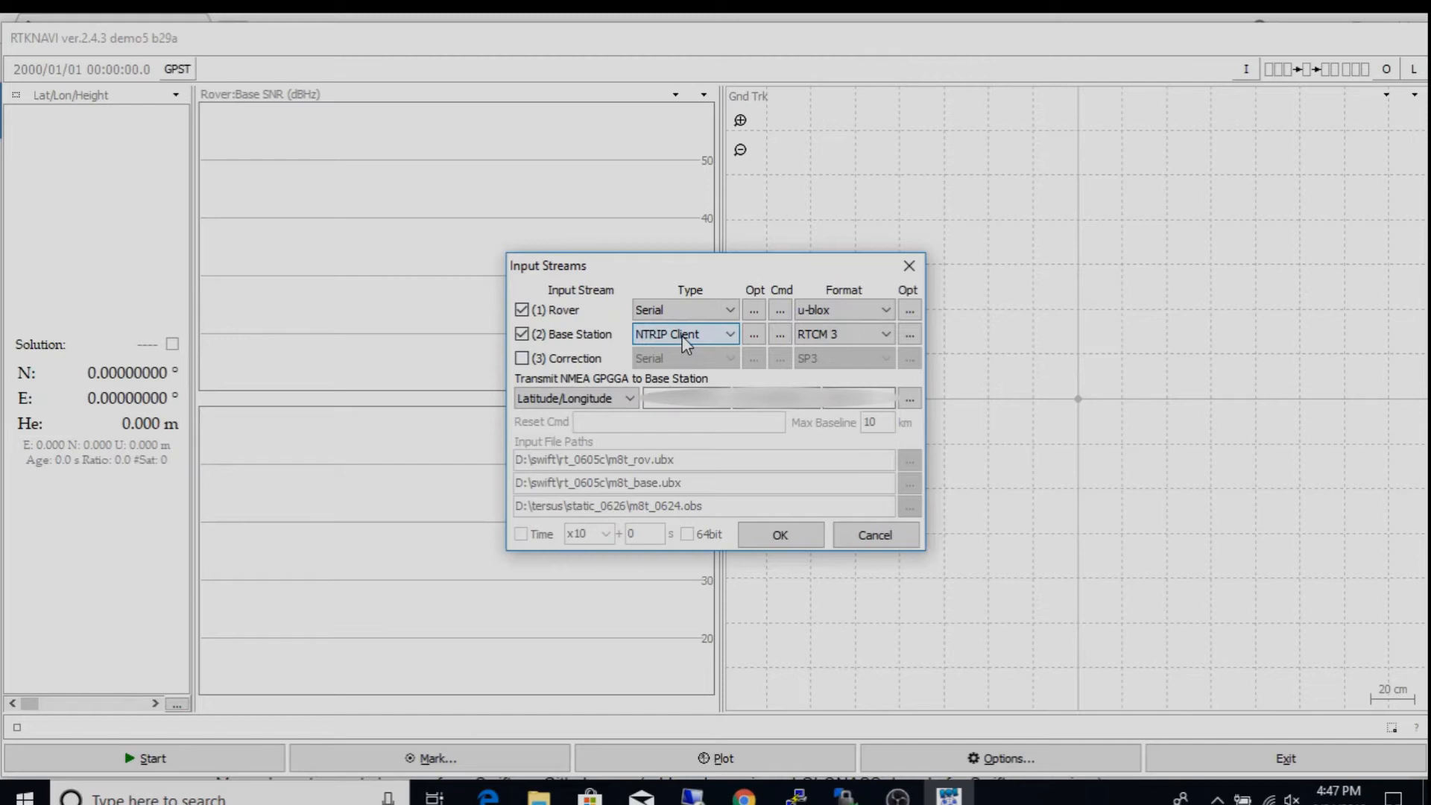
mouse_move(726, 347)
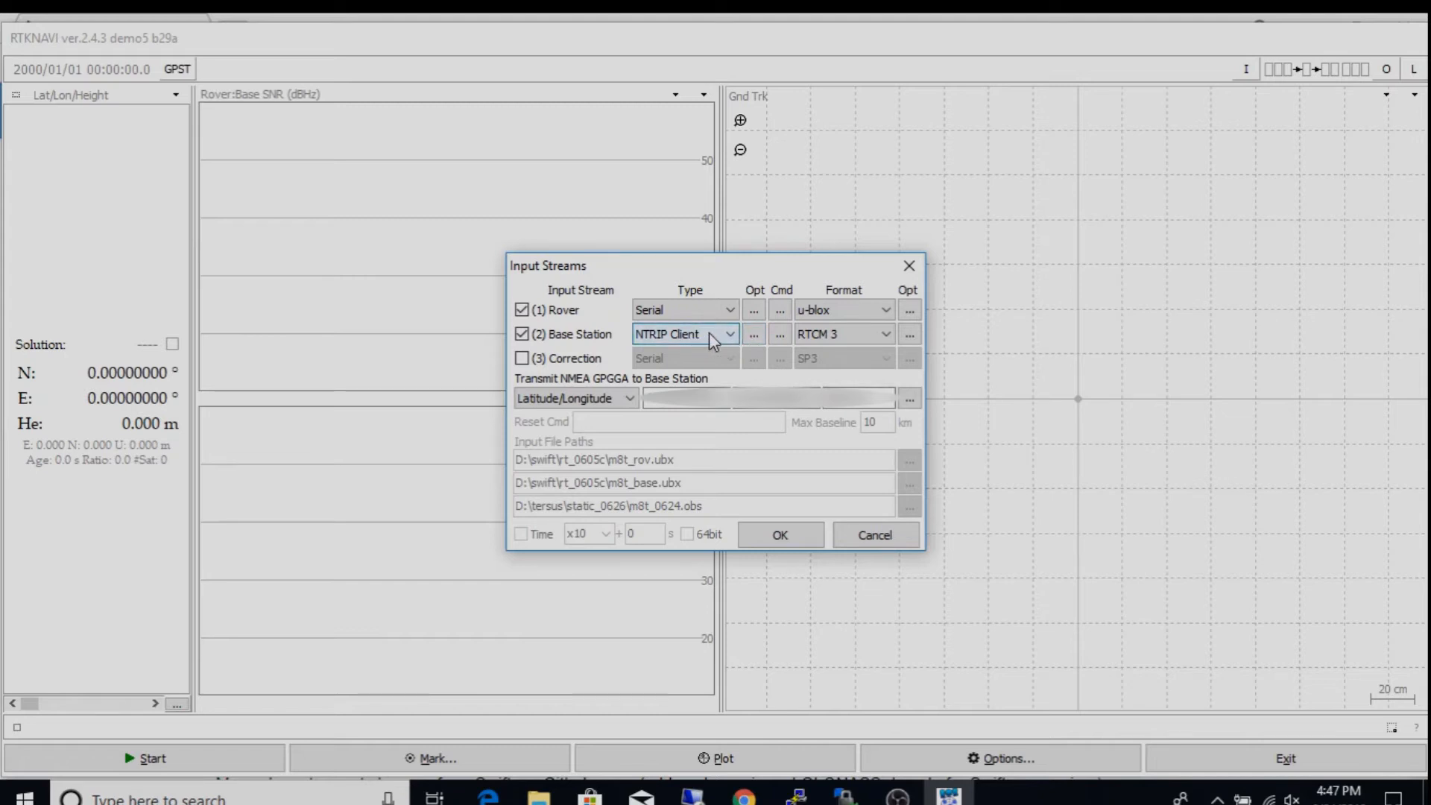
left_click(754, 334)
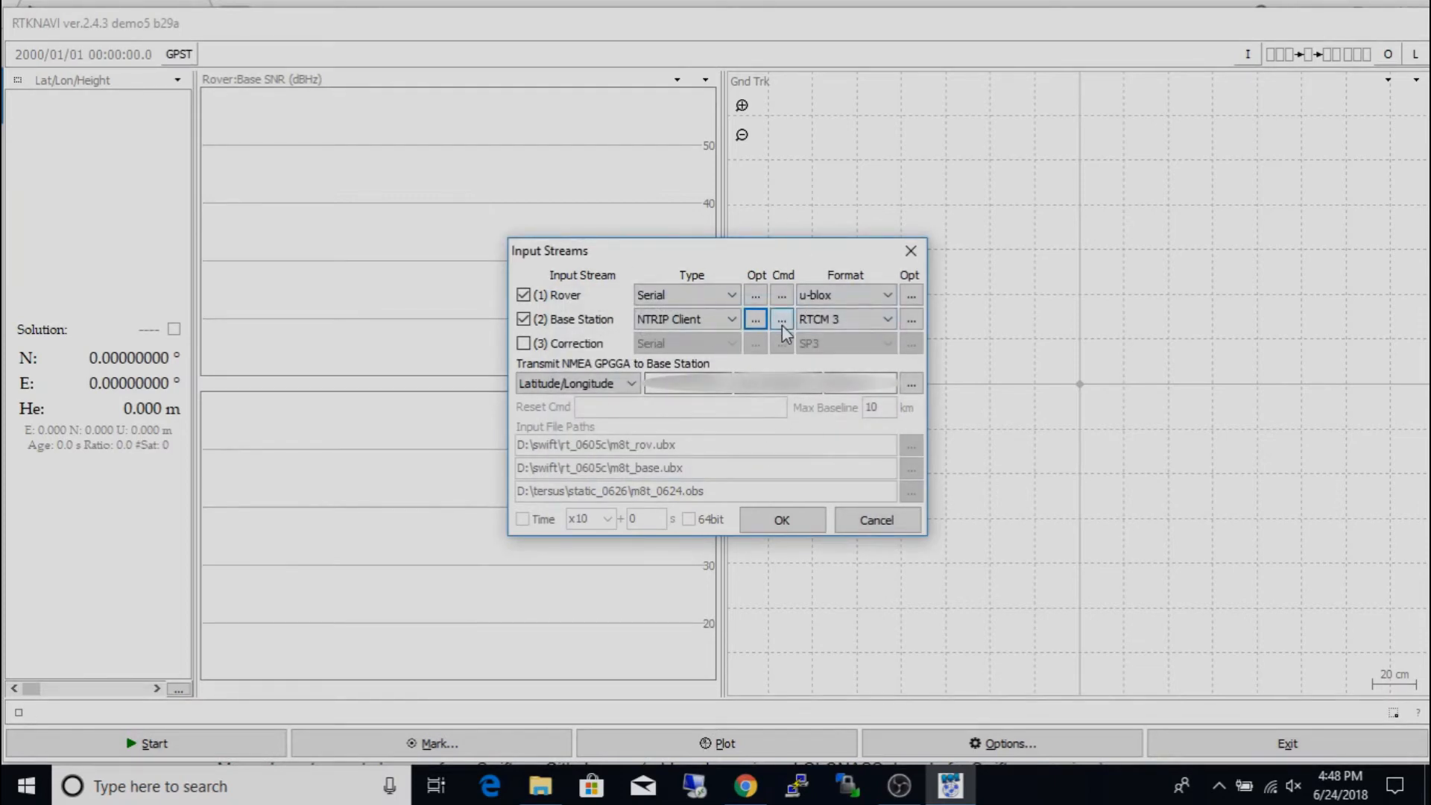
- Set NMEA GPGGA to send Latitude/Longitude to the base and accept the rover/base stream settings
left_click(781, 319)
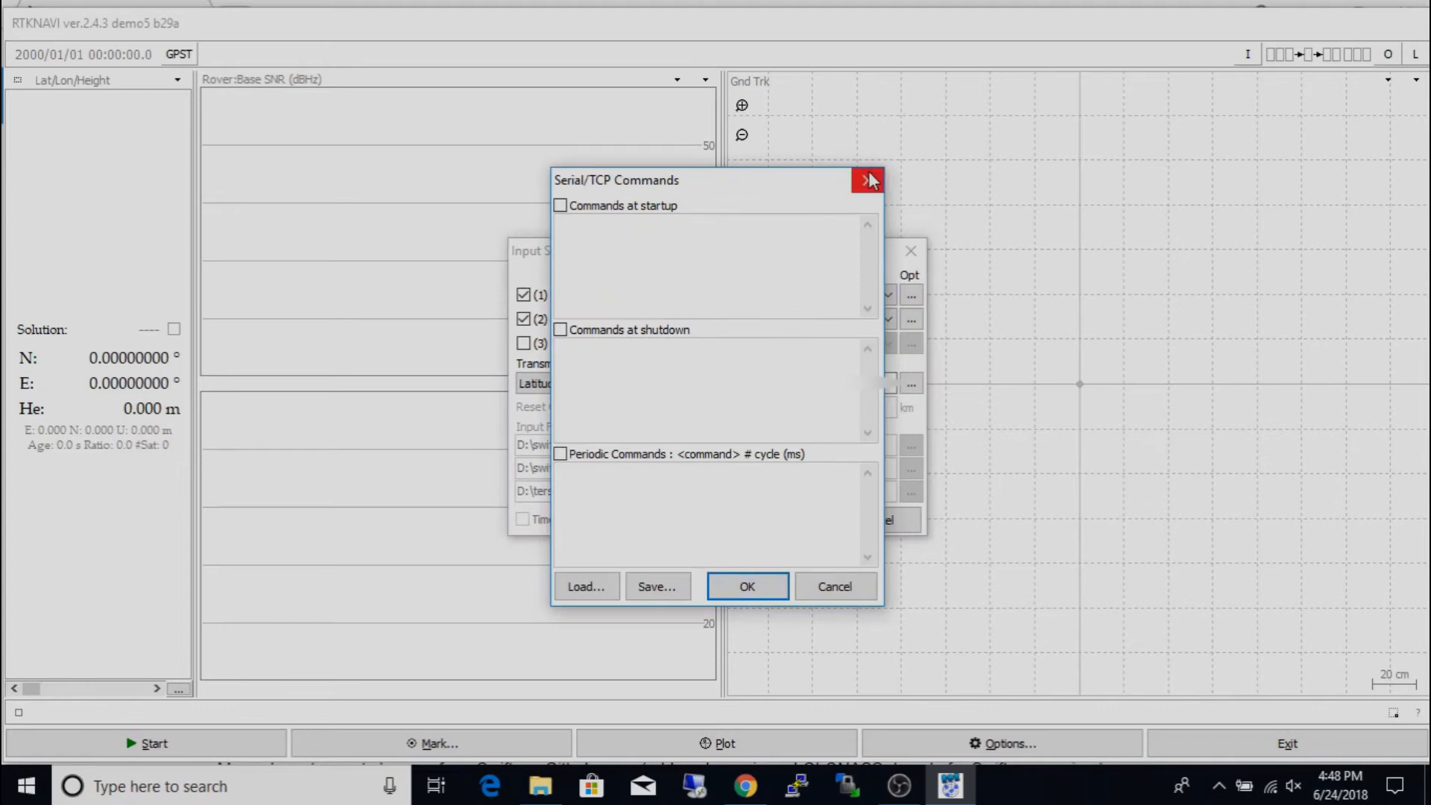
left_click(867, 181)
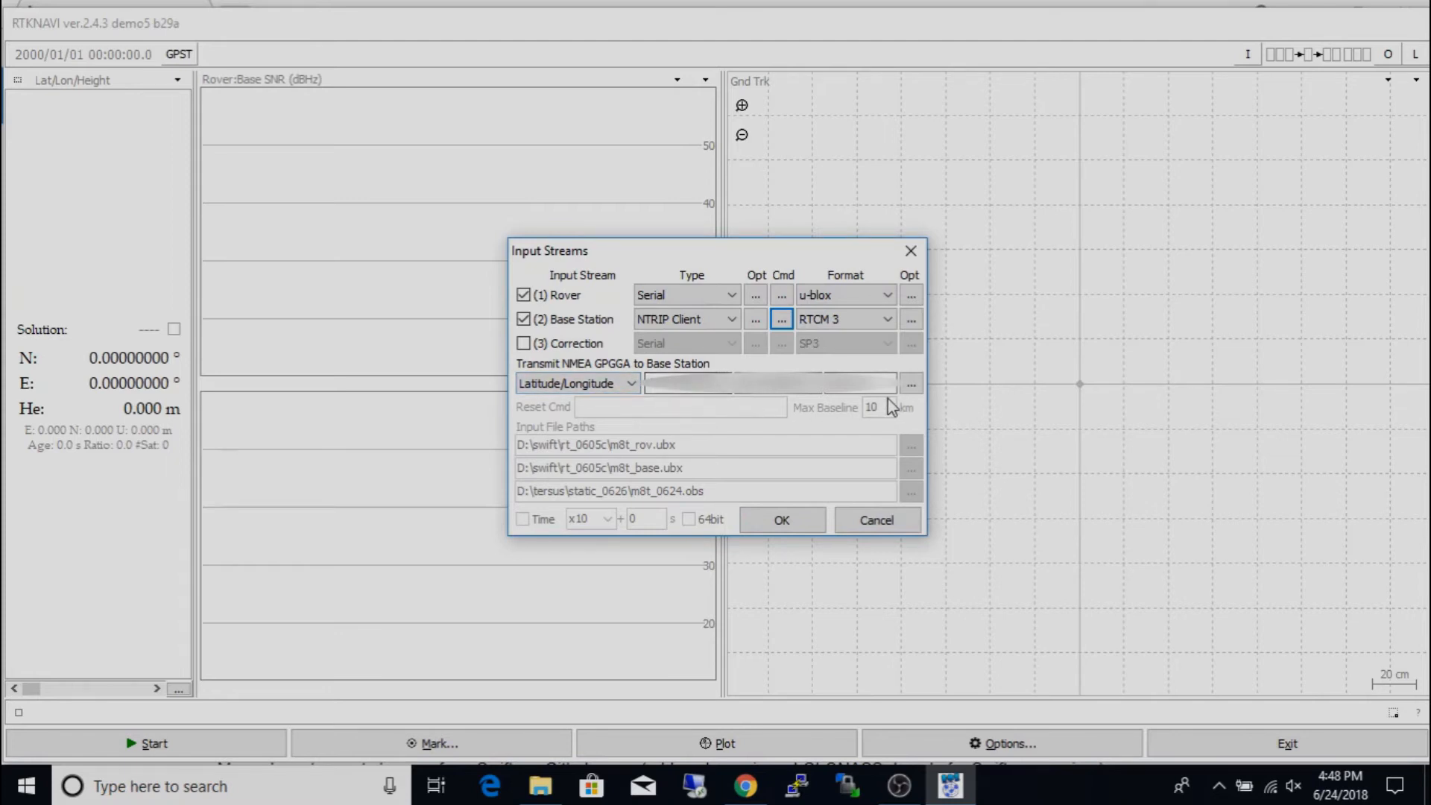
mouse_move(633, 416)
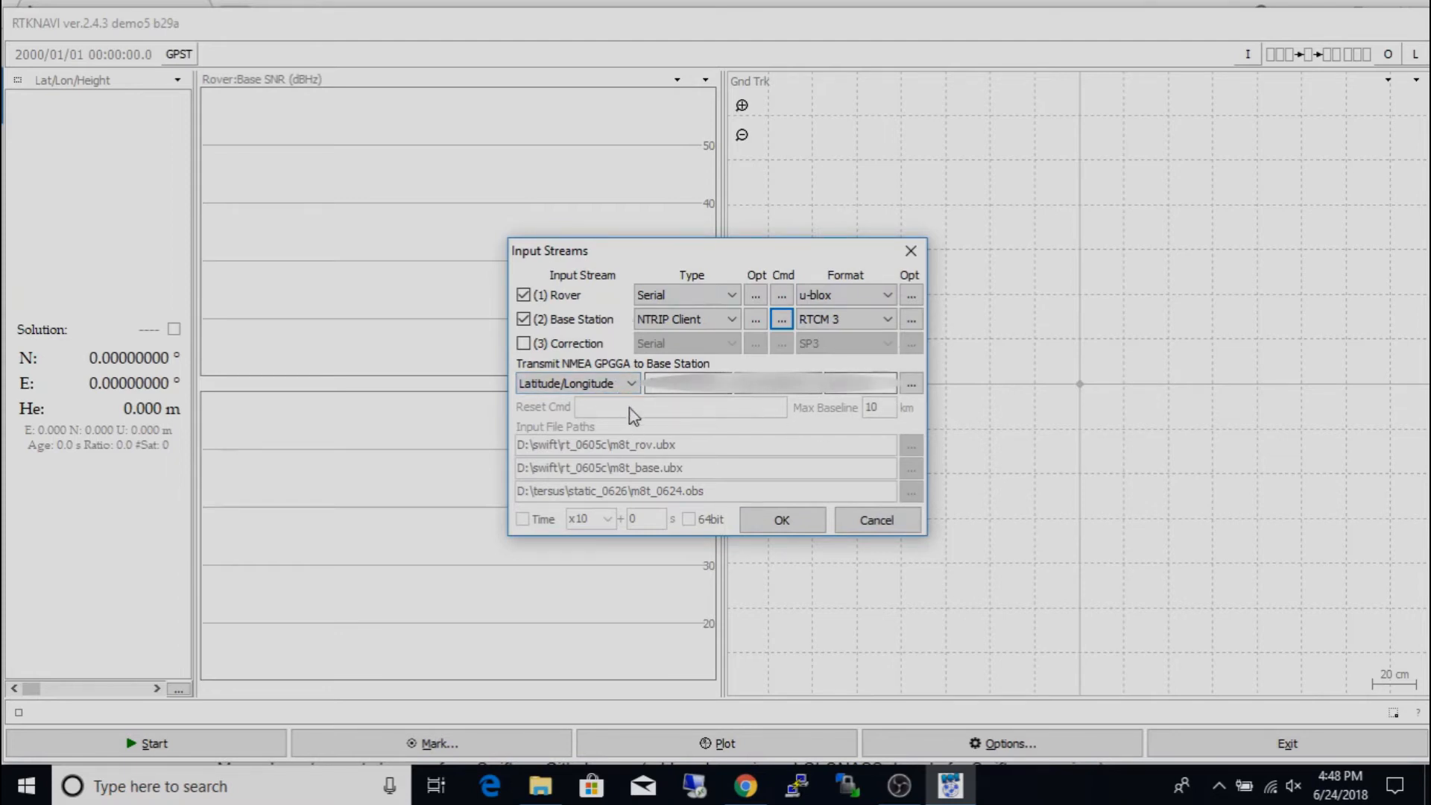
left_click(578, 383)
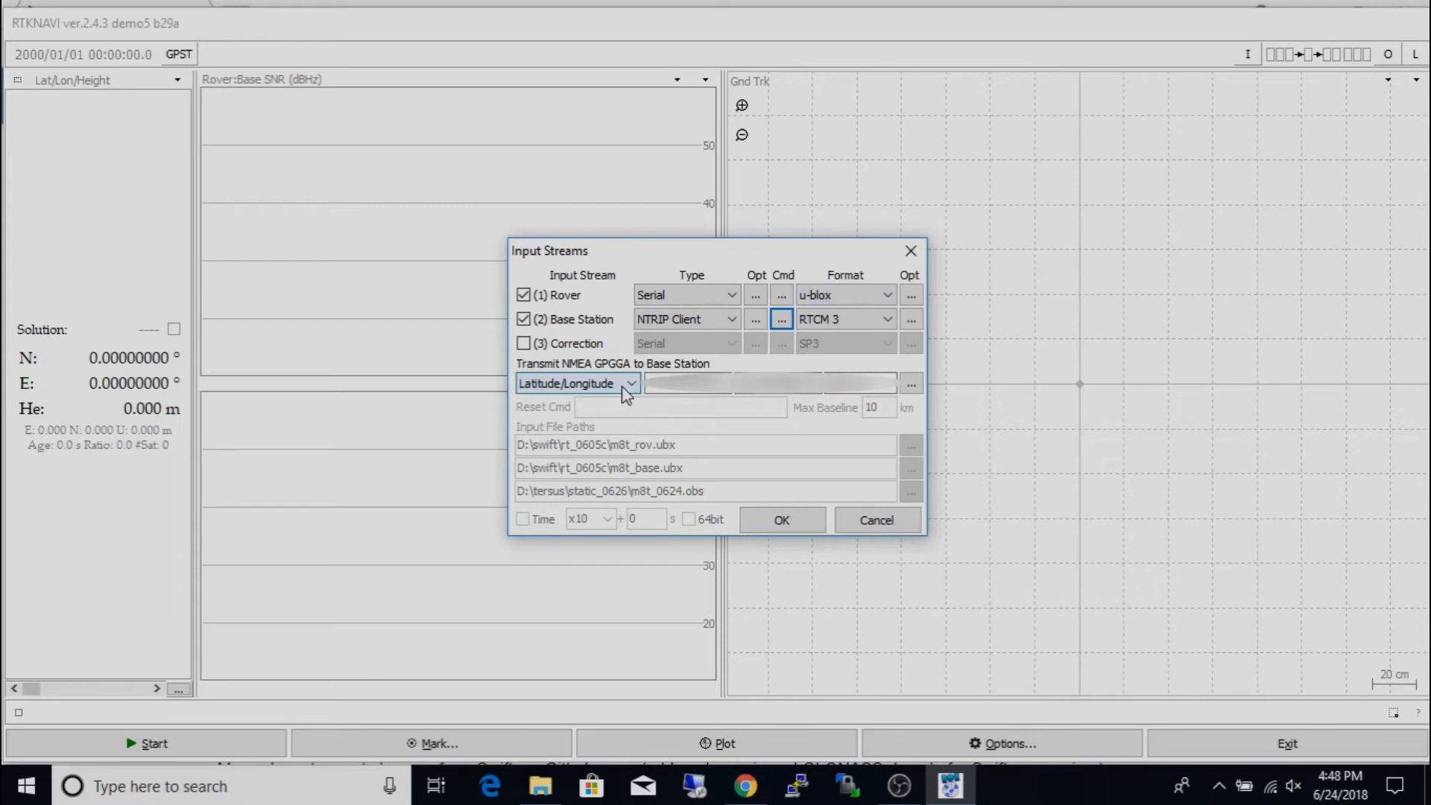
mouse_move(899, 481)
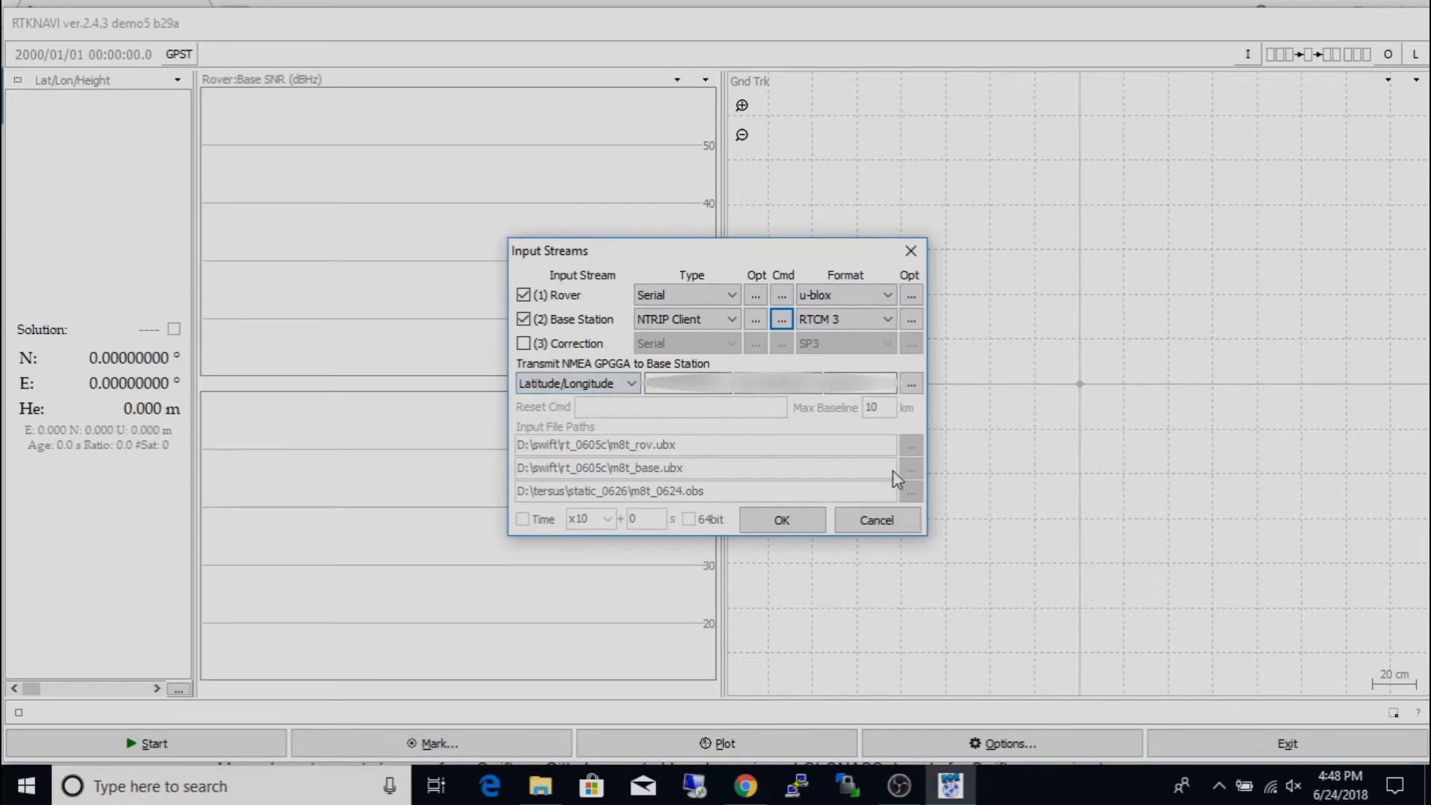
mouse_move(757, 483)
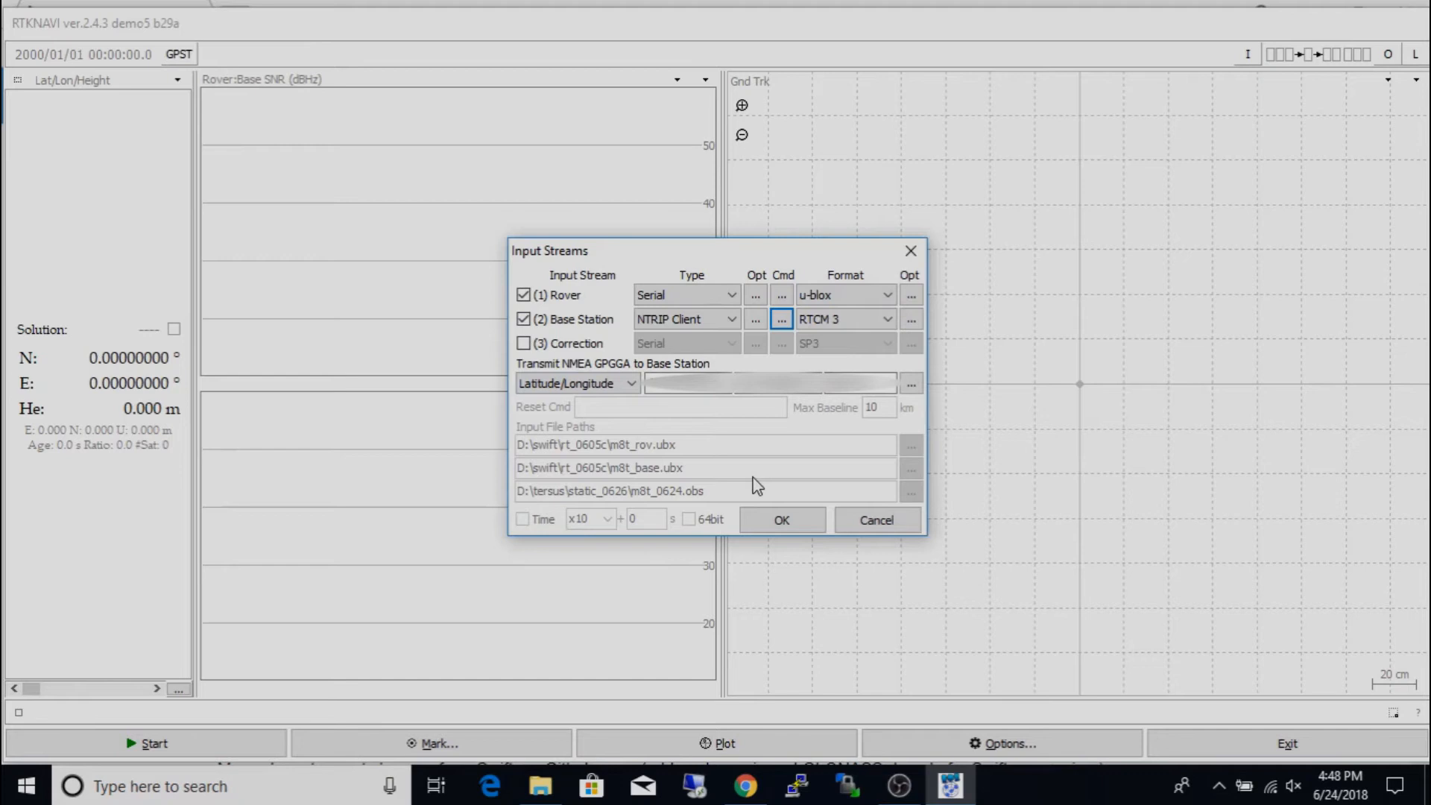
left_click(577, 383)
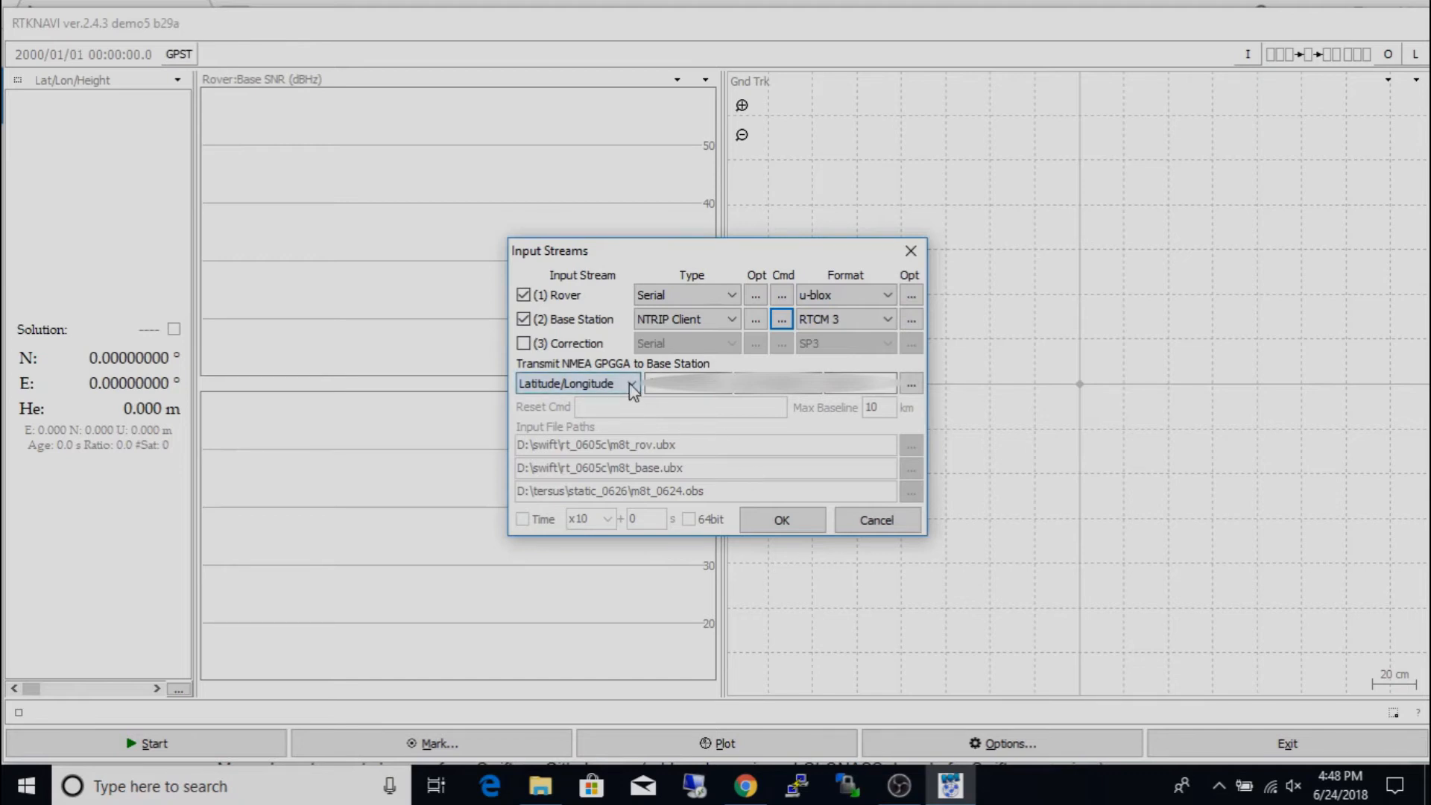
left_click(631, 383)
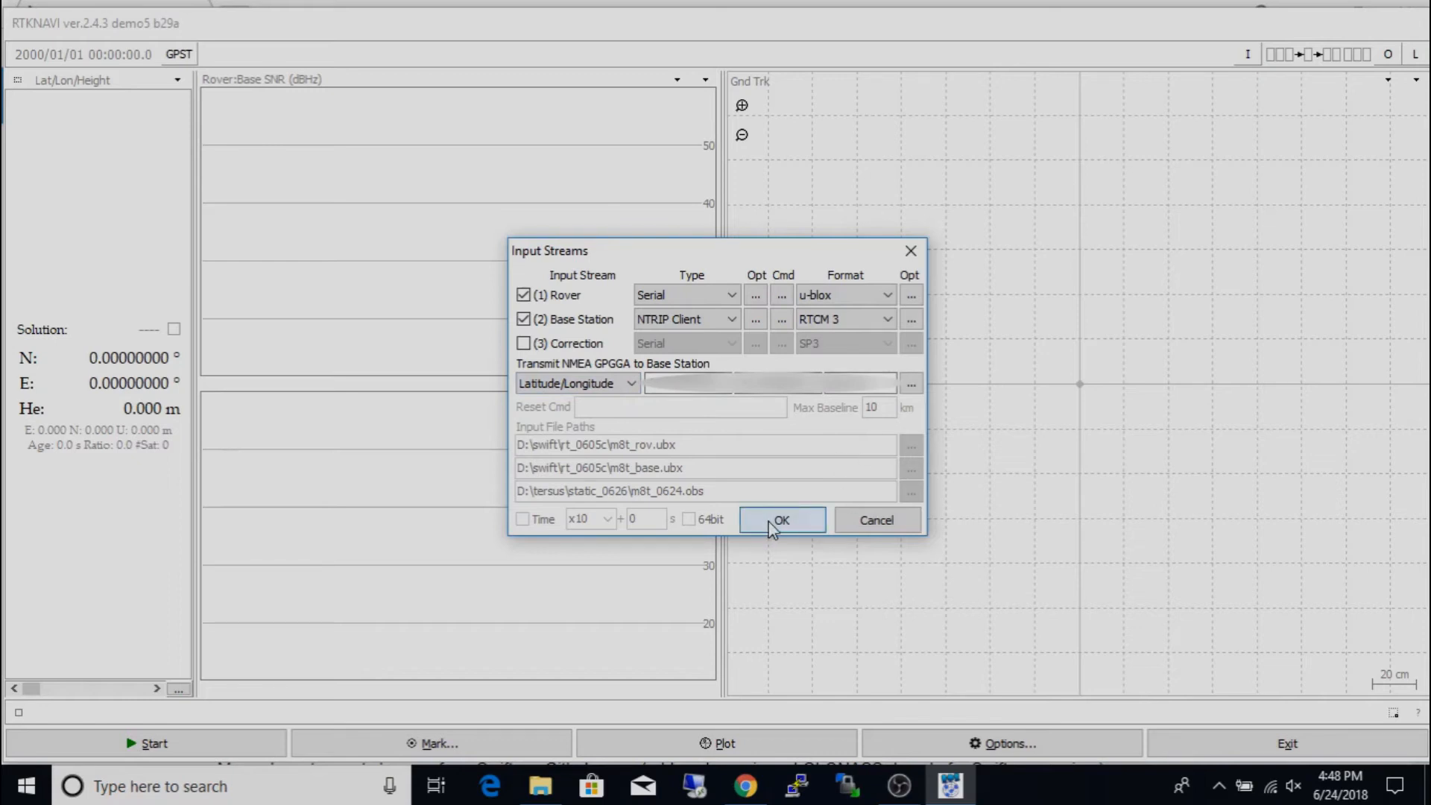
left_click(780, 518)
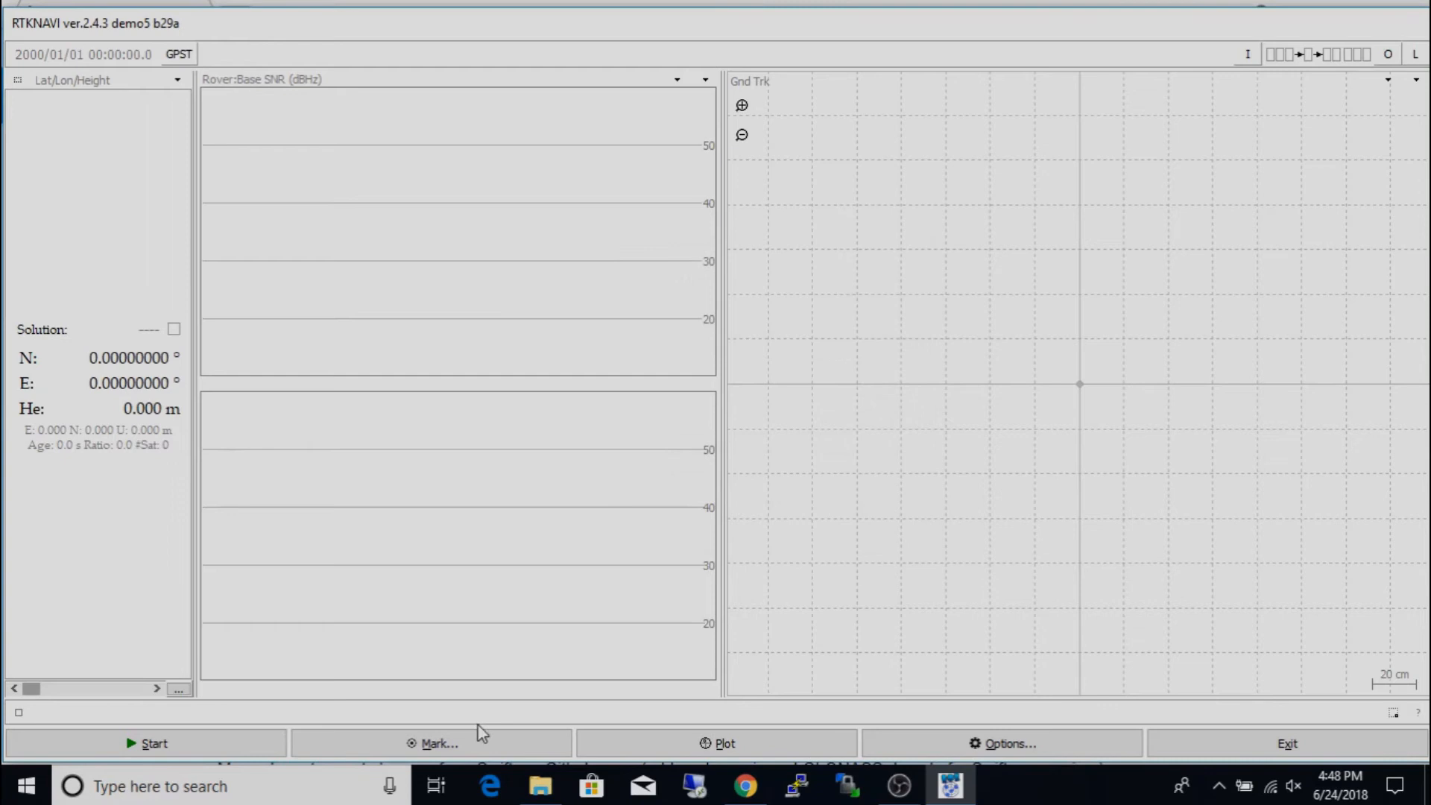
- Set the positioning mode to Kinematic in the Setting1 options
left_click(1000, 743)
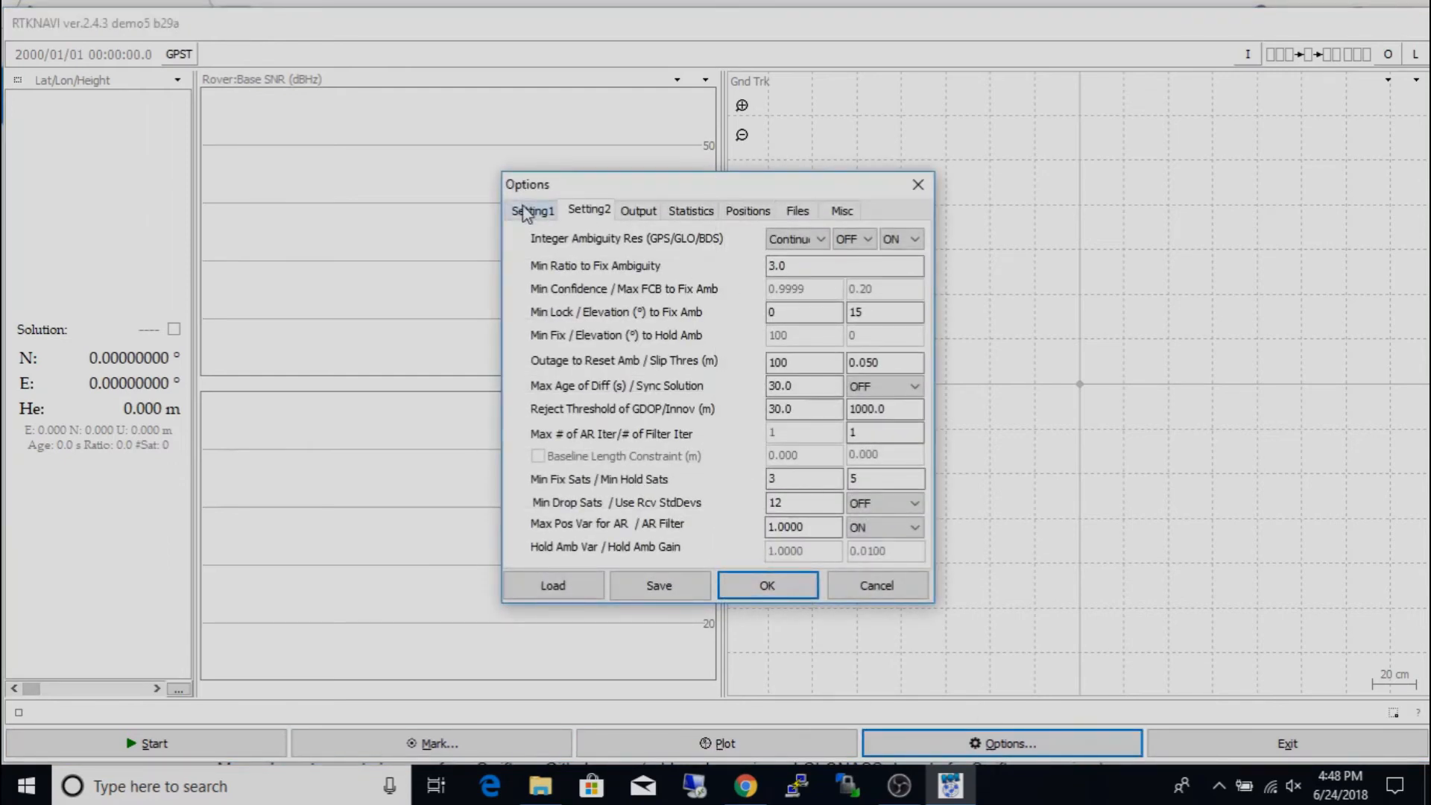
left_click(534, 210)
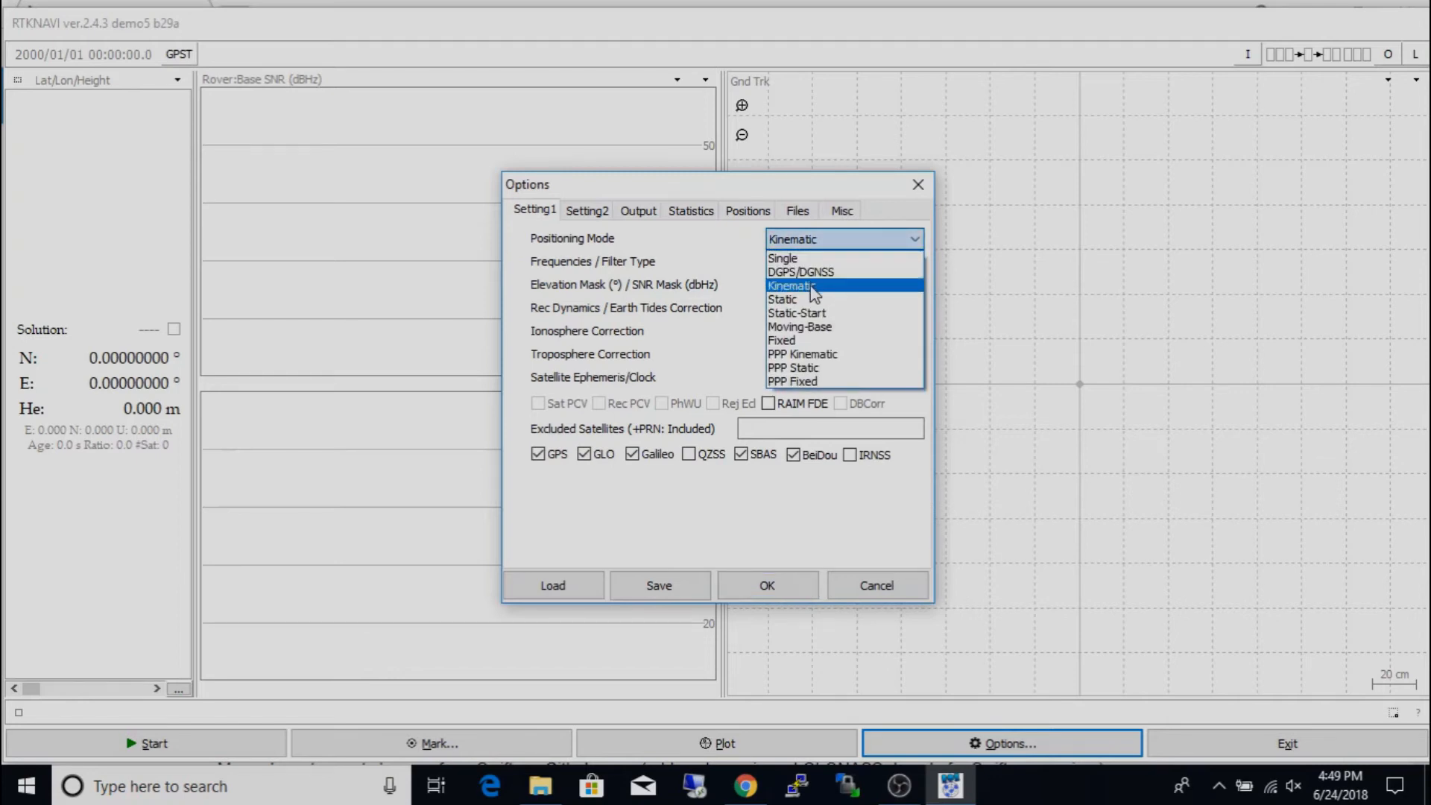
mouse_move(820, 294)
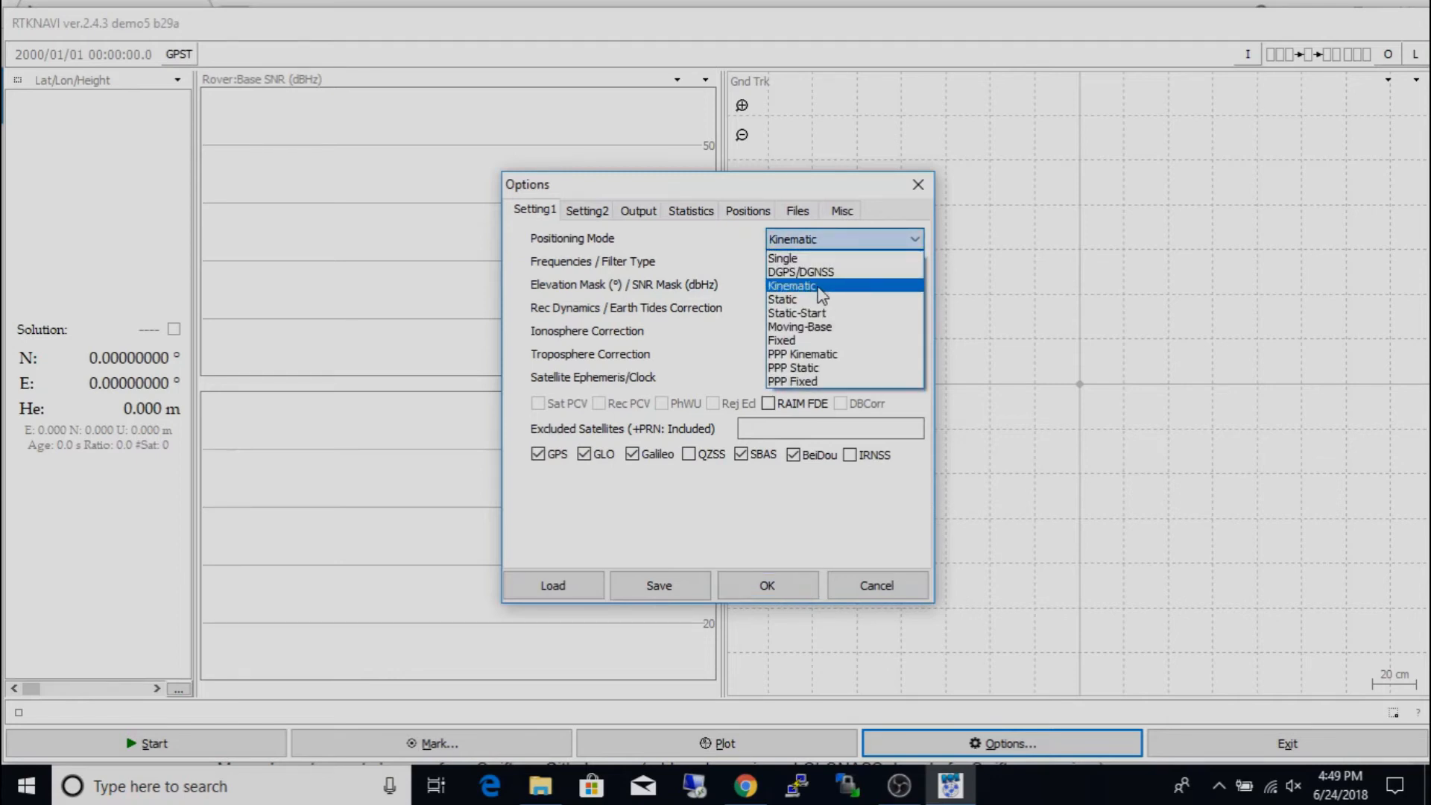
left_click(791, 286)
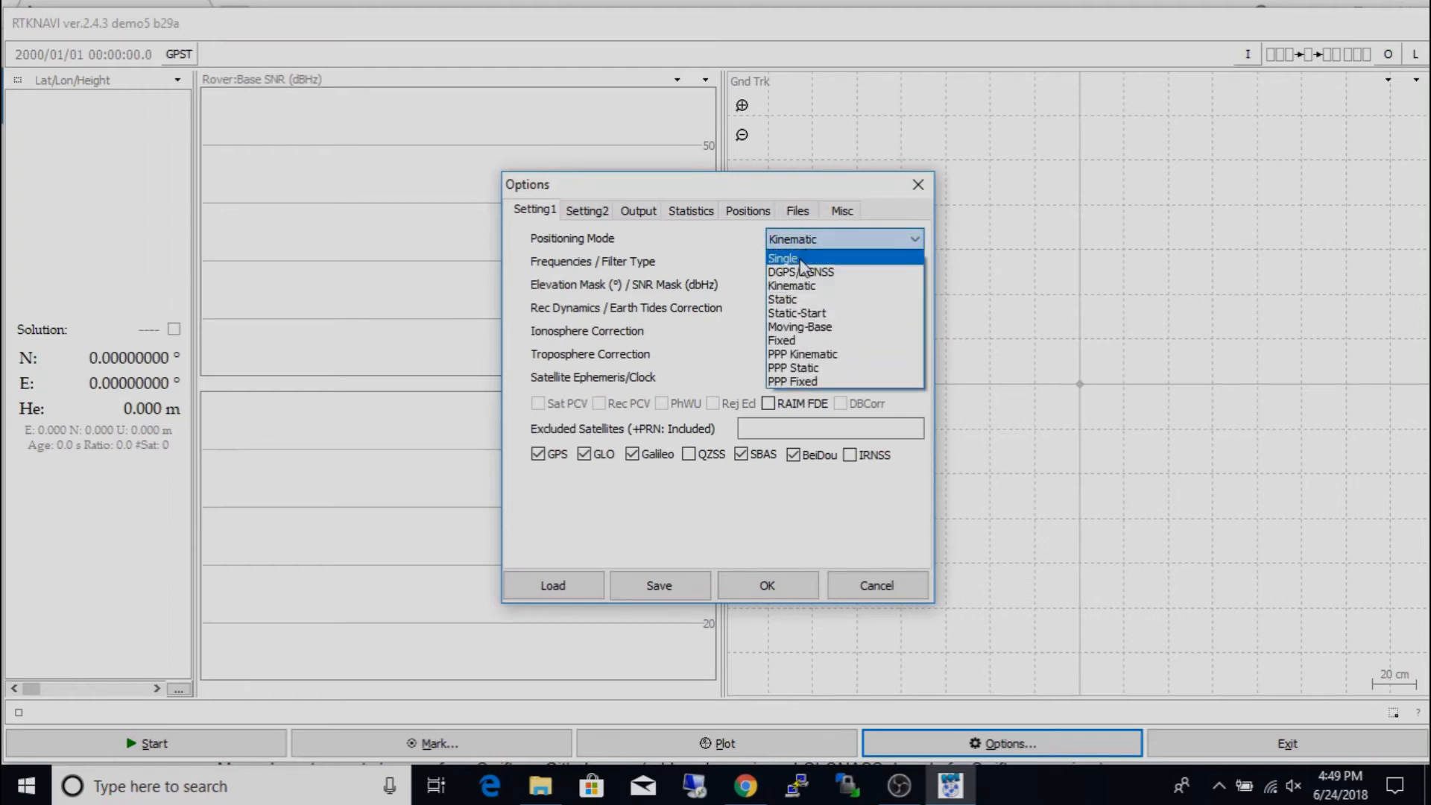
mouse_move(804, 244)
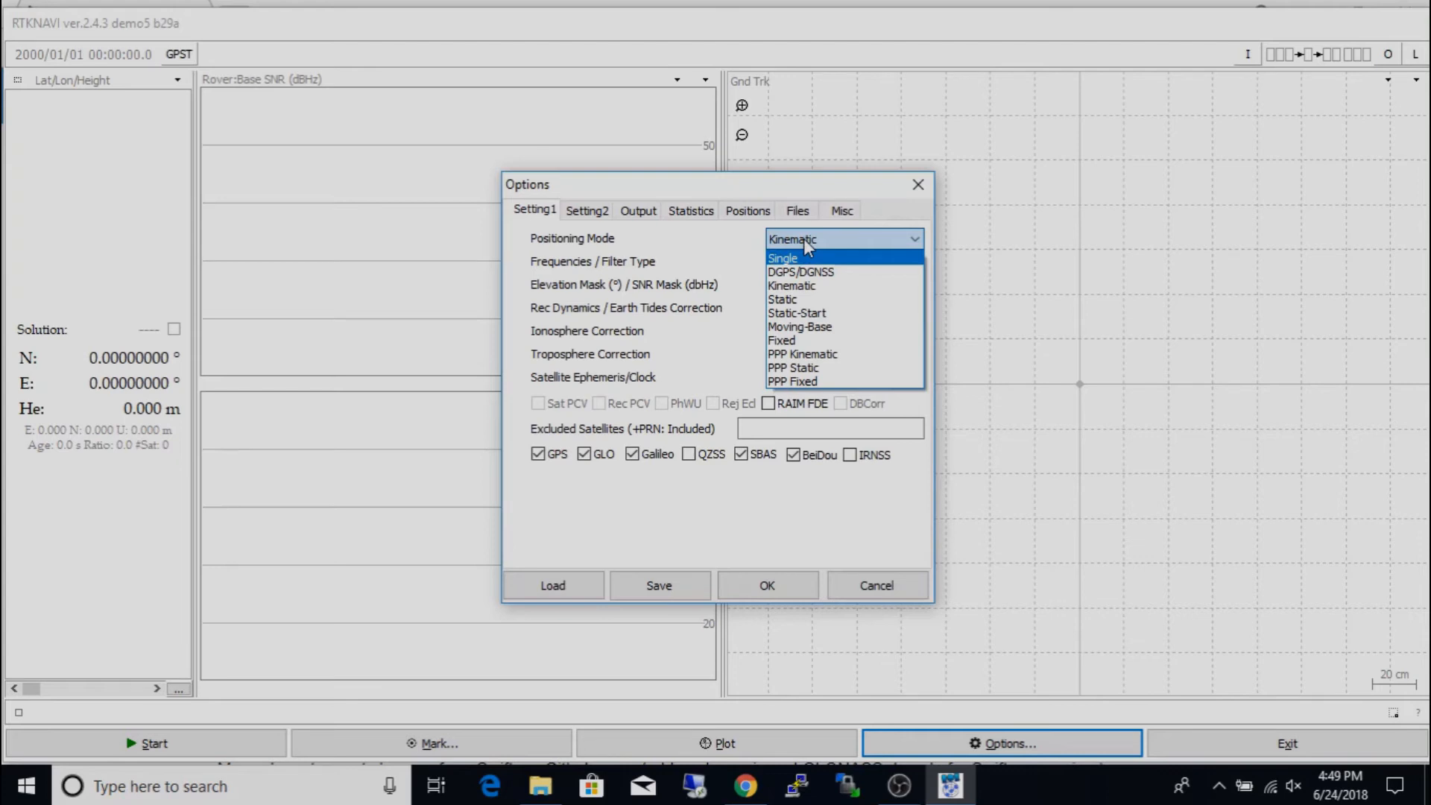
mouse_move(817, 299)
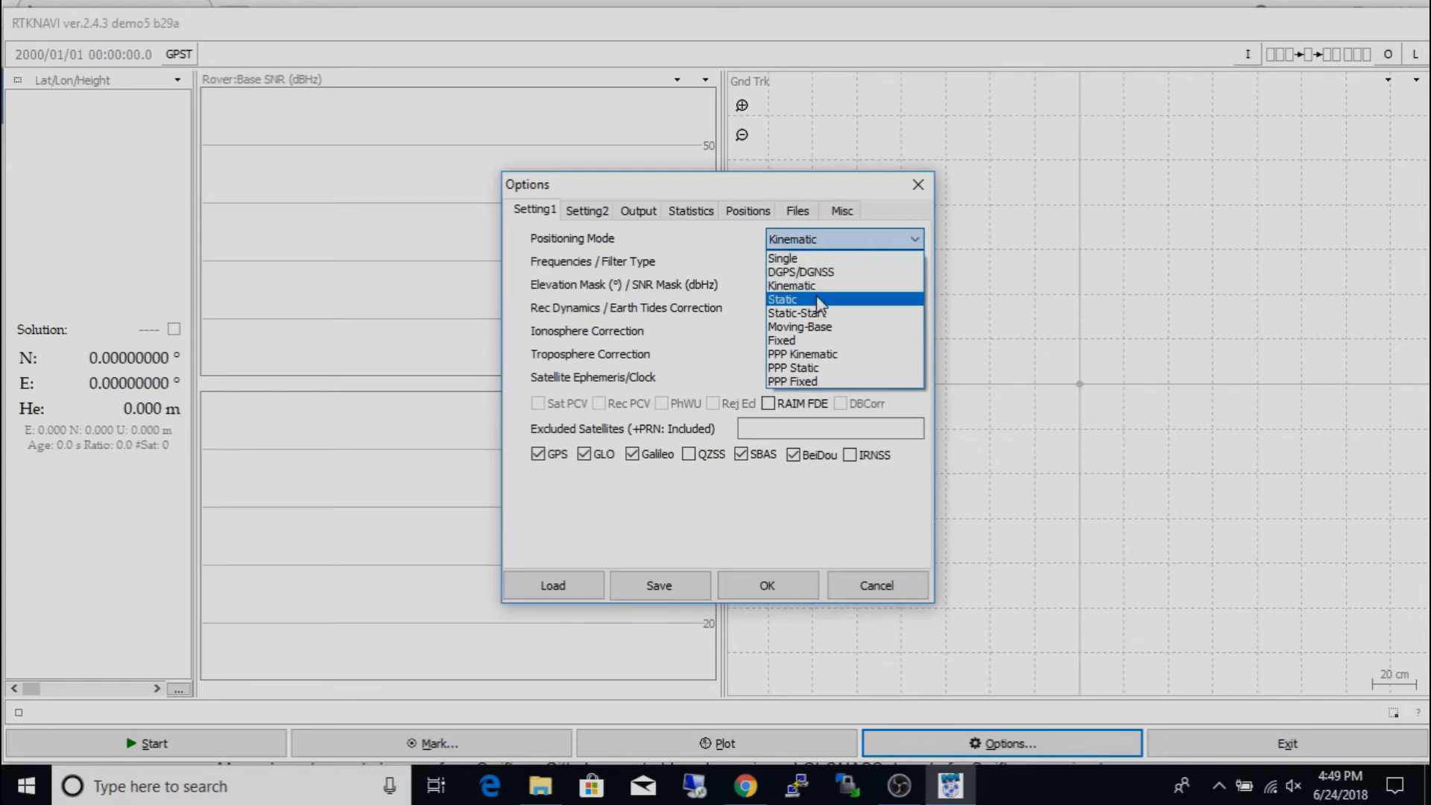
mouse_move(811, 327)
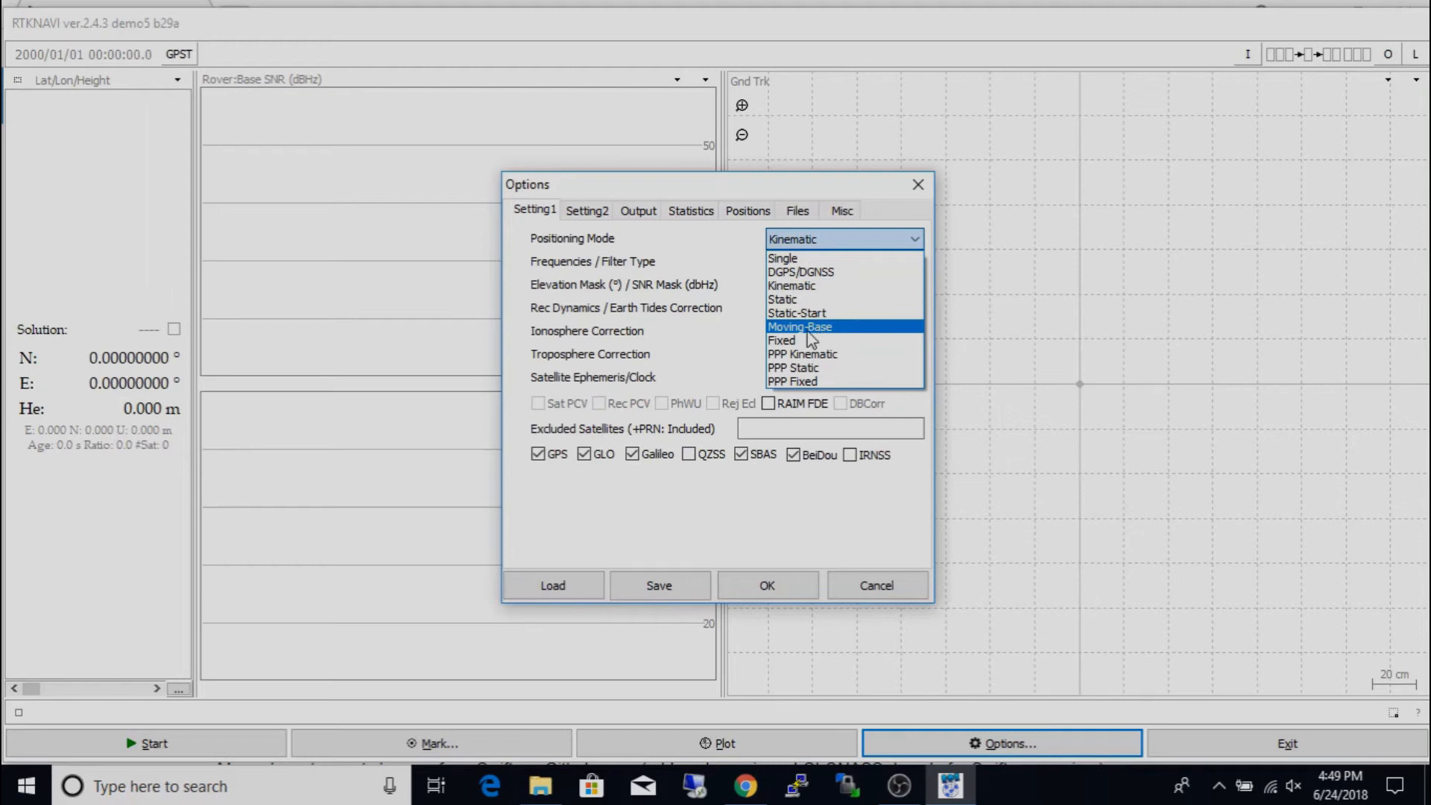
mouse_move(803, 258)
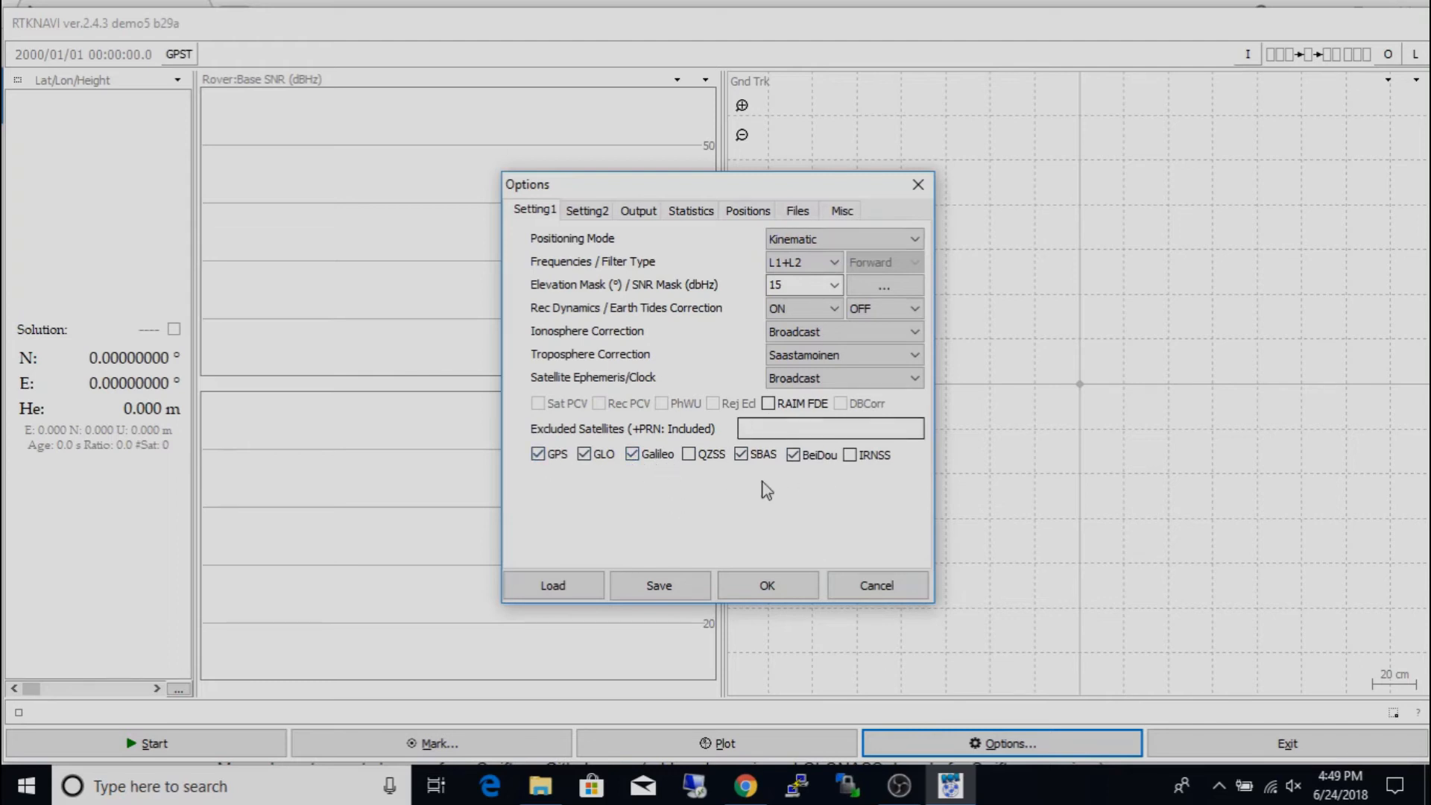
- Review the Setting2 and Output options and apply the Kinematic configuration
left_click(587, 210)
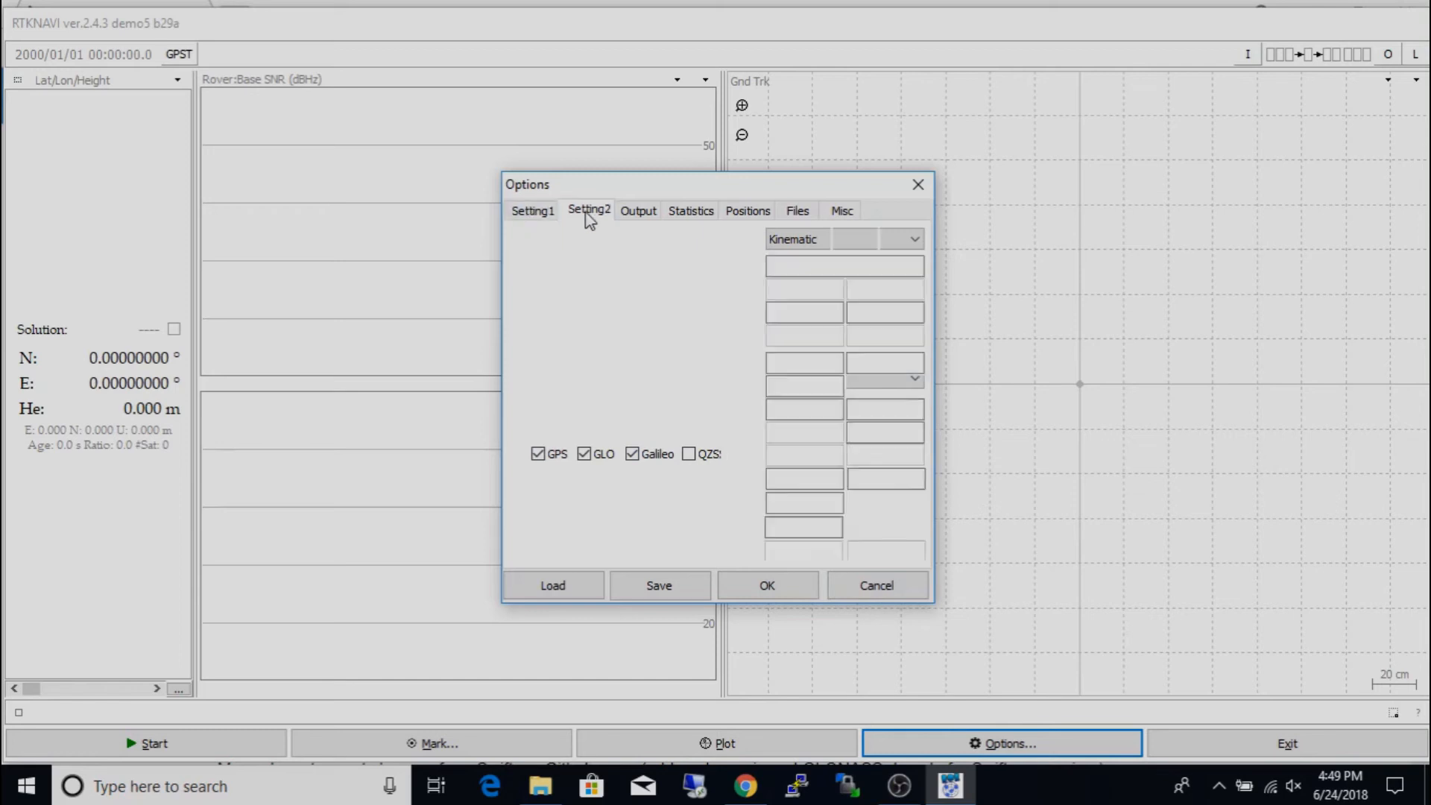
left_click(588, 210)
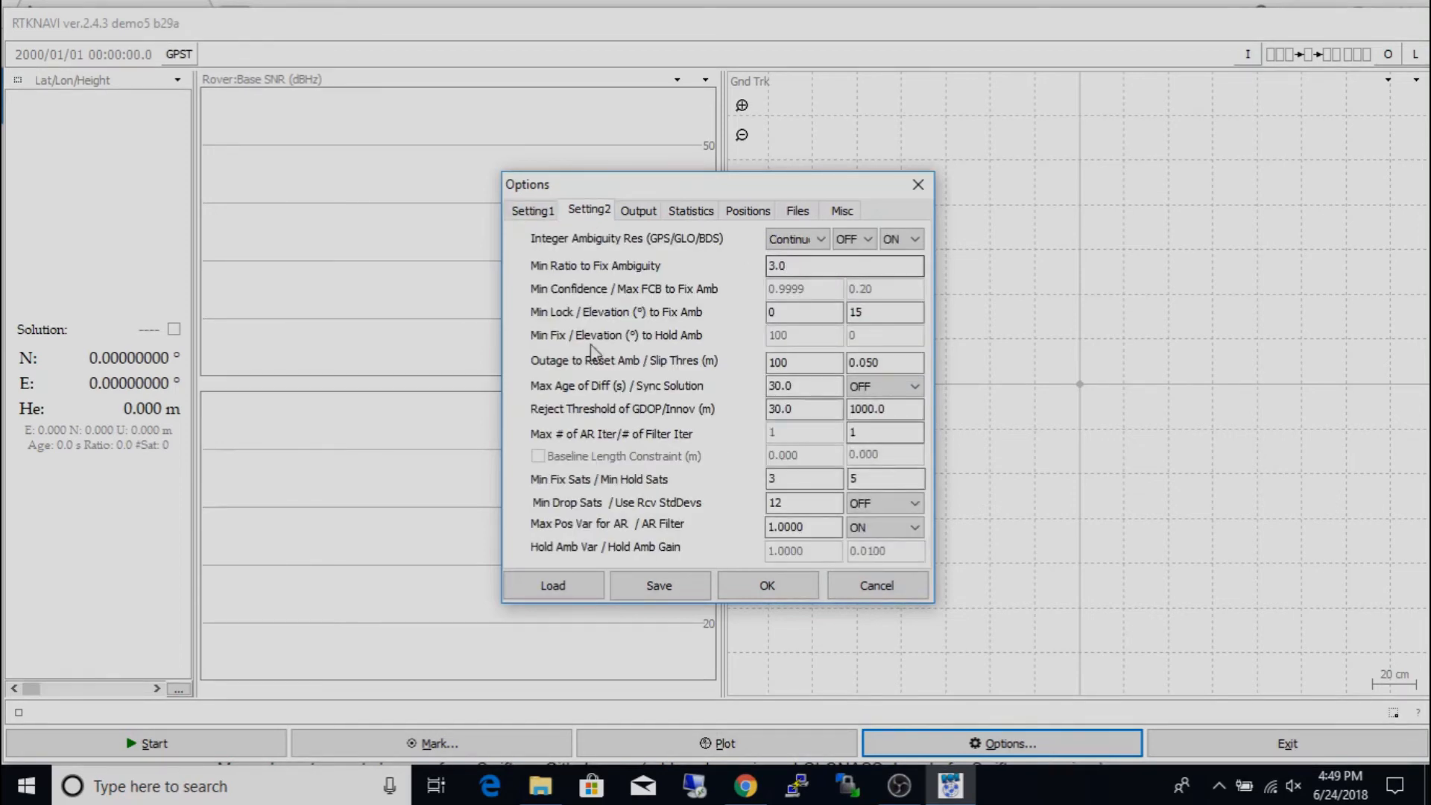
left_click(640, 210)
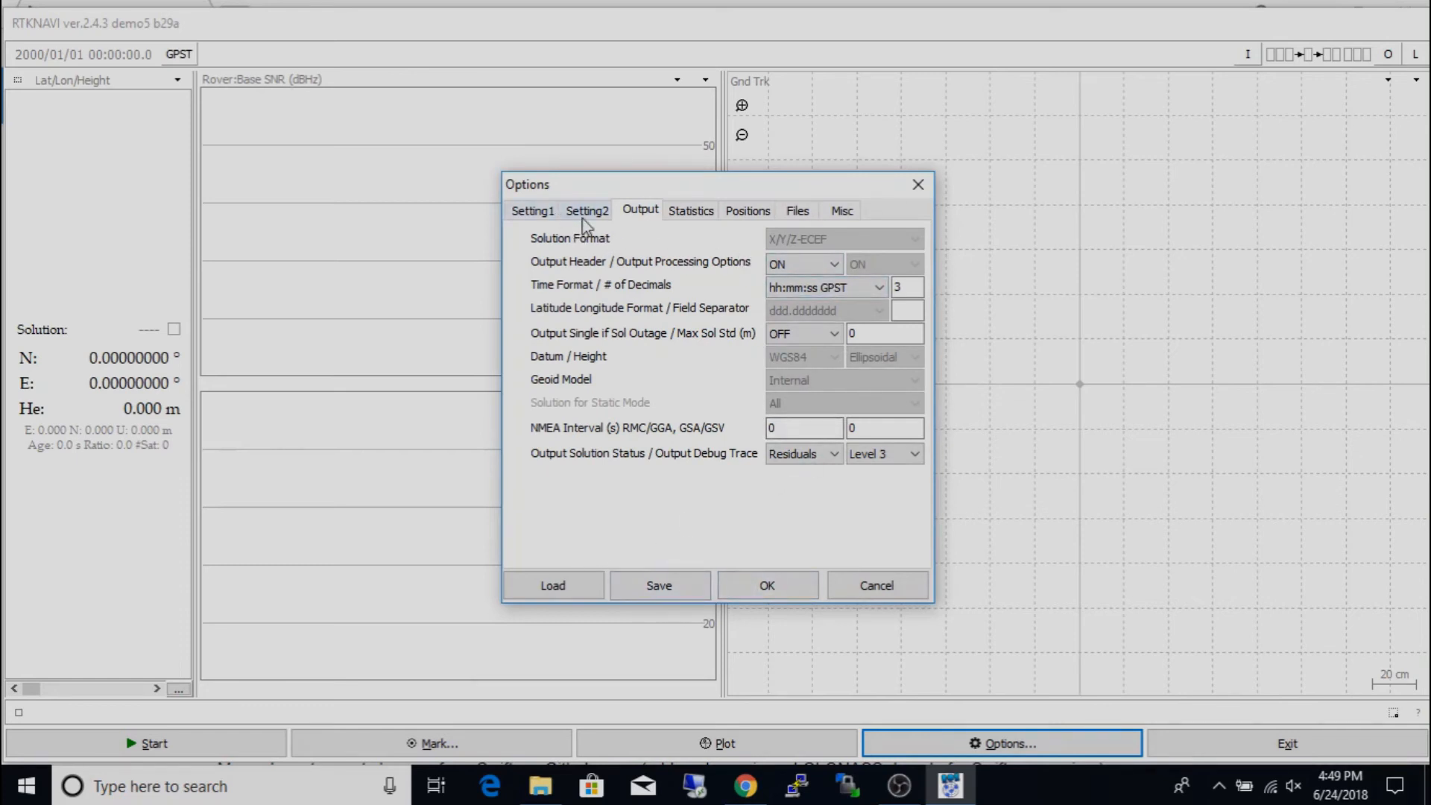
left_click(587, 210)
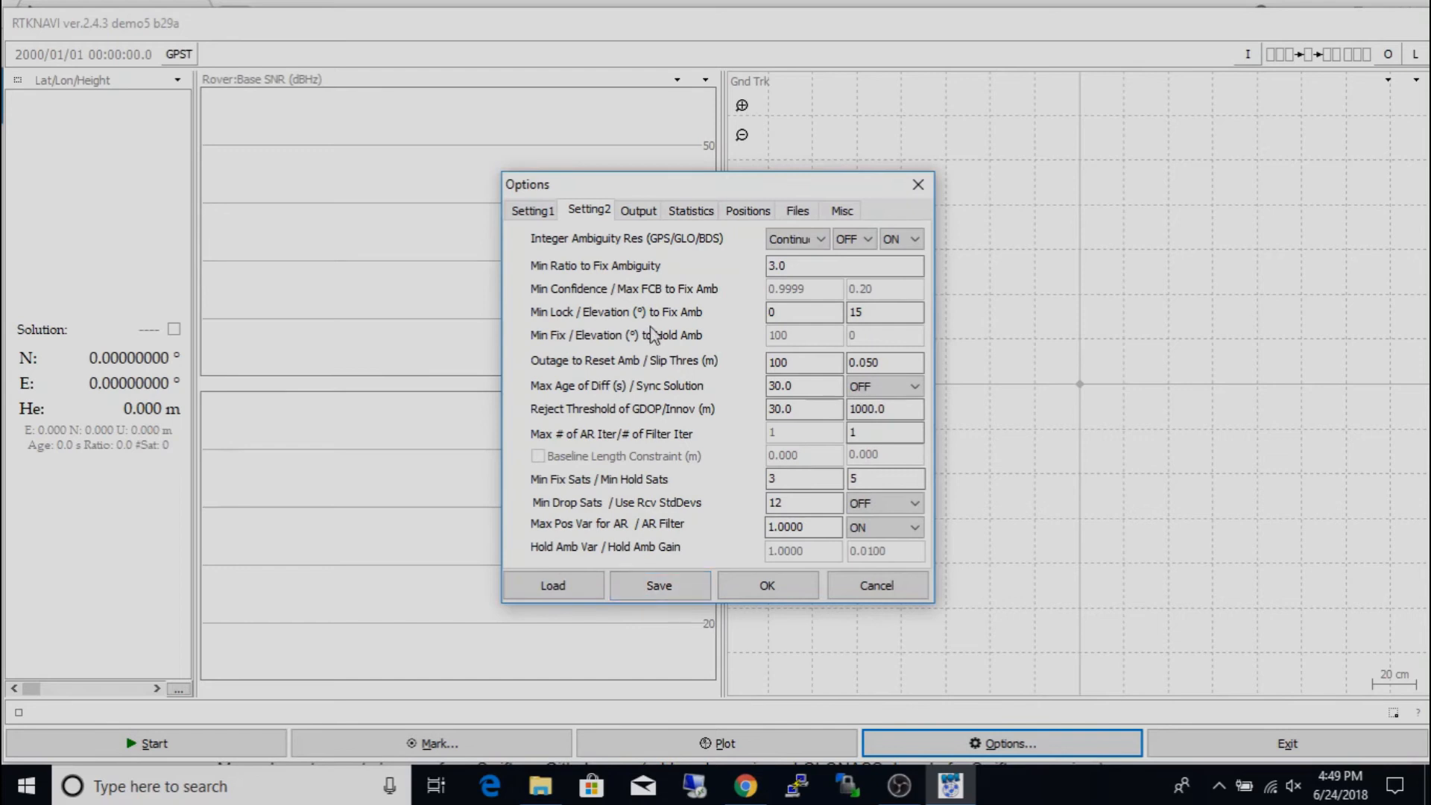
left_click(534, 210)
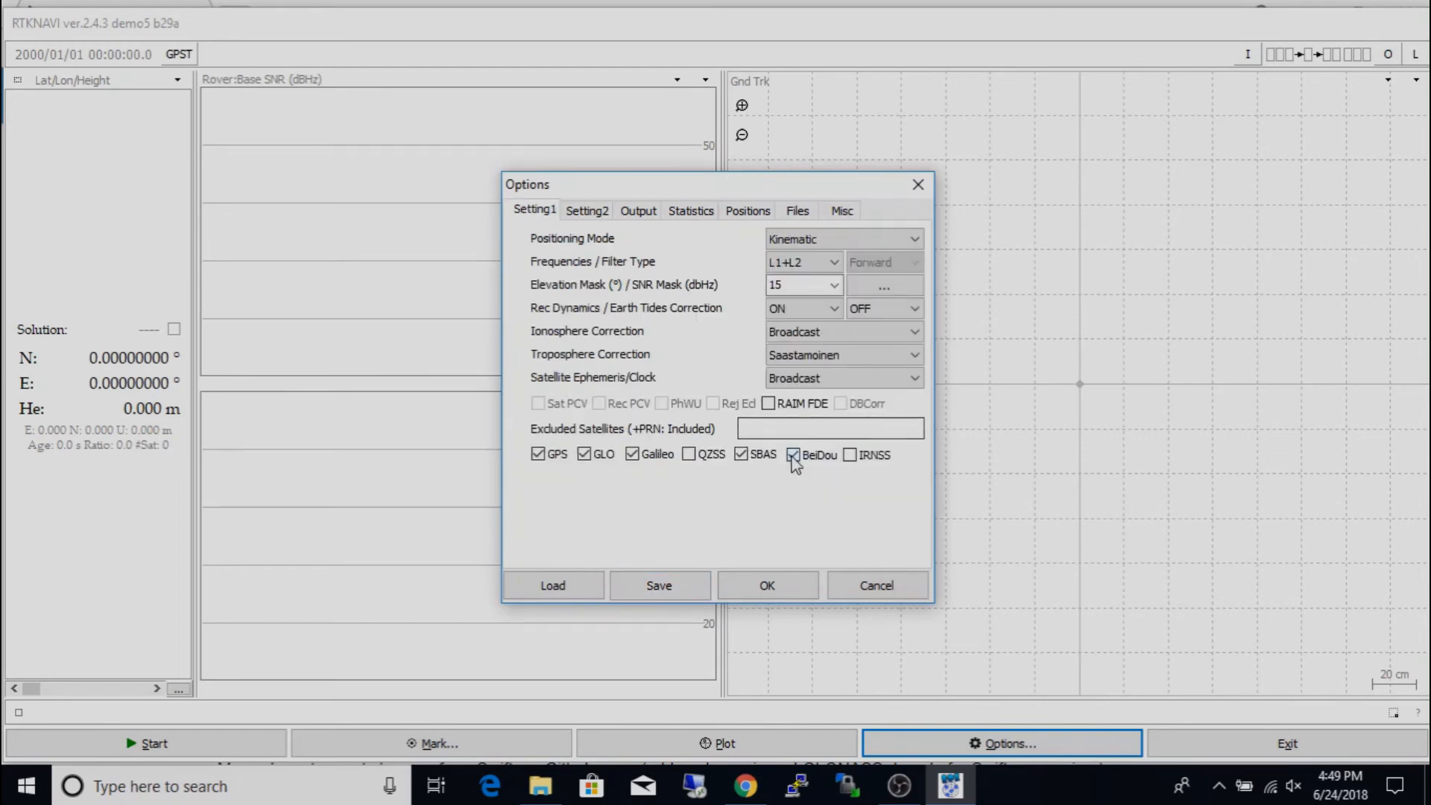
left_click(793, 454)
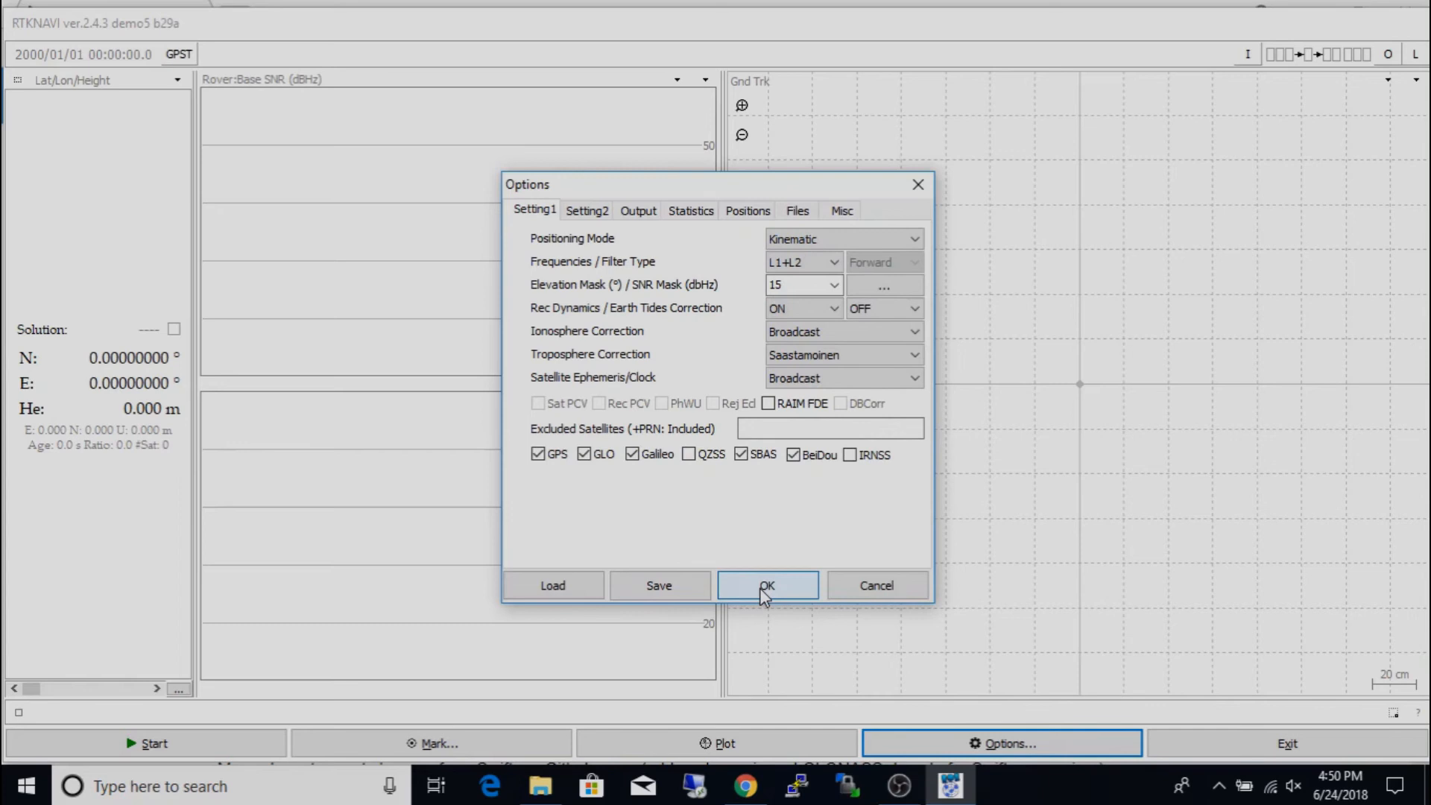
left_click(766, 584)
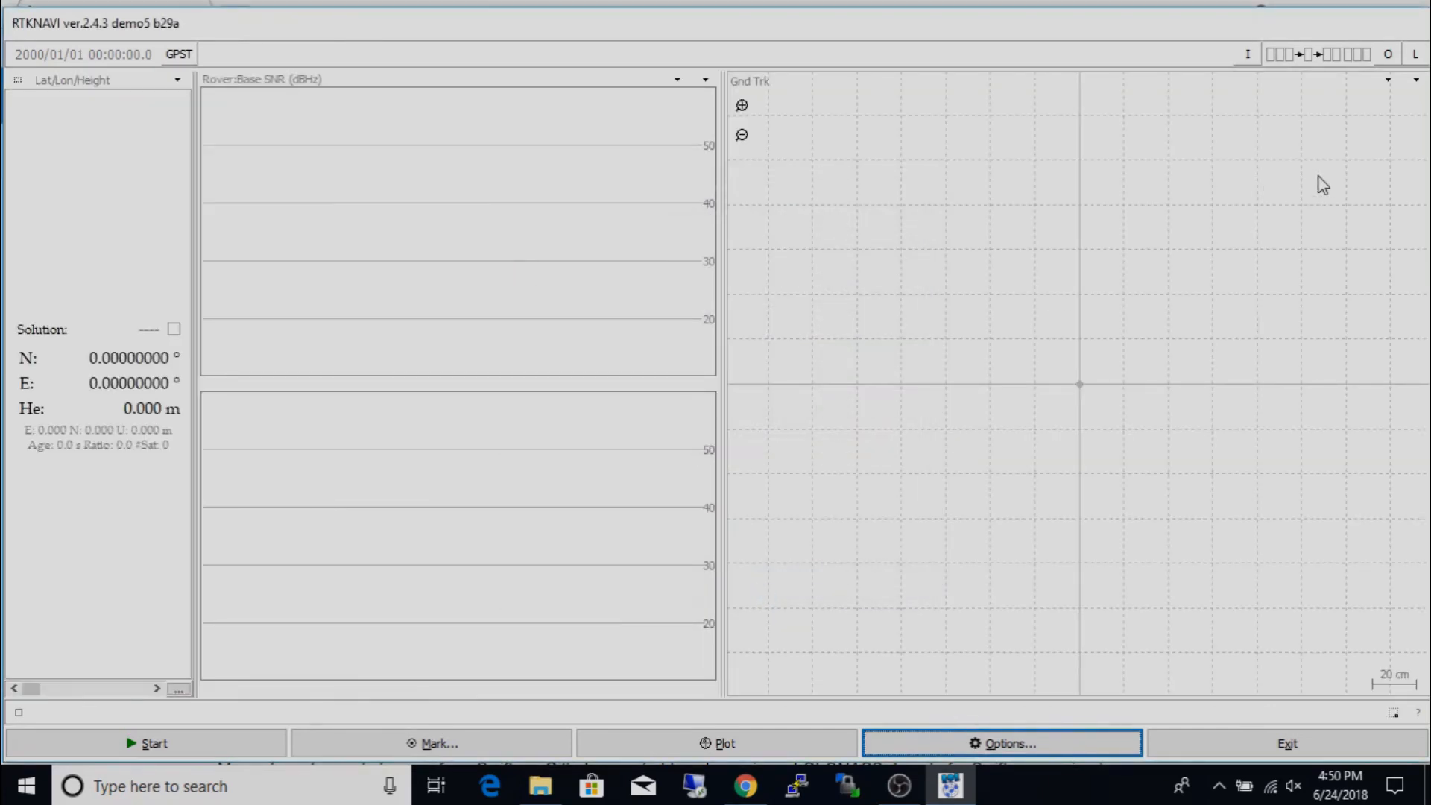
mouse_move(544, 368)
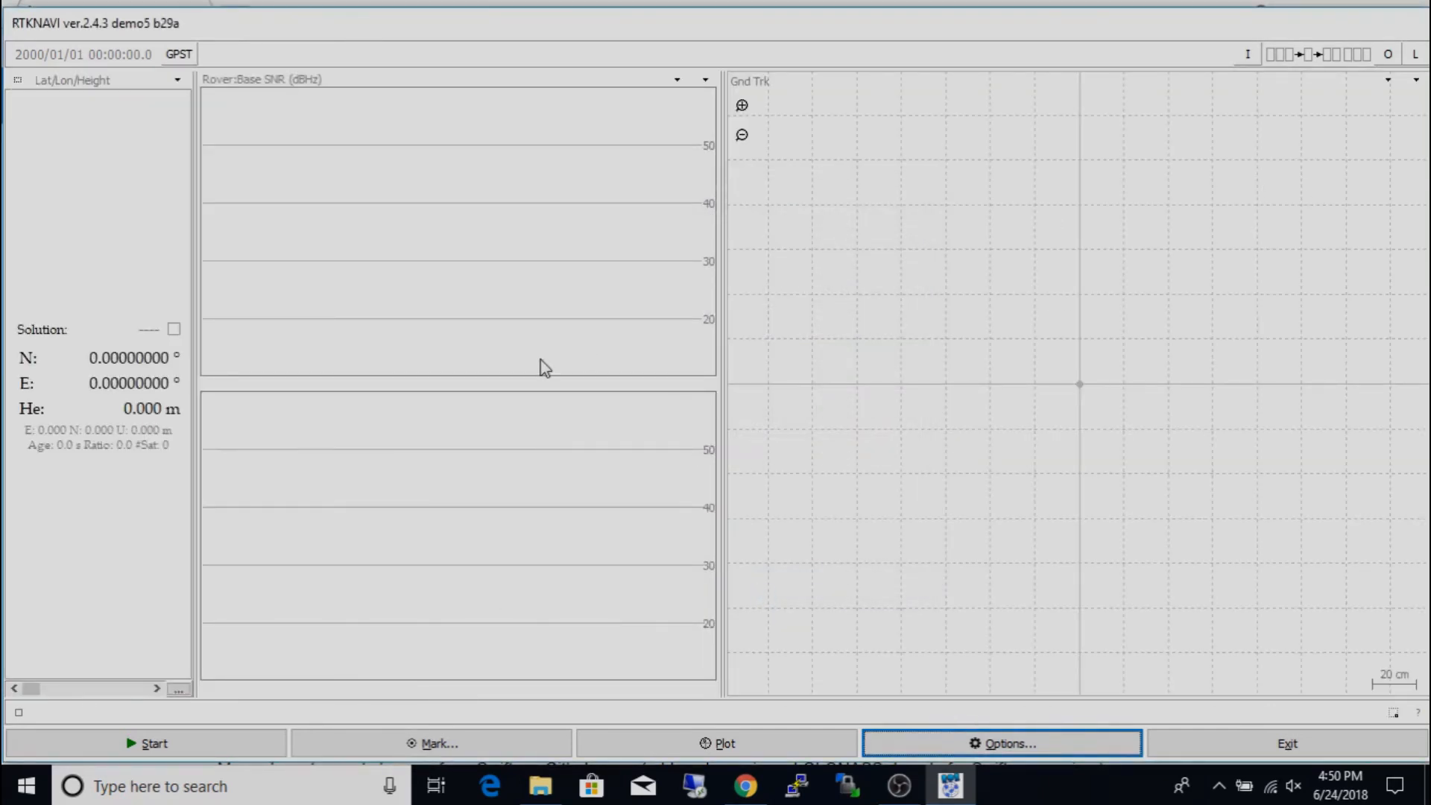
mouse_move(194, 734)
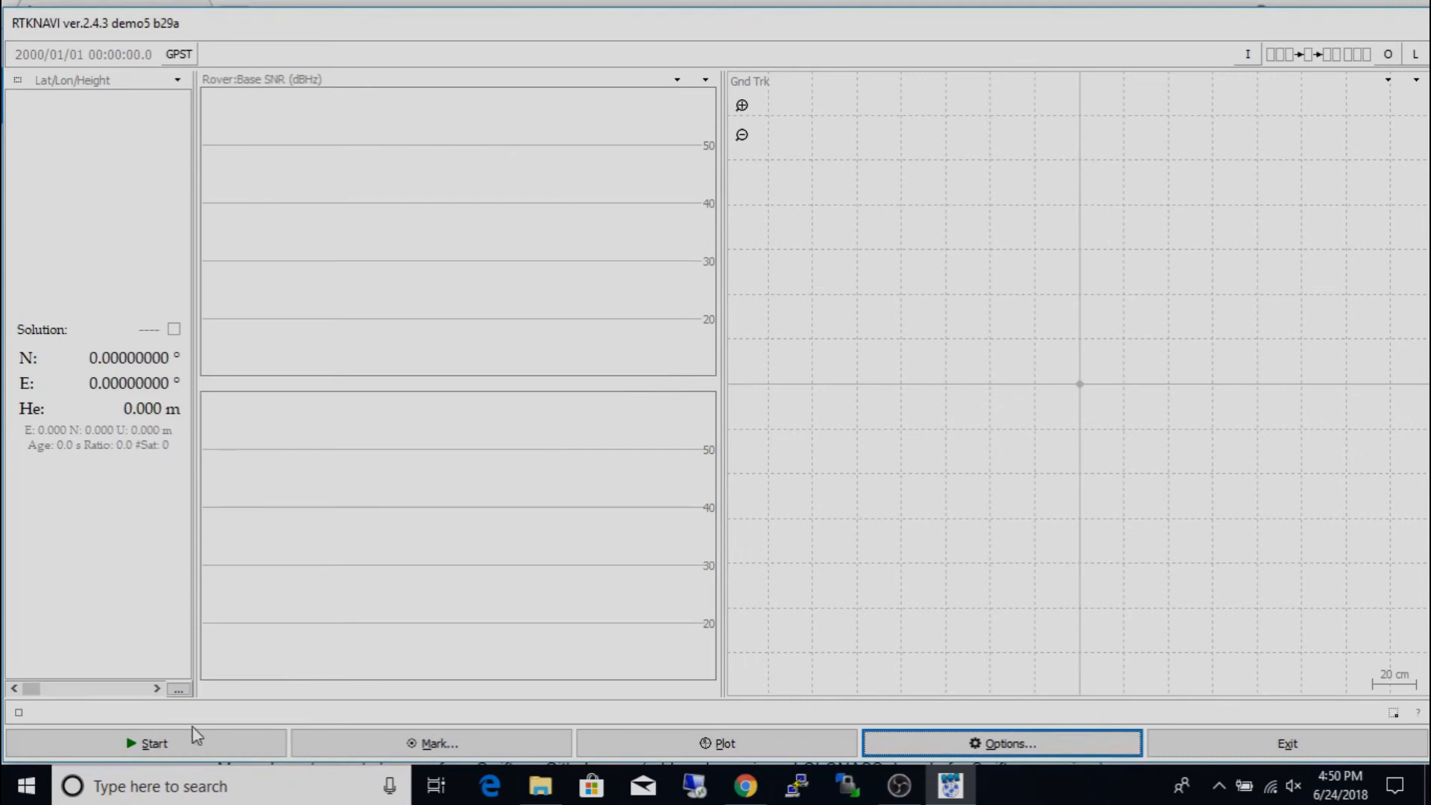
- Start real-time processing so rover and base SNR bars appear
left_click(146, 742)
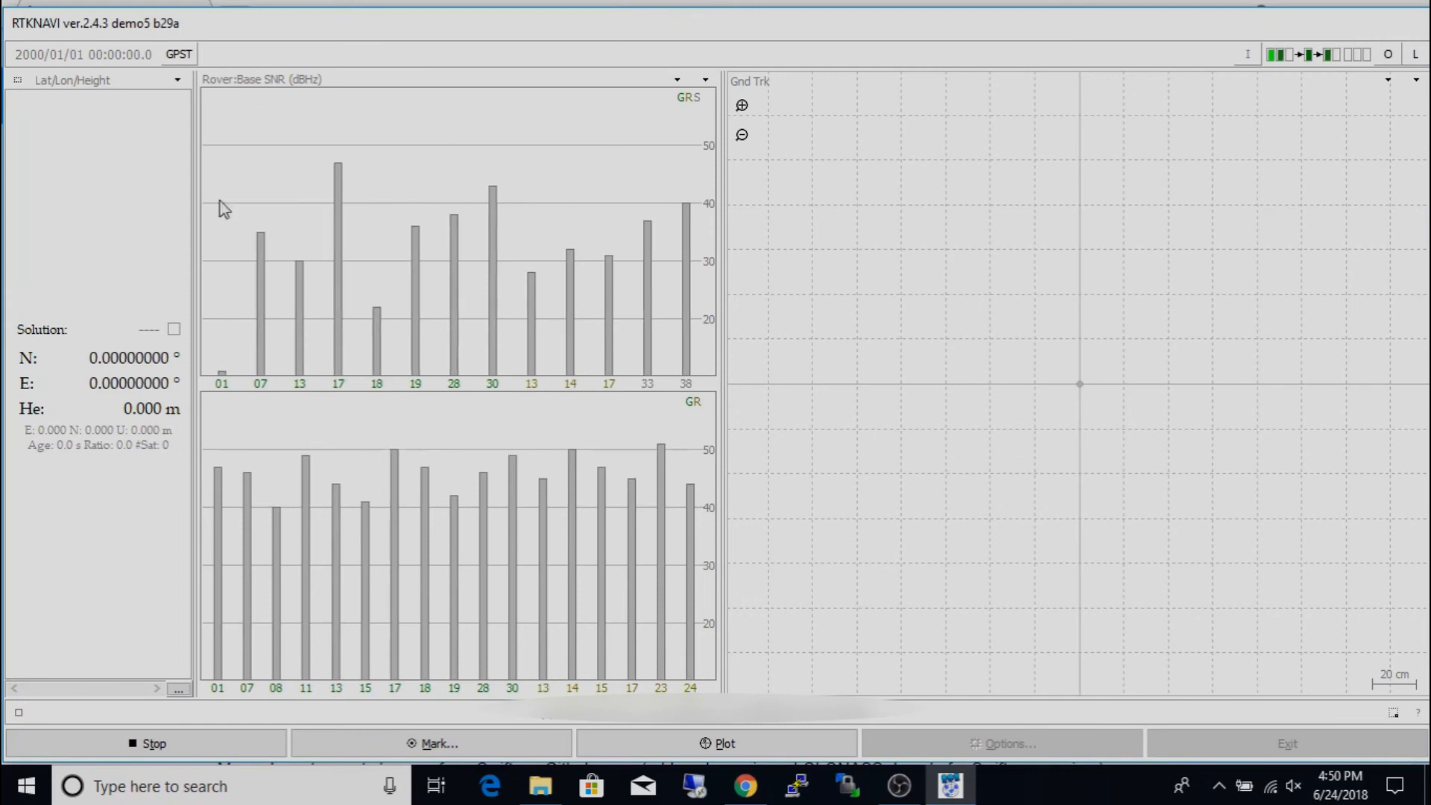
left_click(146, 742)
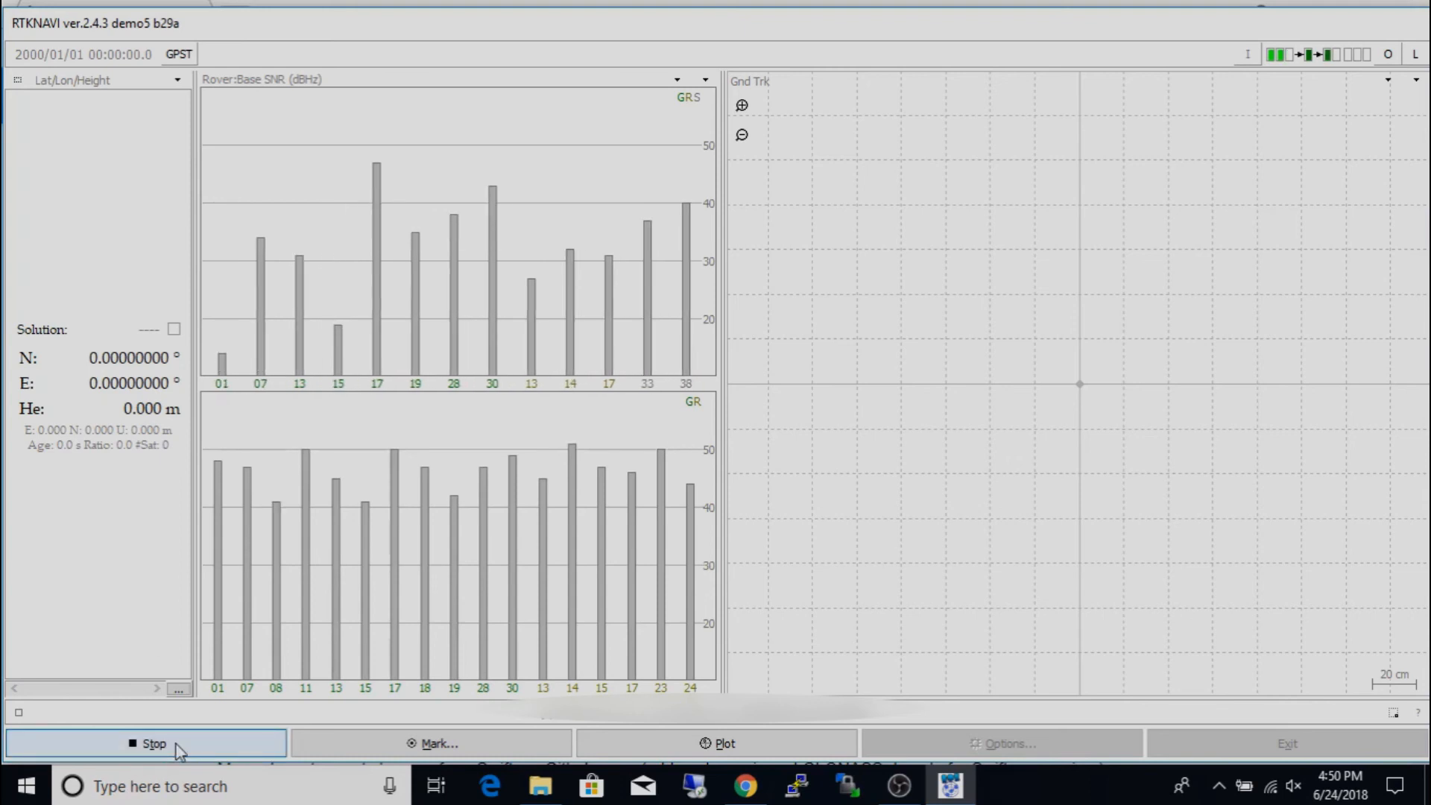
mouse_move(739, 274)
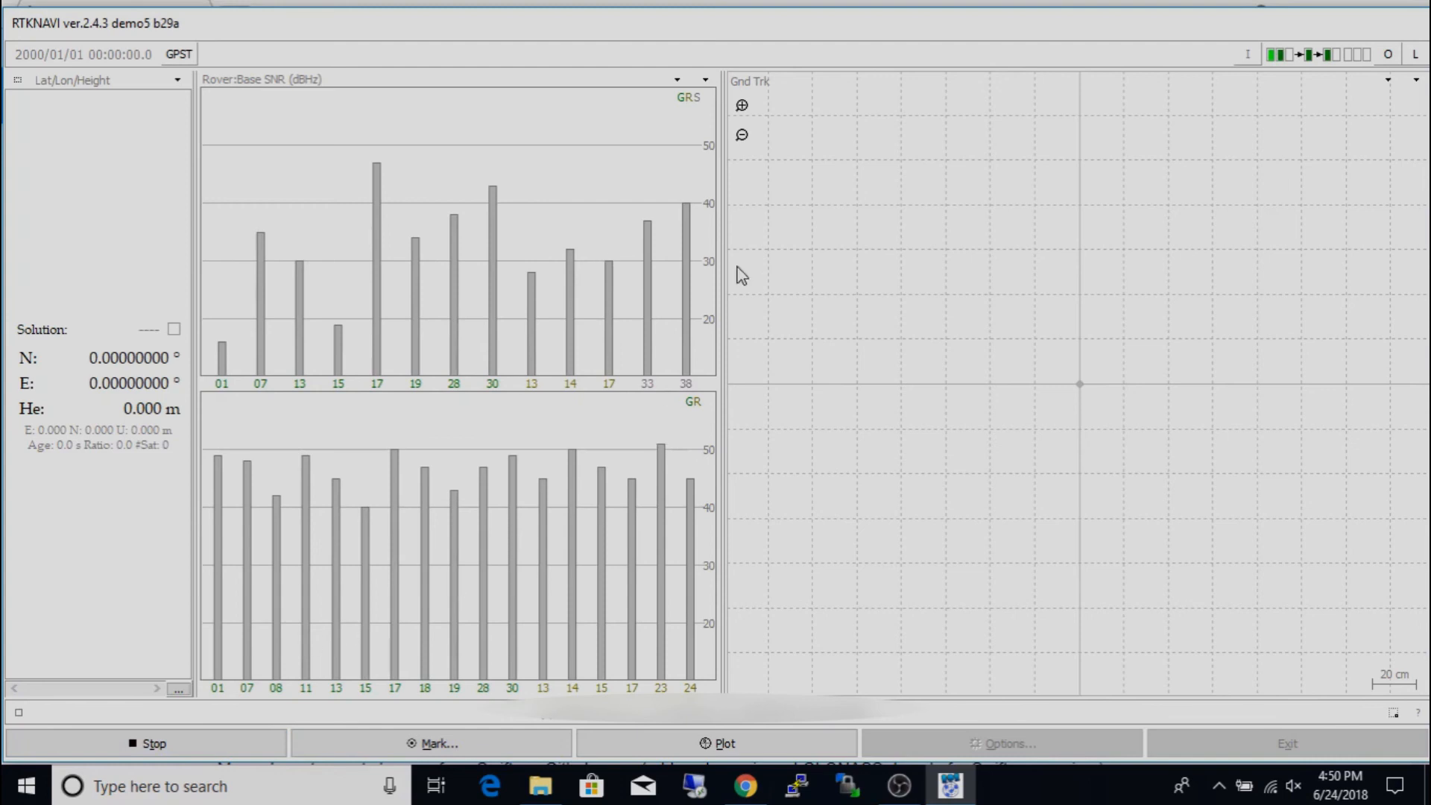
mouse_move(448, 438)
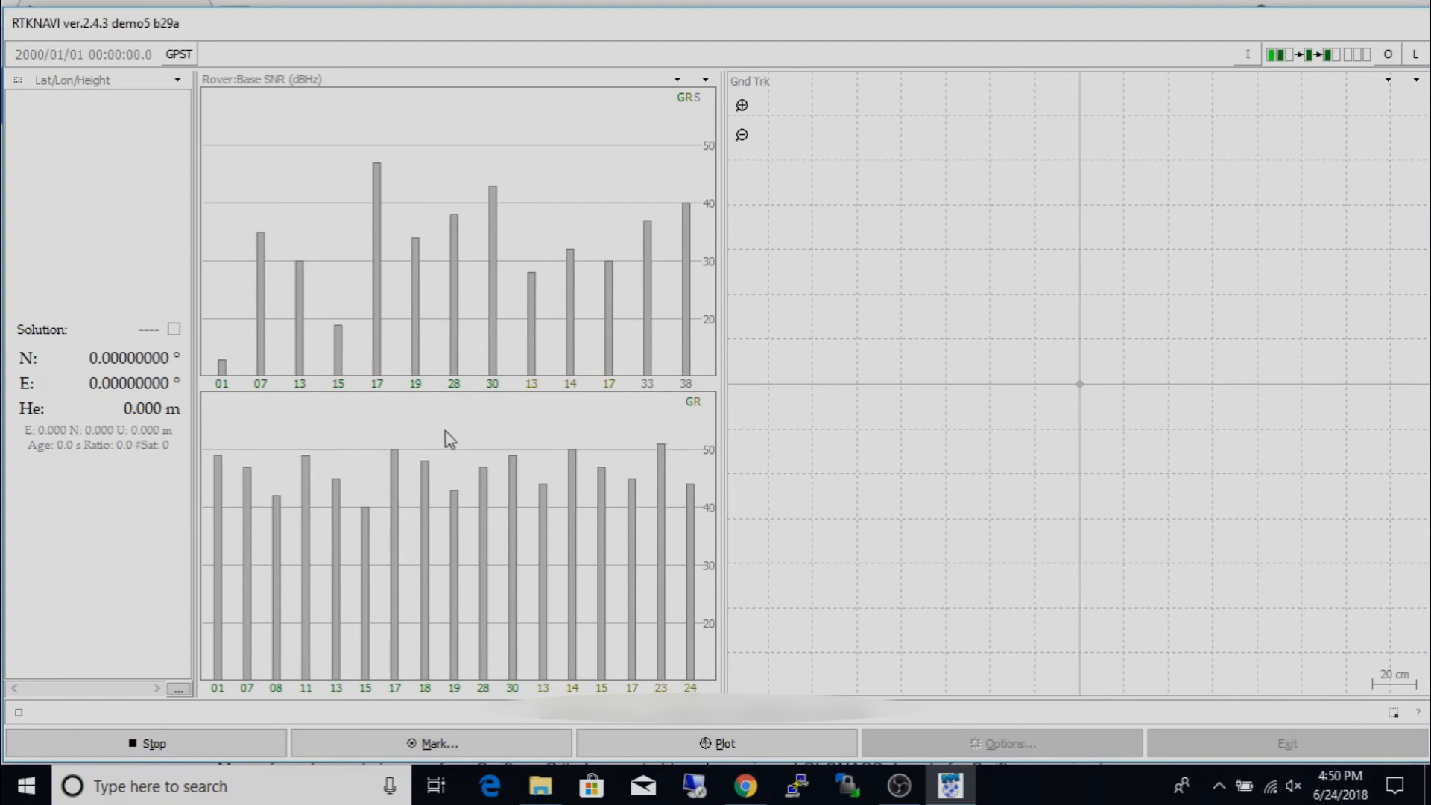